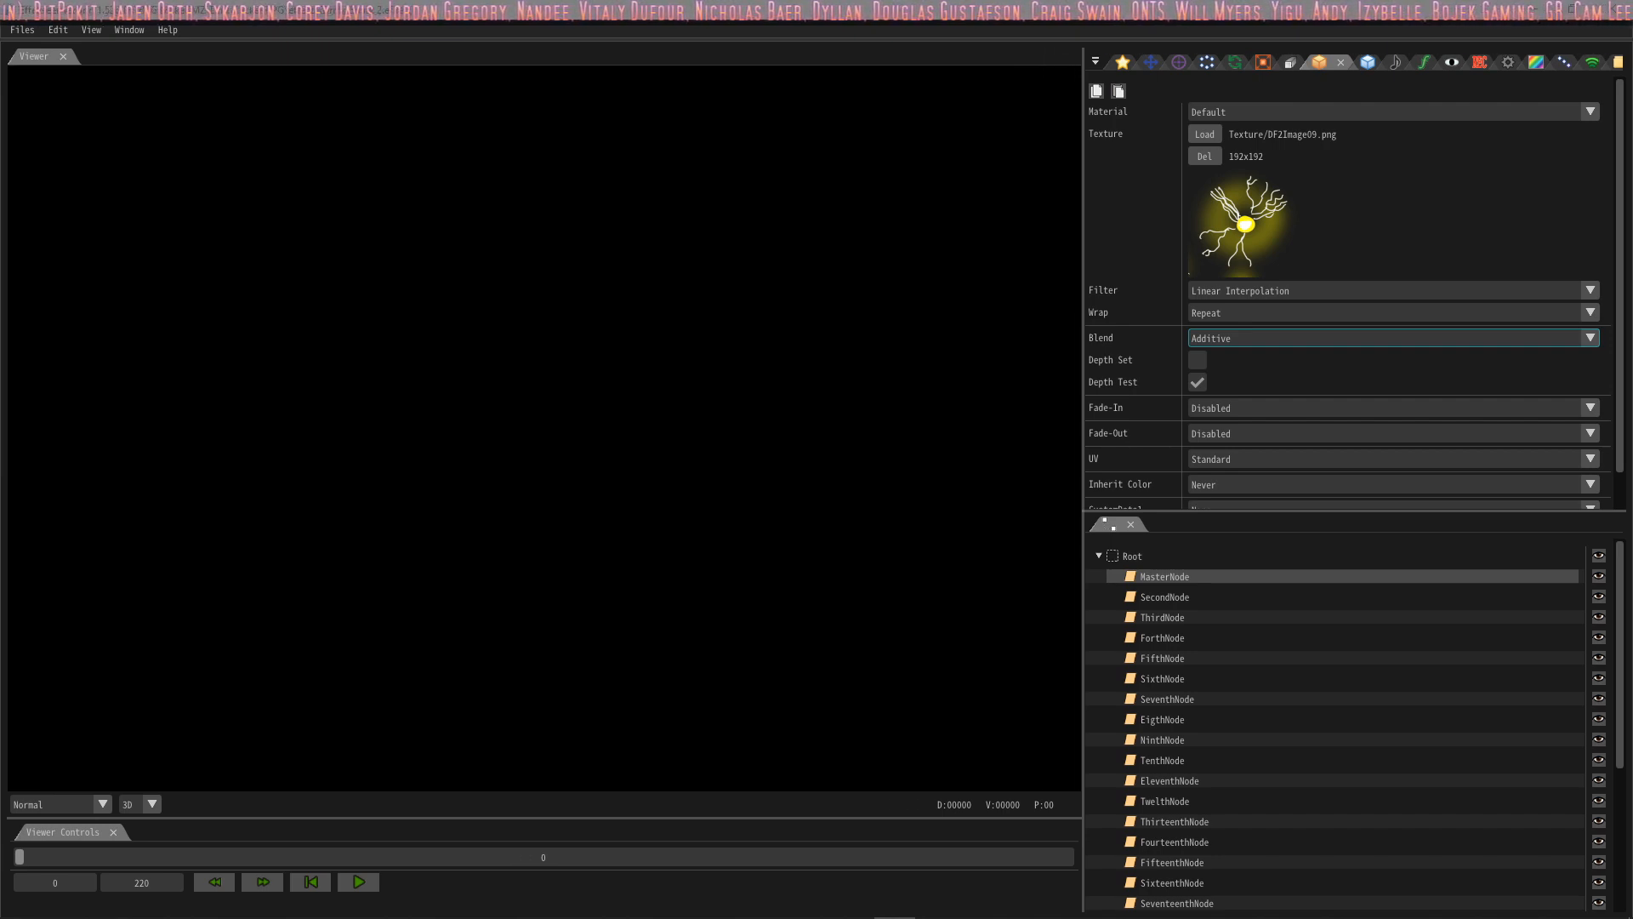
{"action": "mouse_move", "coordinate": [217, 541]}
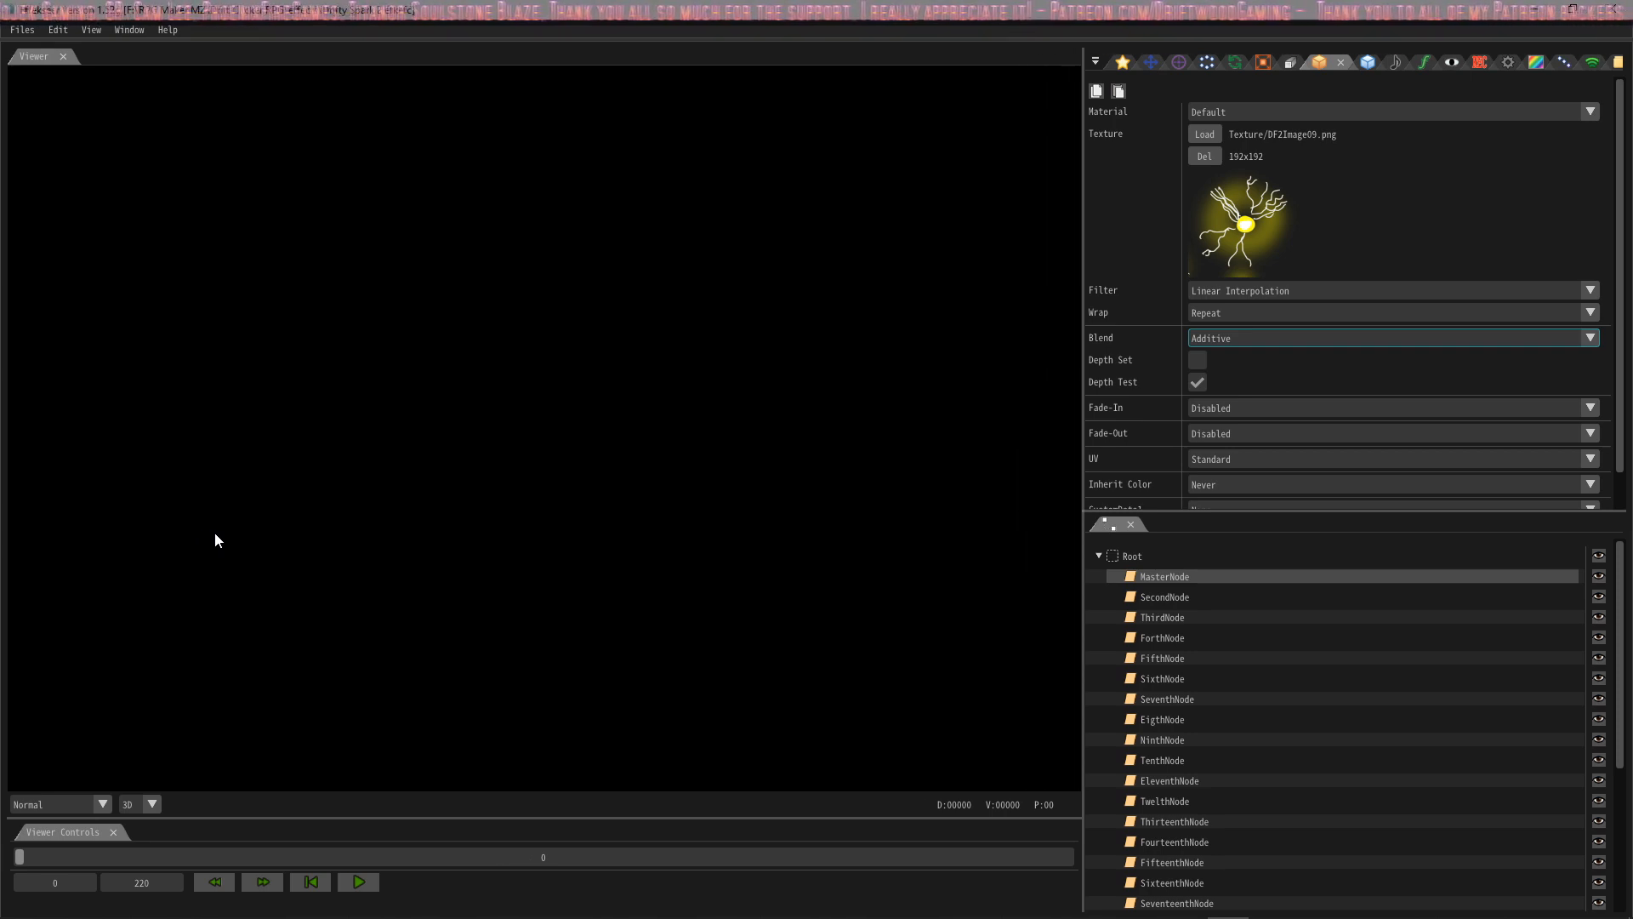
{"action": "mouse_move", "coordinate": [321, 256]}
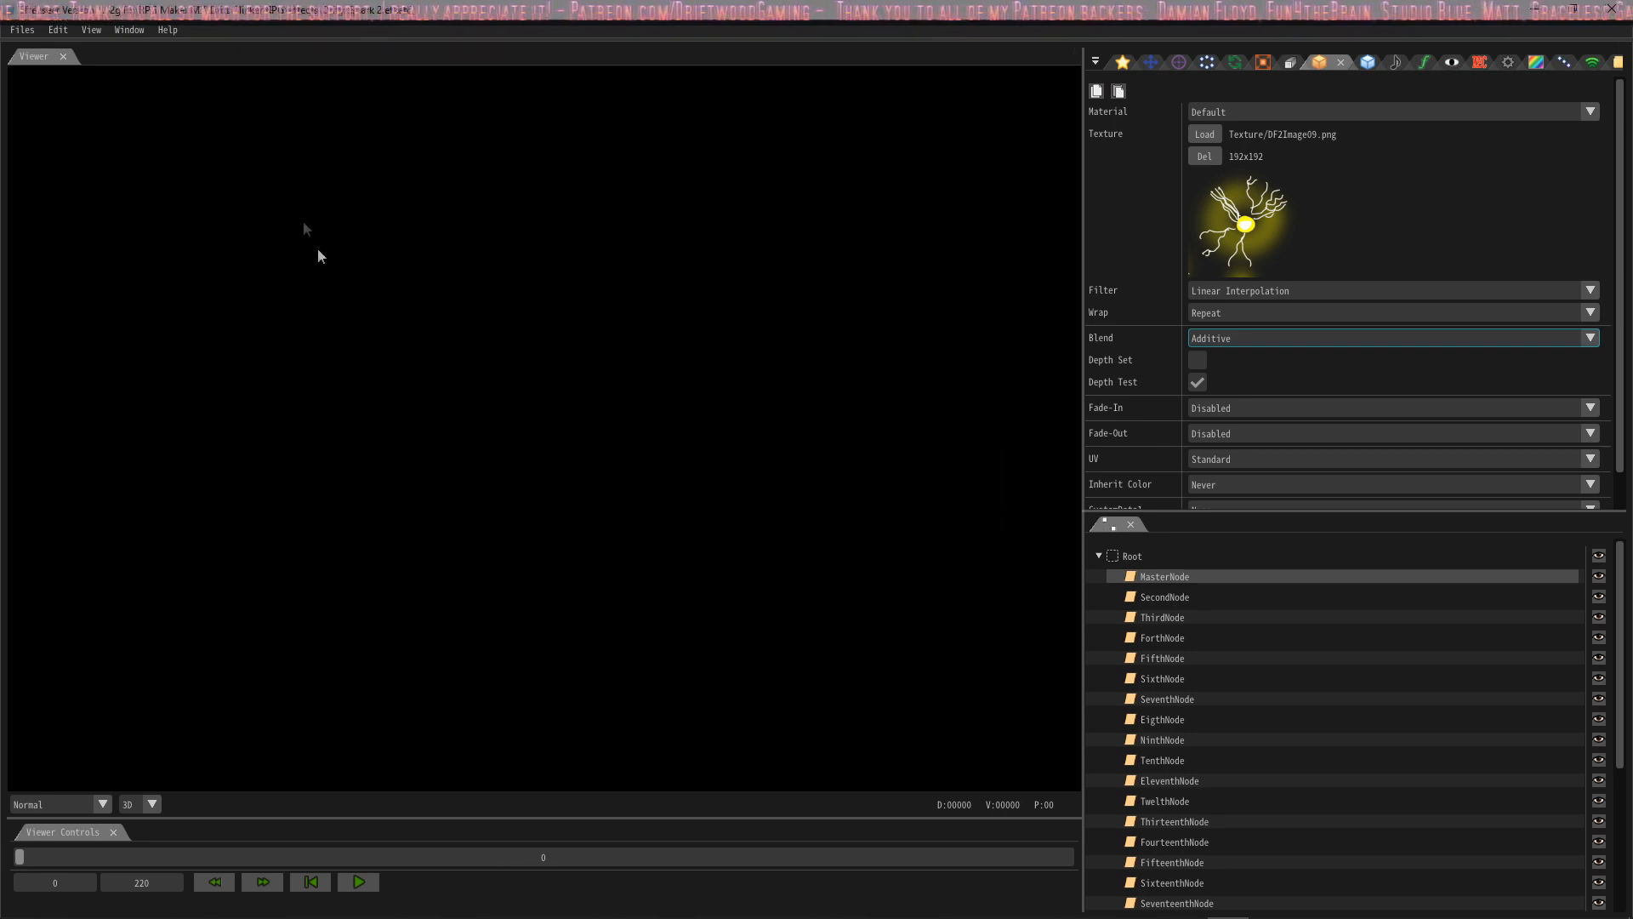
- Replay the yellow lightning burst from frame 0 several times, stopping and restarting it
{"action": "left_click", "coordinate": [358, 881]}
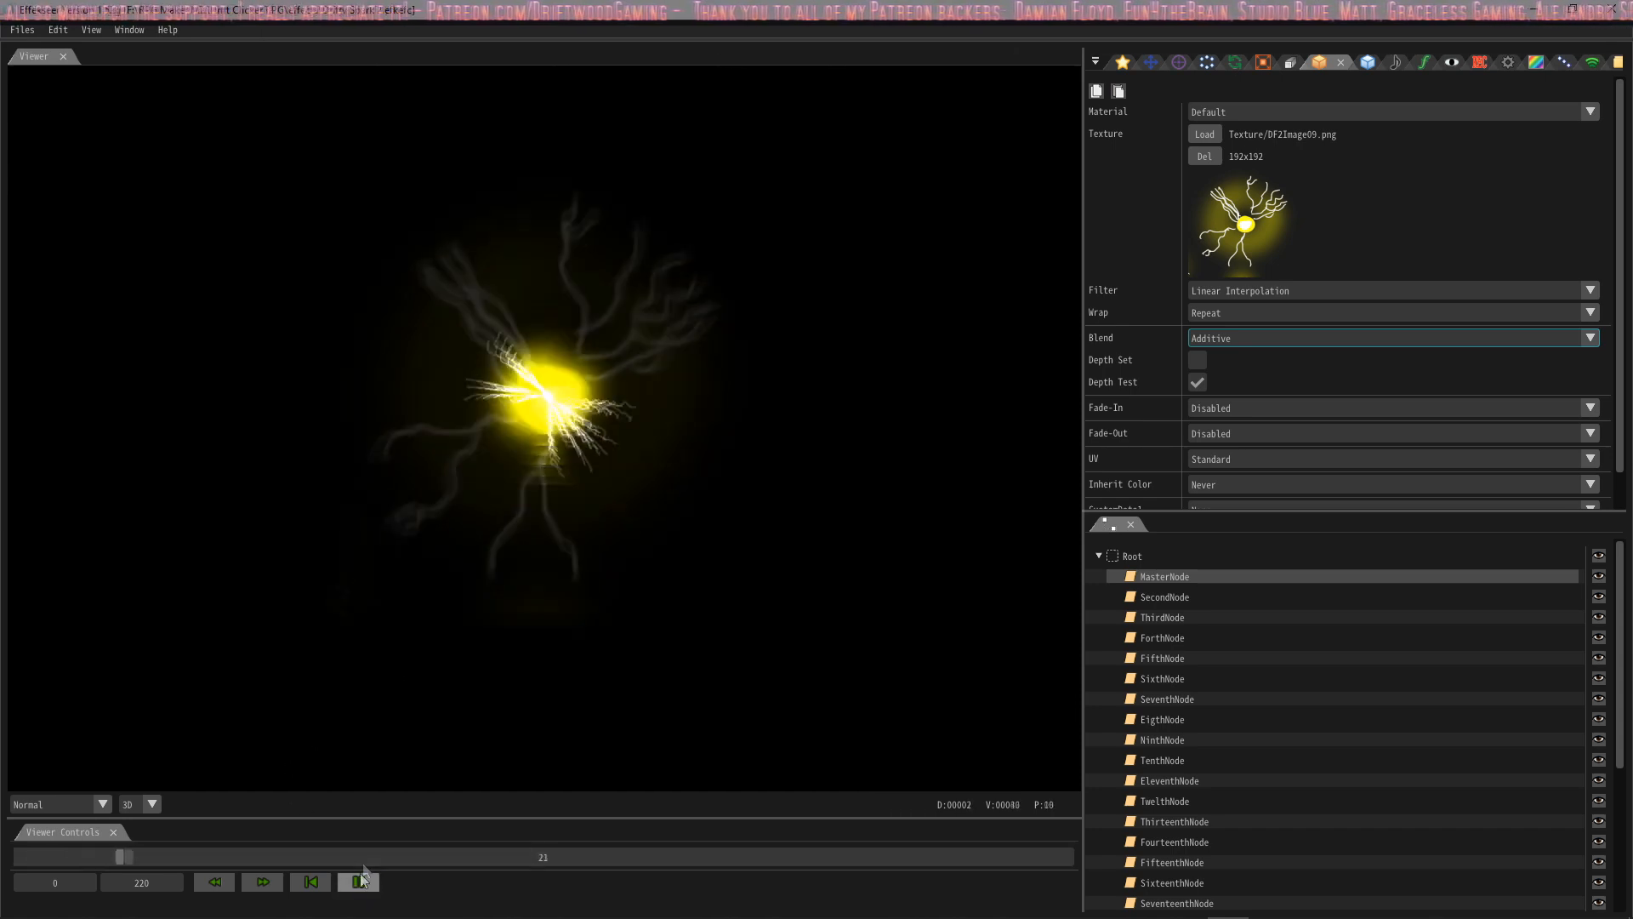
{"action": "left_click", "coordinate": [358, 882]}
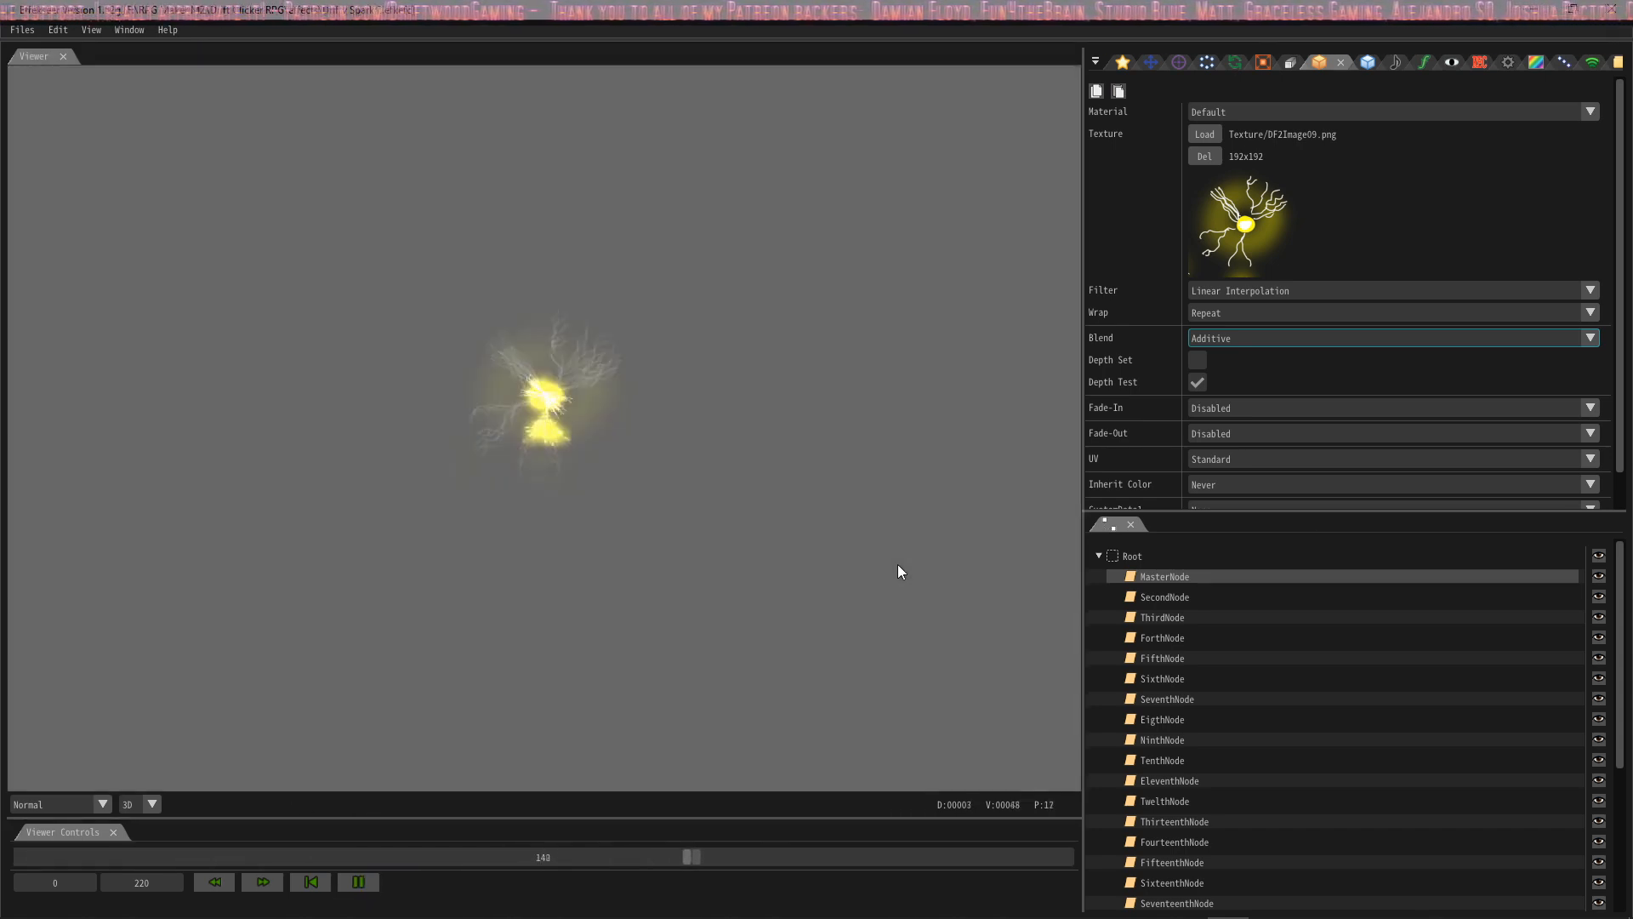
{"action": "left_click", "coordinate": [359, 881]}
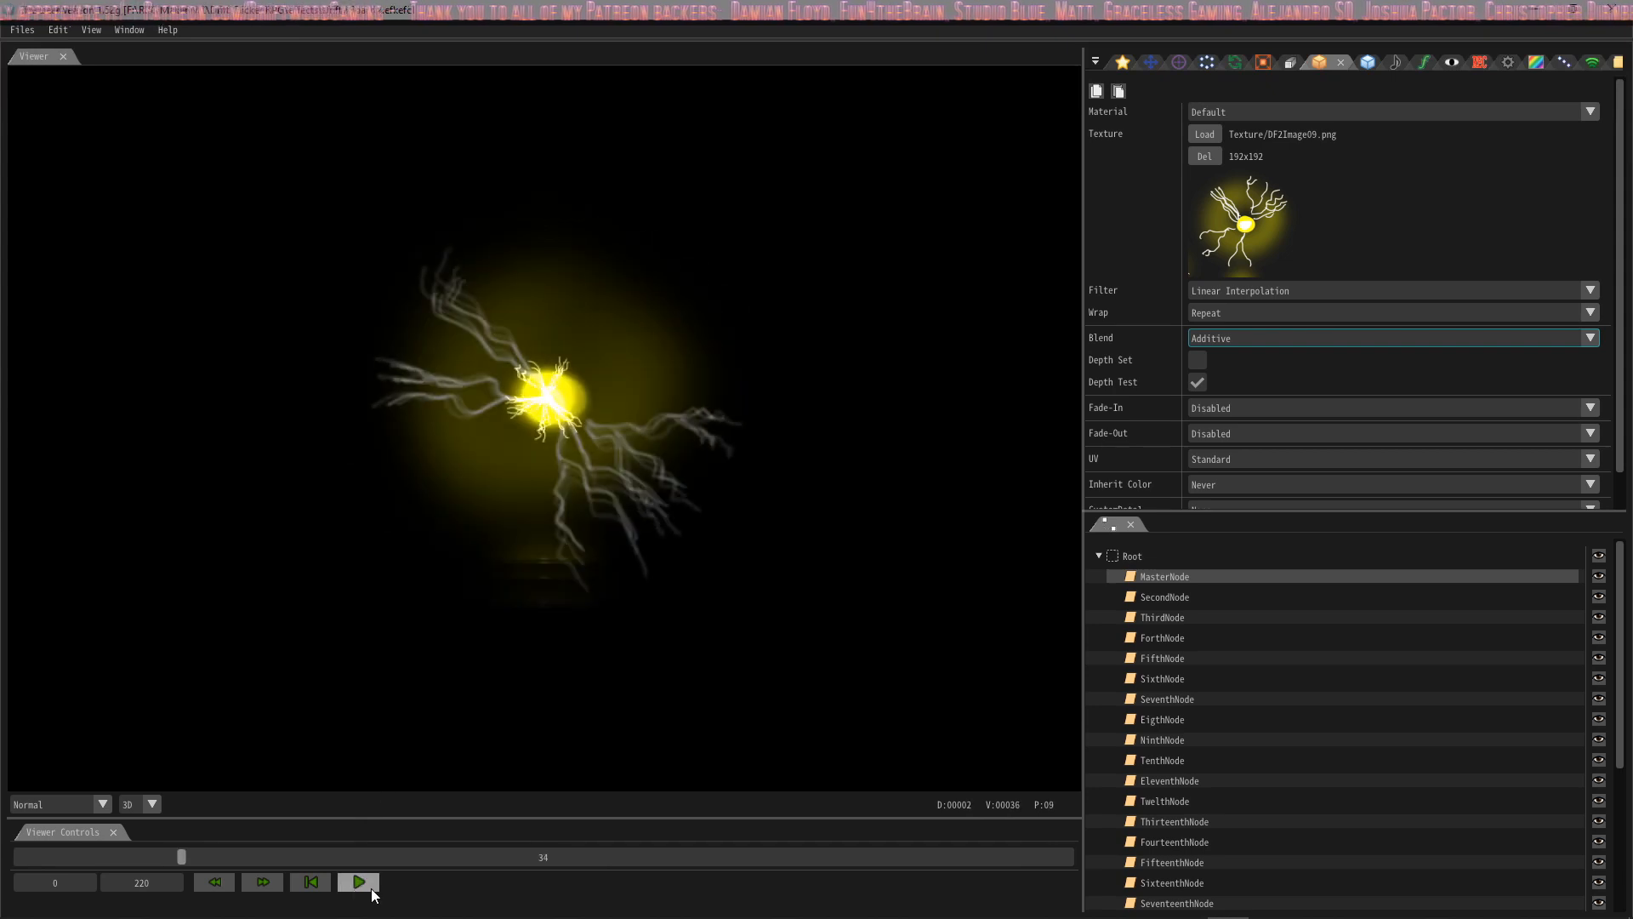
{"action": "left_click", "coordinate": [311, 881]}
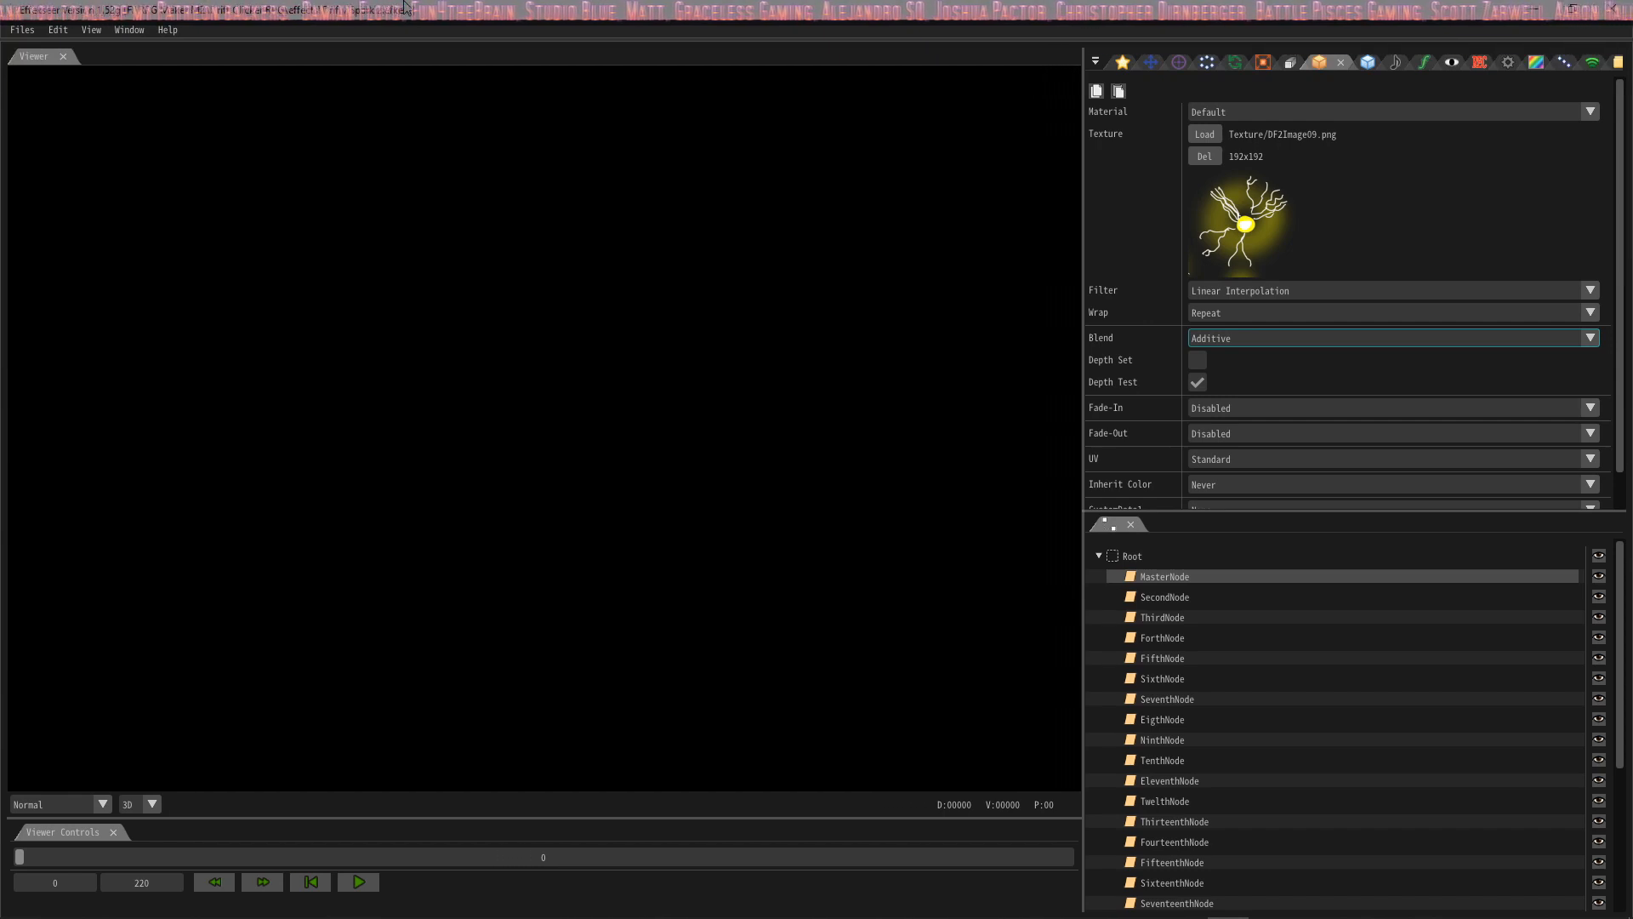
{"action": "left_click", "coordinate": [359, 882]}
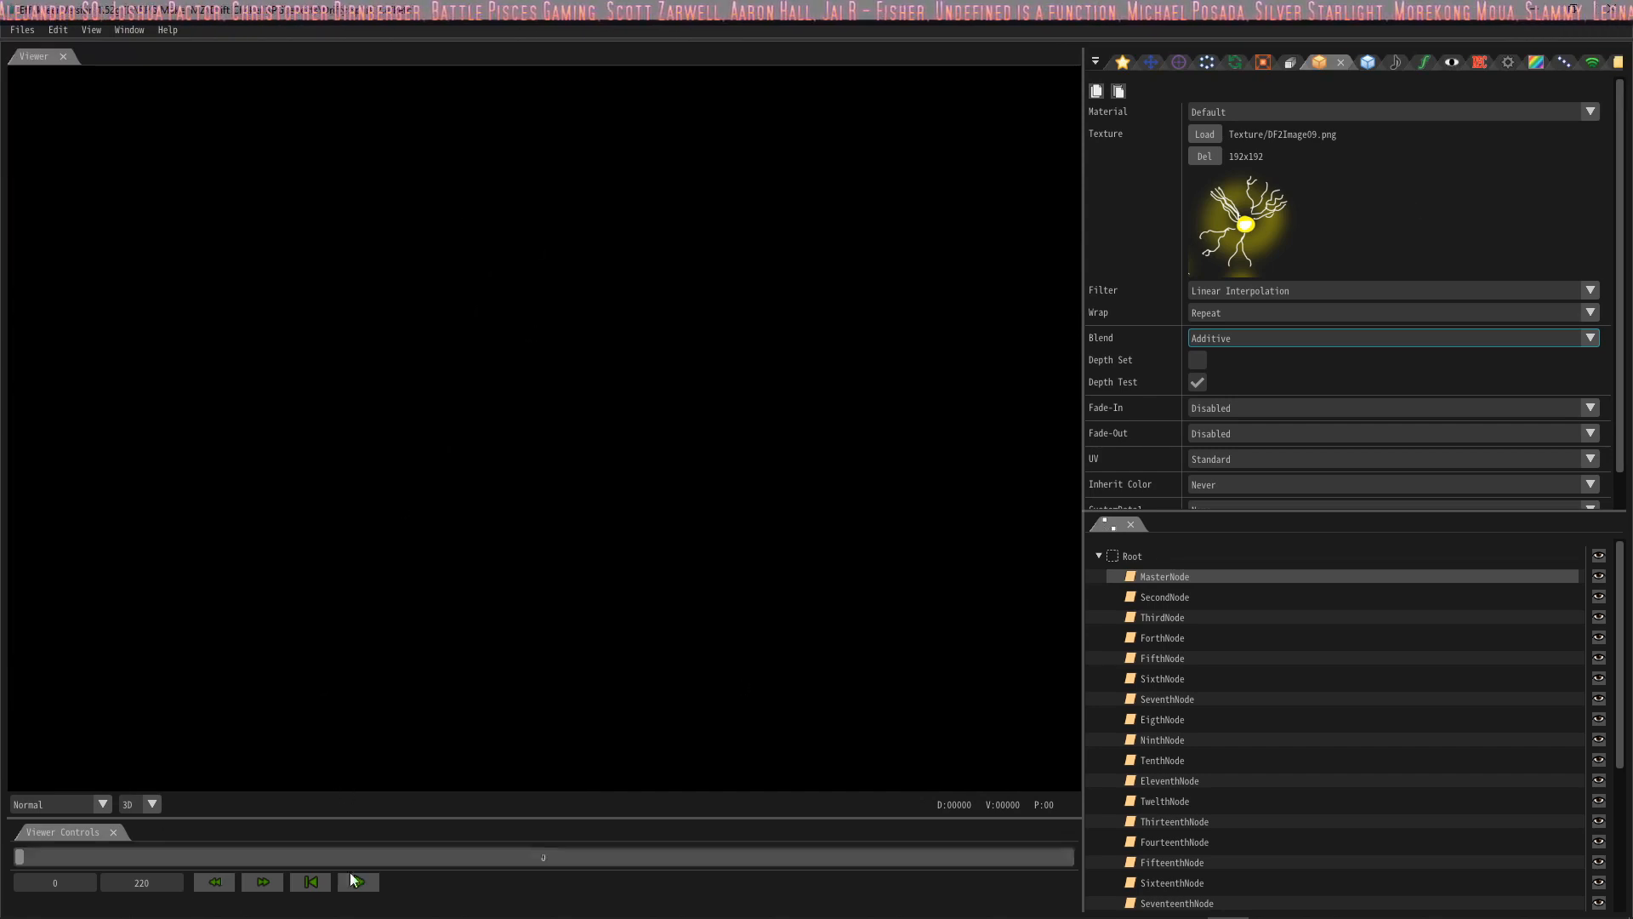
{"action": "left_click", "coordinate": [358, 882]}
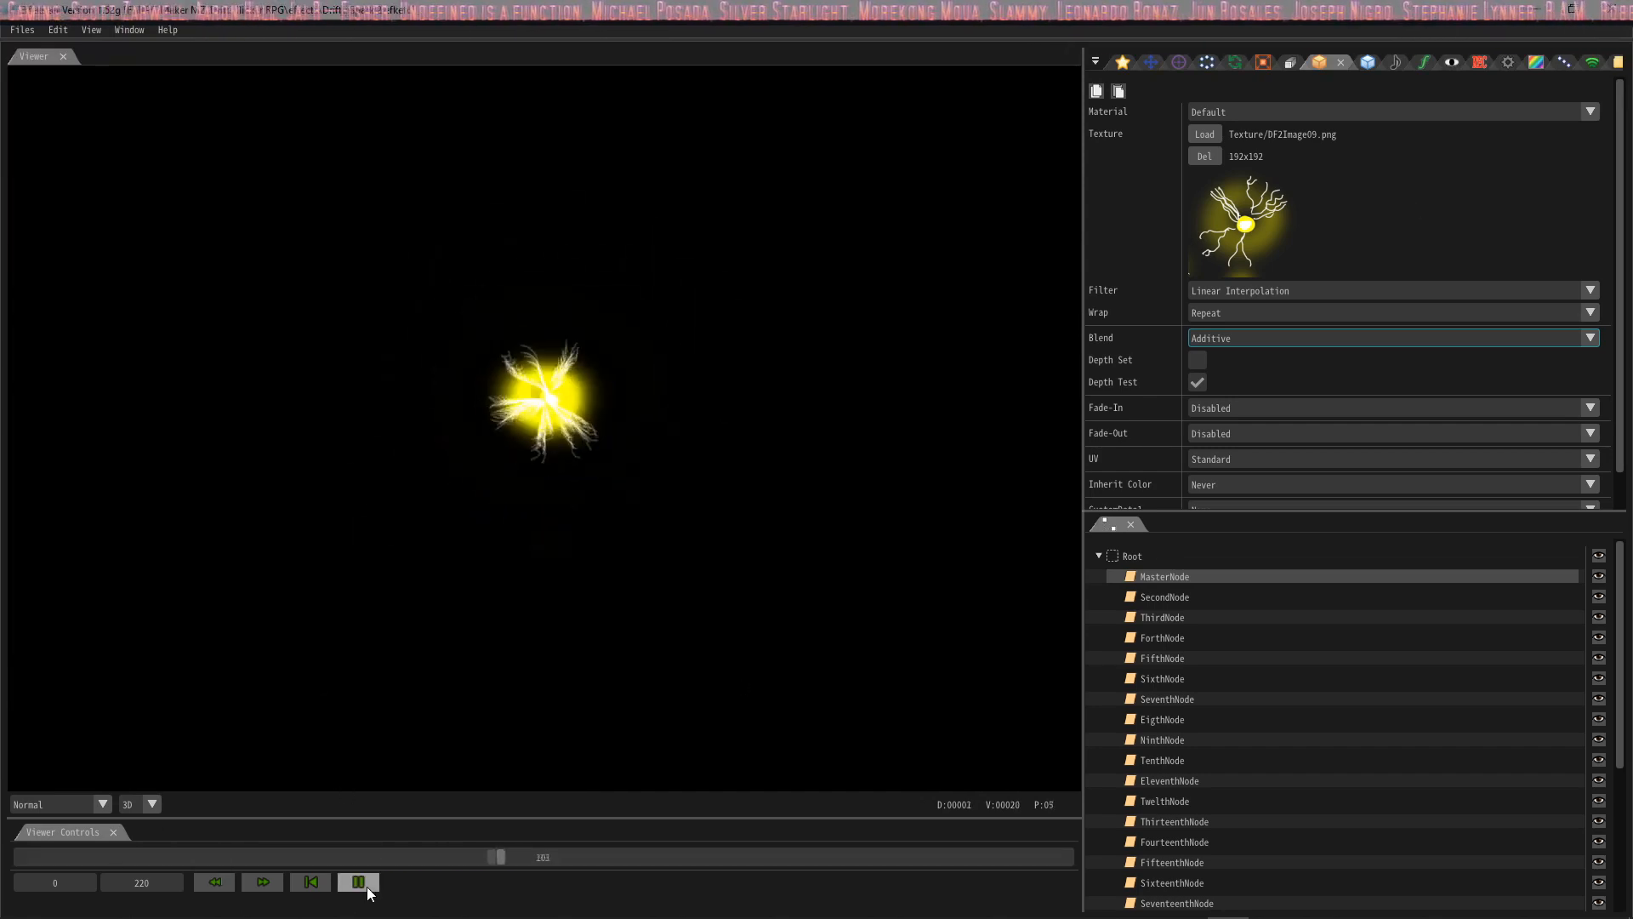
{"action": "left_click", "coordinate": [311, 883]}
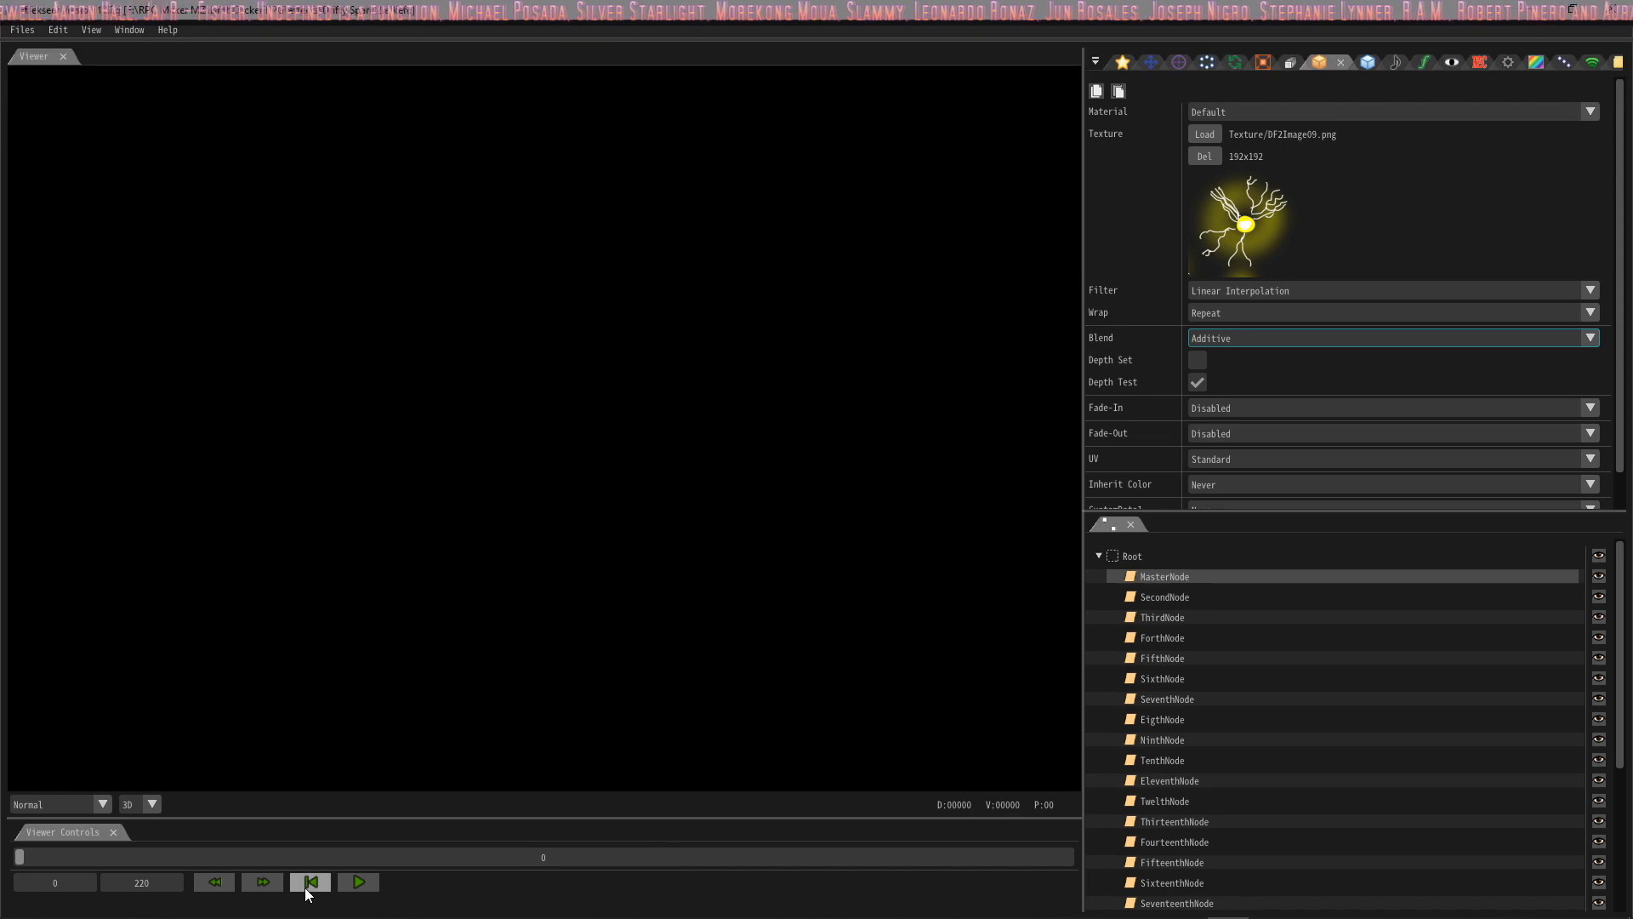
{"action": "left_click", "coordinate": [358, 881]}
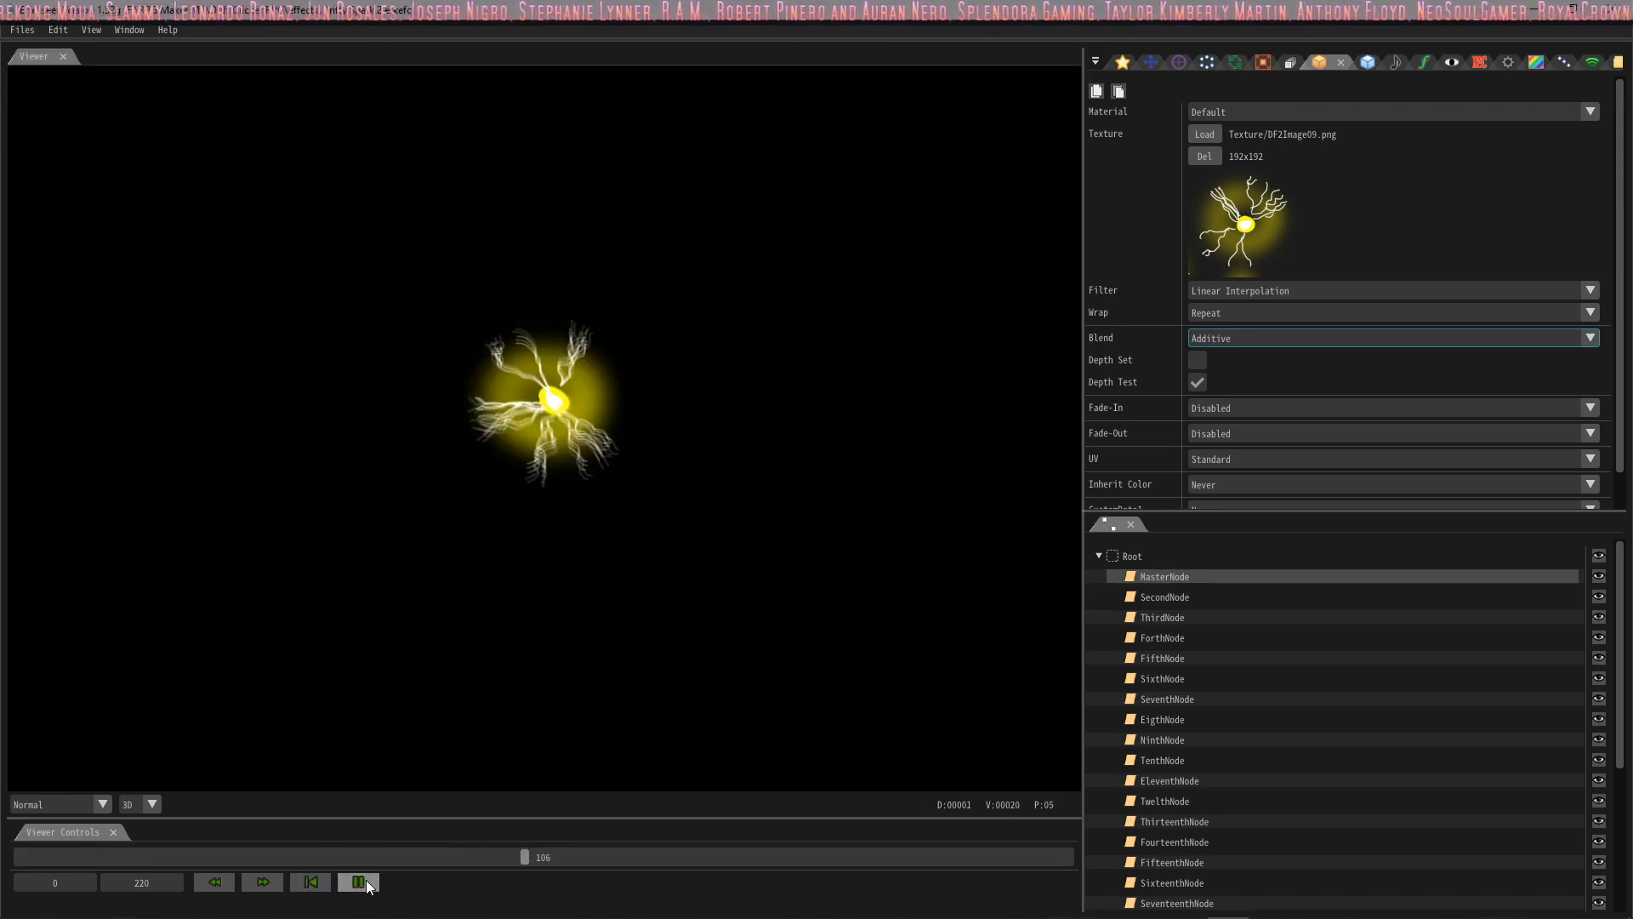
{"action": "left_click", "coordinate": [358, 882]}
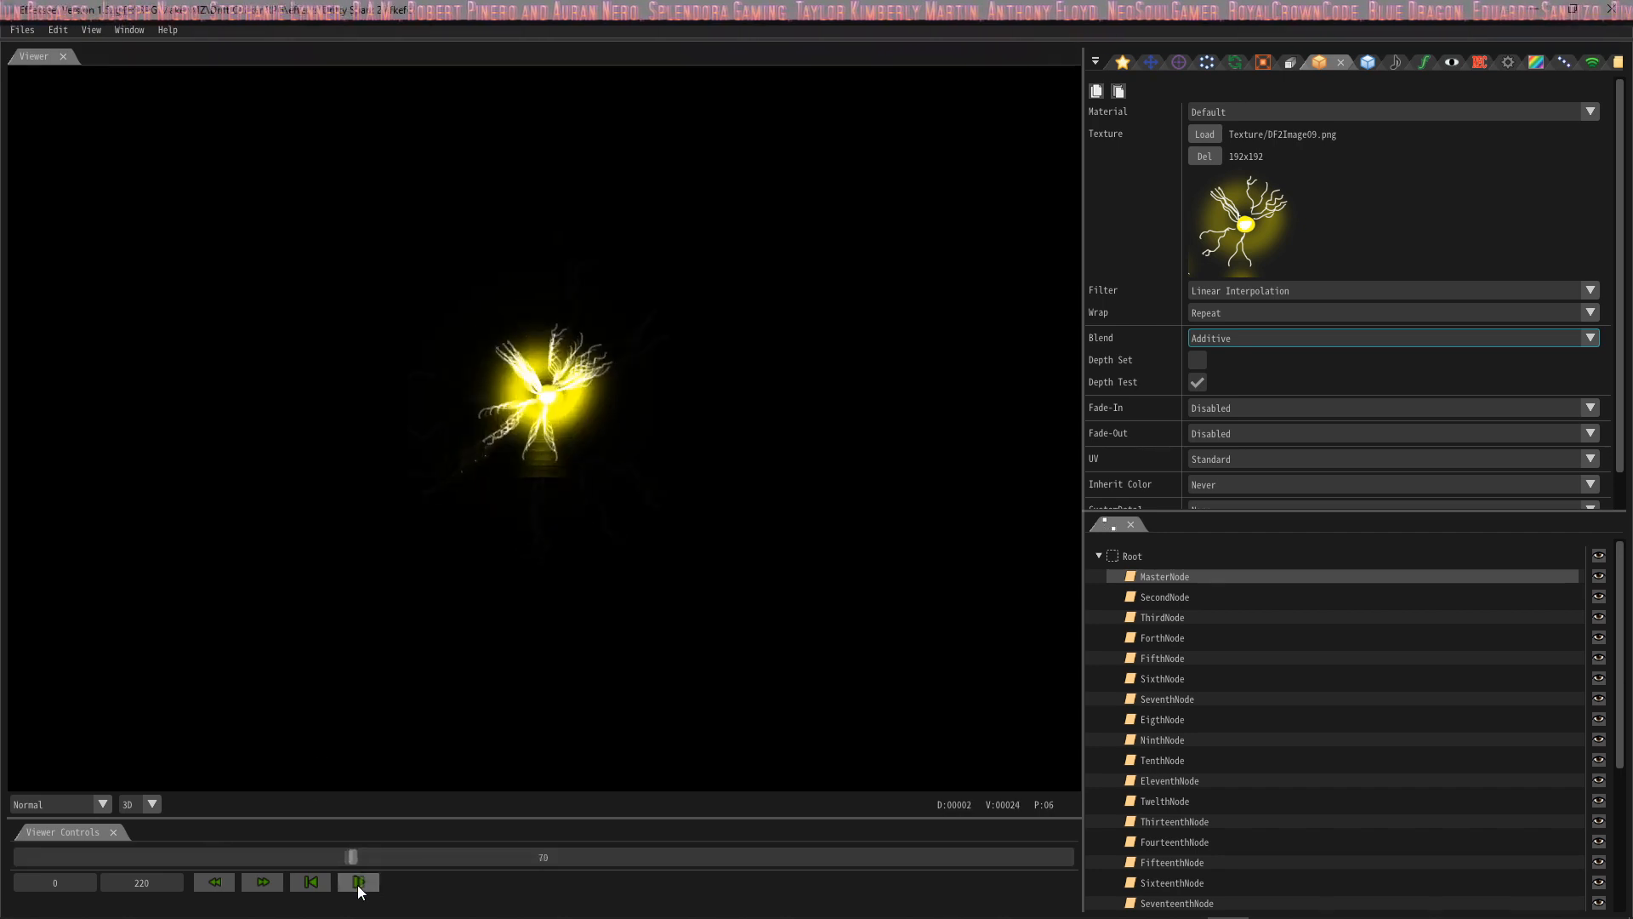
{"action": "left_click", "coordinate": [358, 882]}
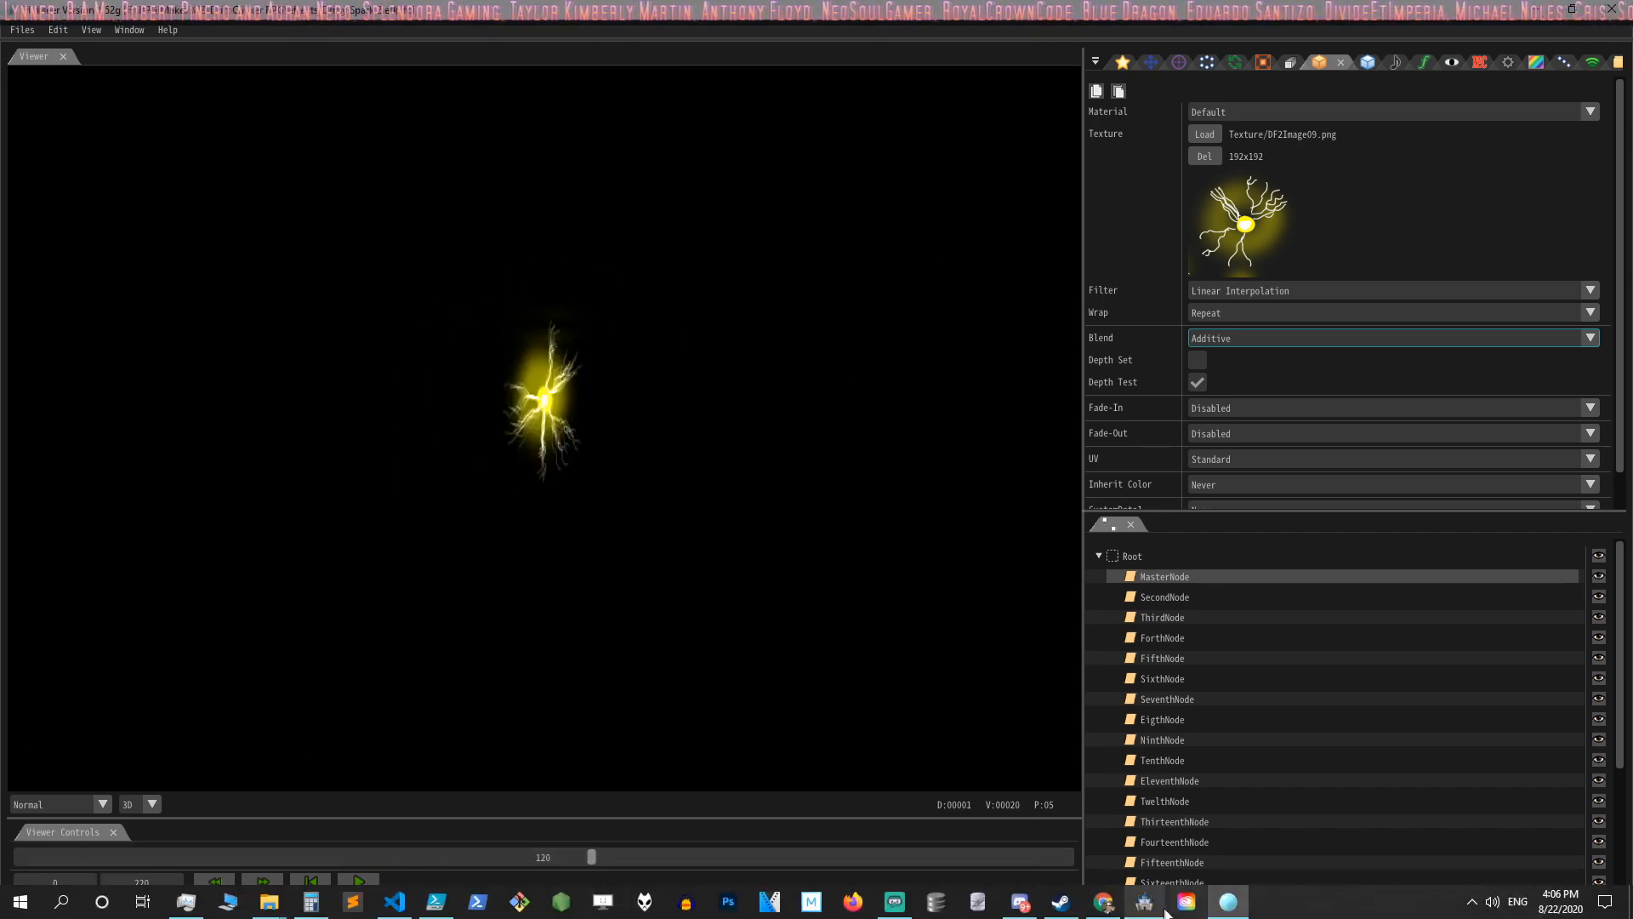
- Open the project's effects\Texture folder and review the DF2Image lightning PNGs
{"action": "left_click", "coordinate": [1145, 901]}
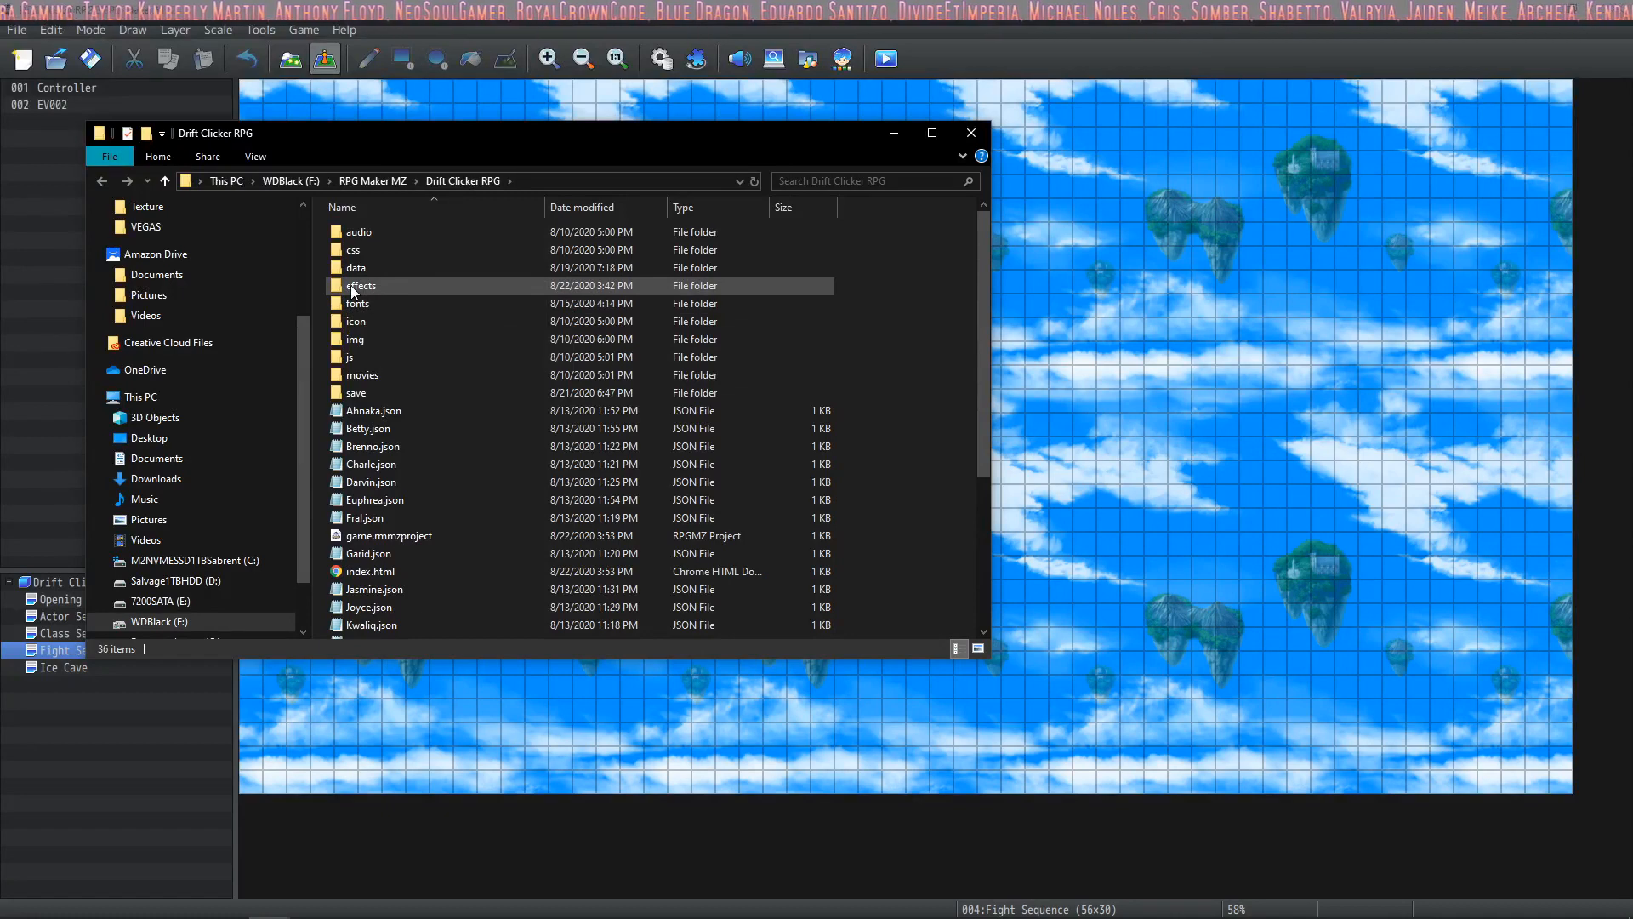
{"action": "double_click", "coordinate": [360, 285]}
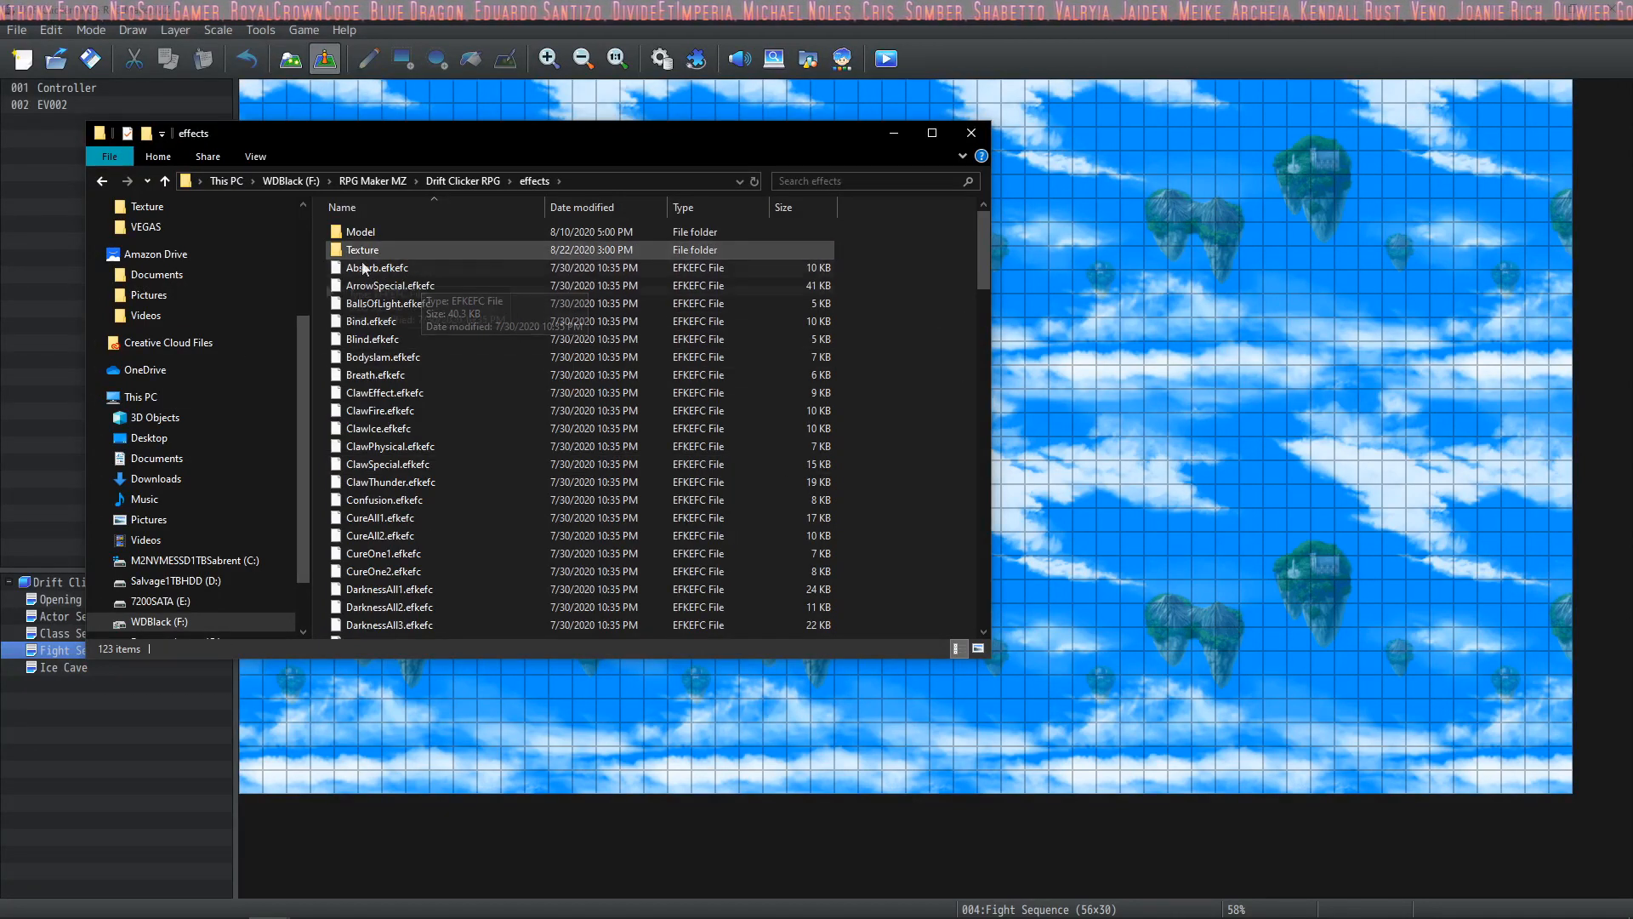
{"action": "mouse_move", "coordinate": [376, 240]}
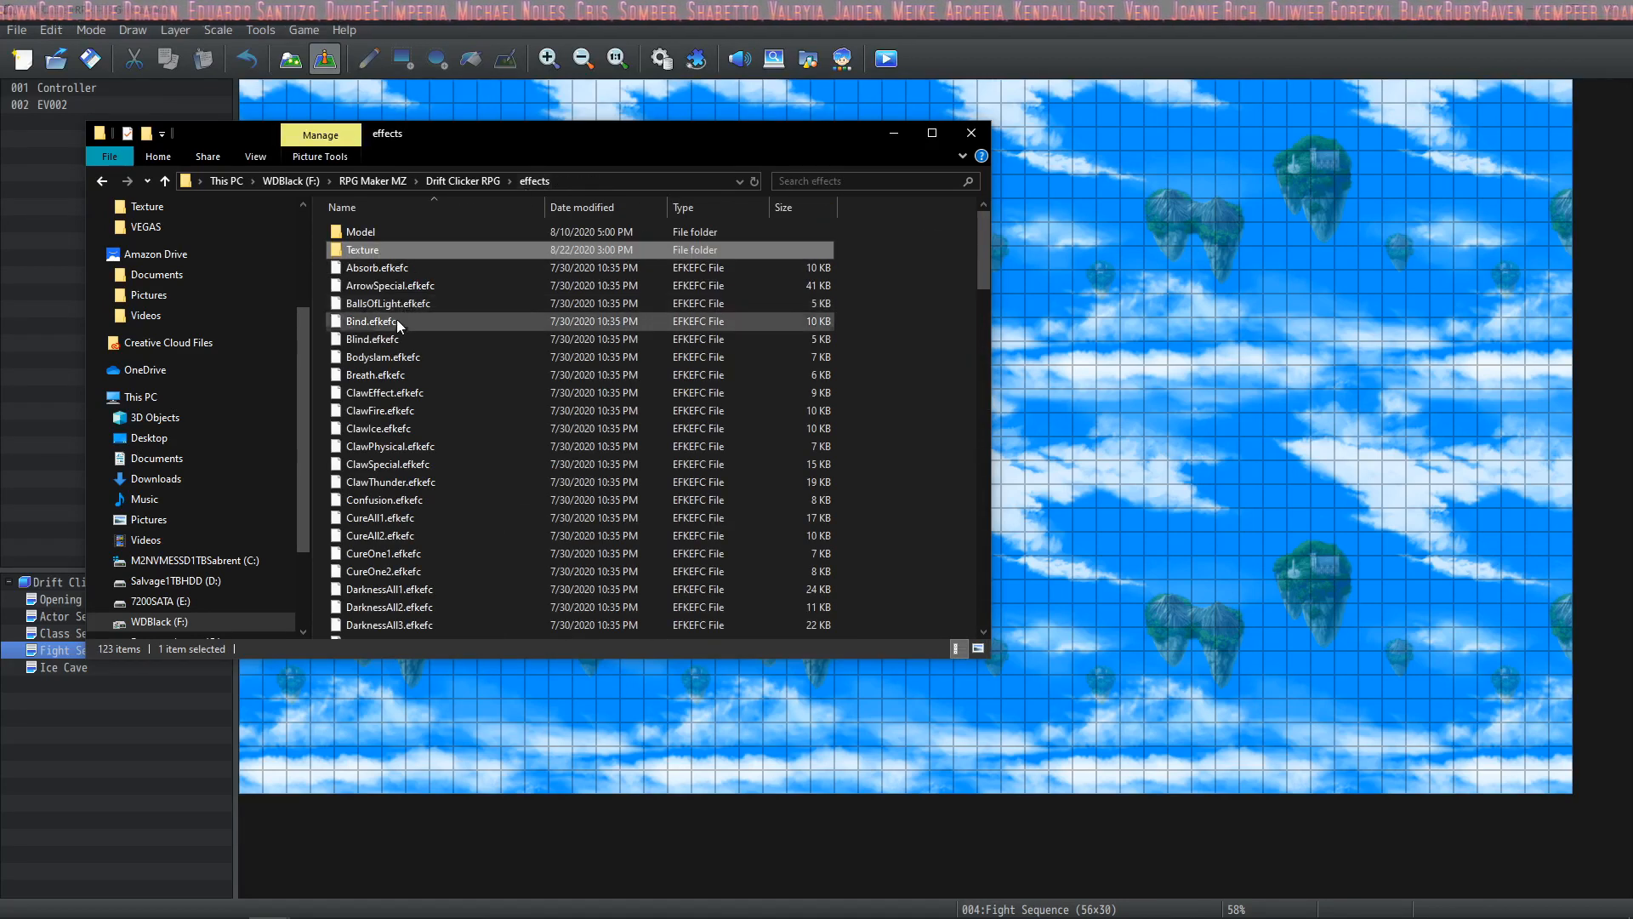
{"action": "double_click", "coordinate": [359, 231]}
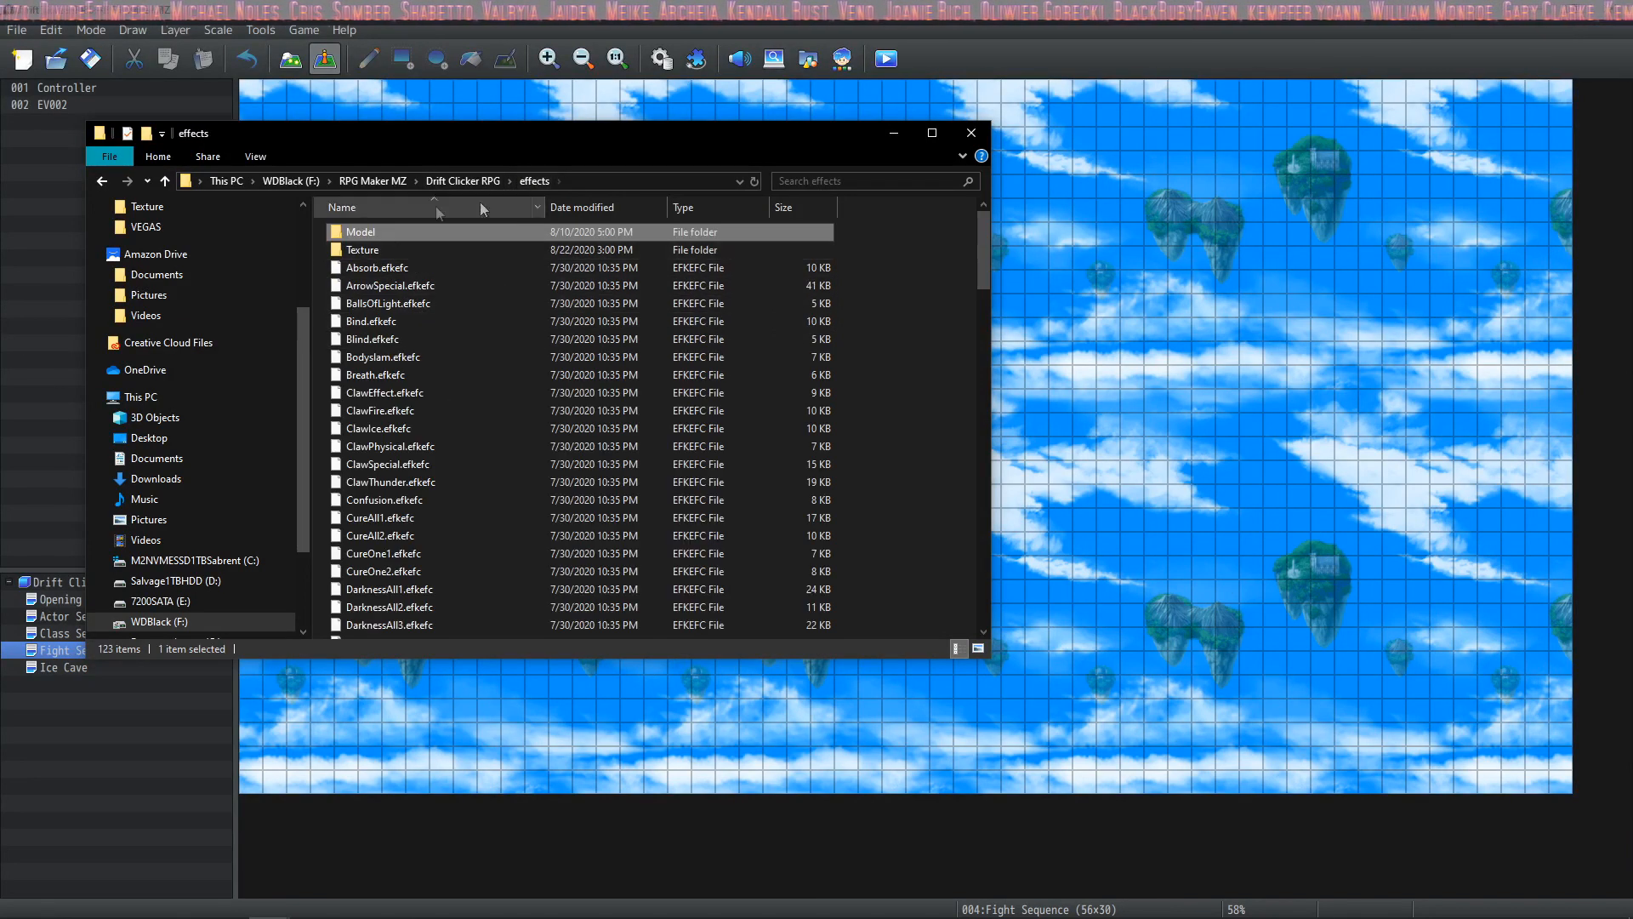
{"action": "scroll", "scroll_direction": "down", "scroll_amount": 3}
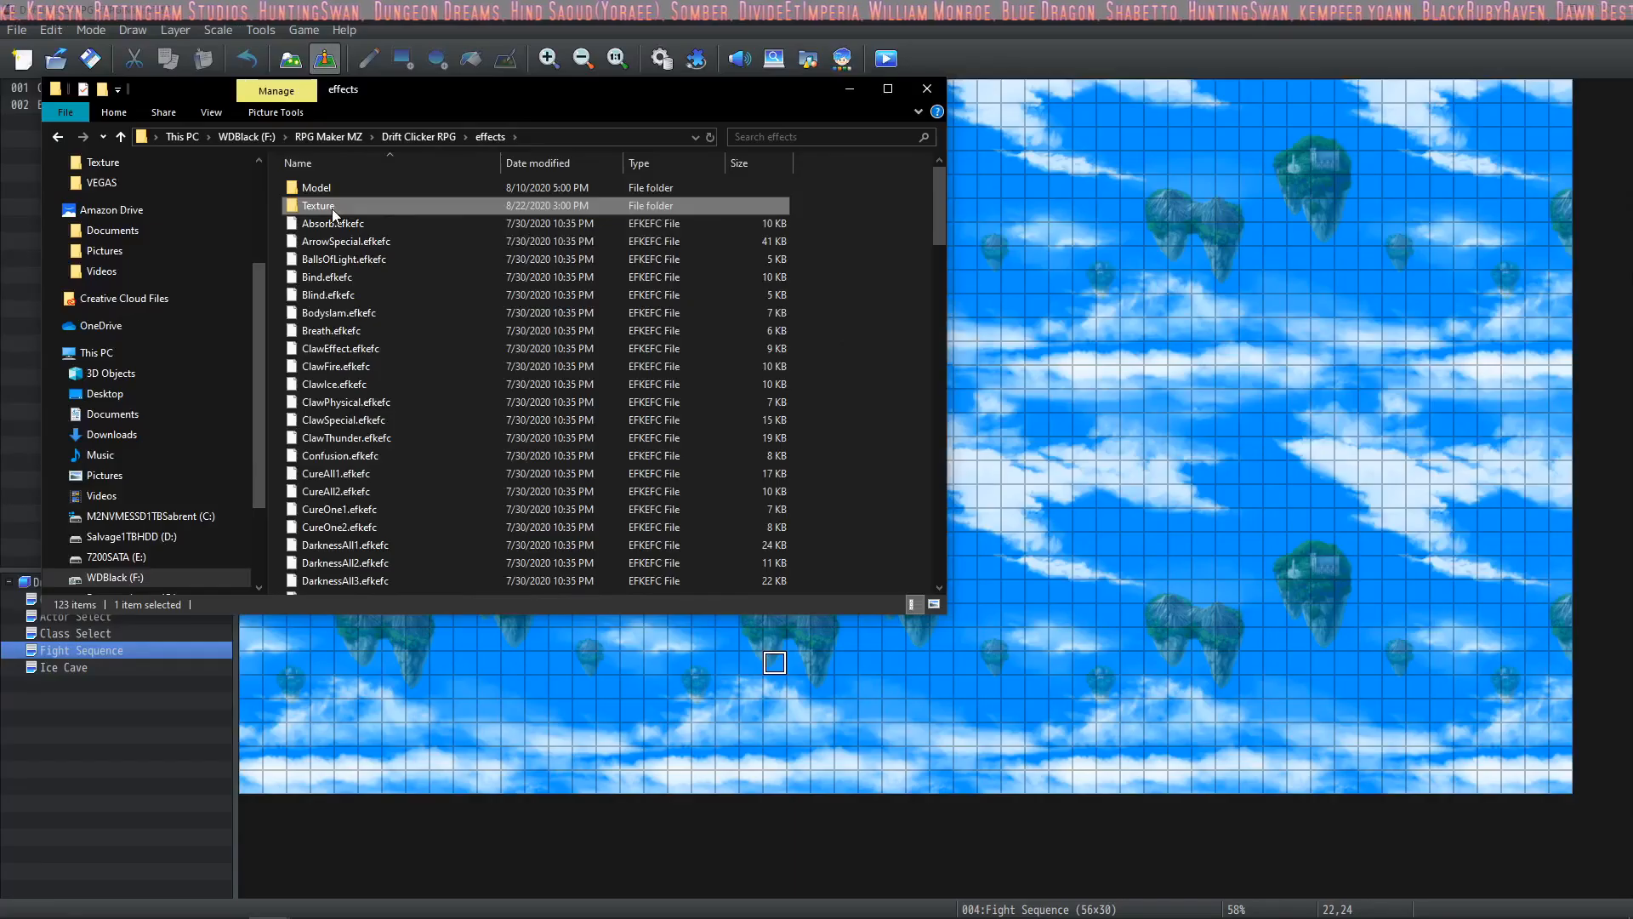
{"action": "double_click", "coordinate": [317, 205]}
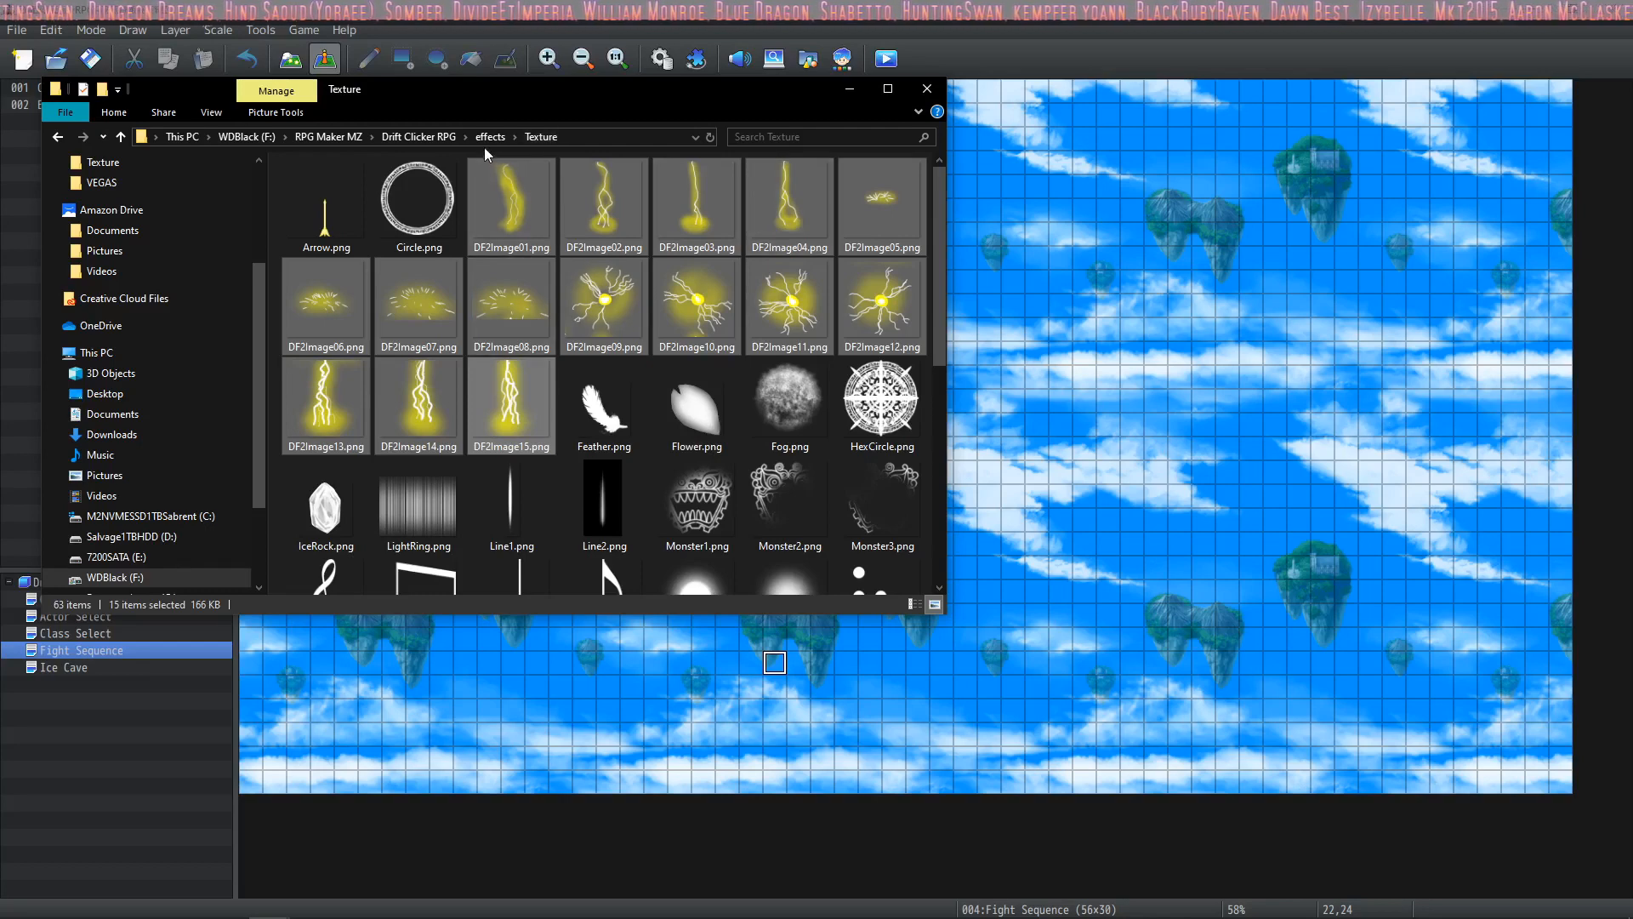
- Return to the effects folder, scroll its files, and switch back to Effekseer
{"action": "left_click", "coordinate": [490, 136]}
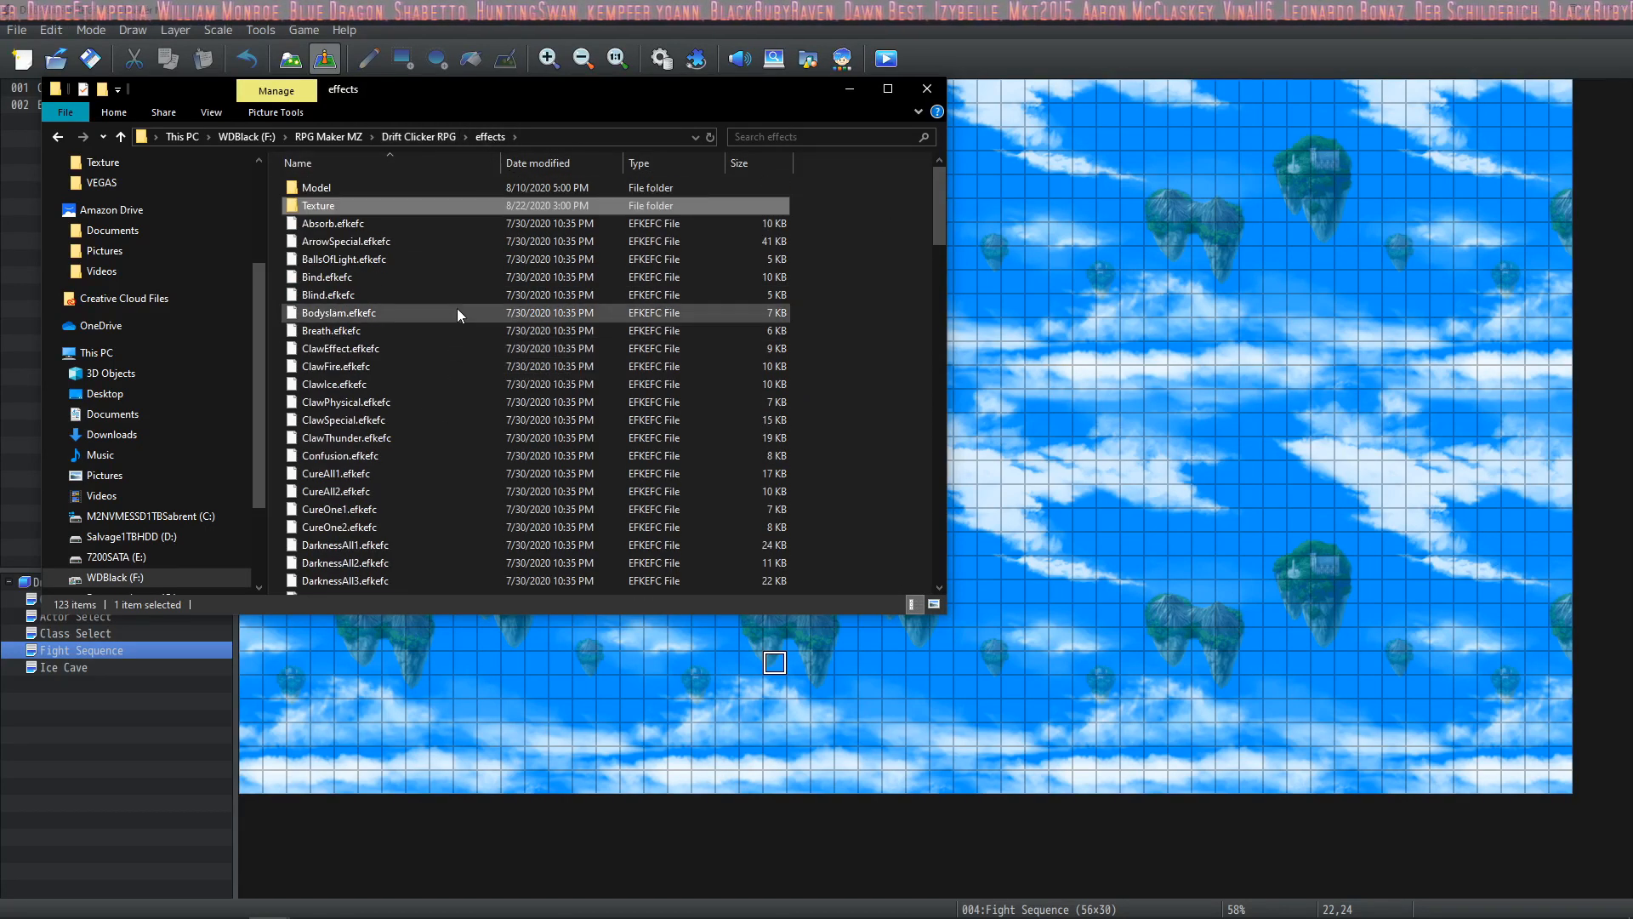
{"action": "scroll", "scroll_direction": "down", "scroll_amount": 3}
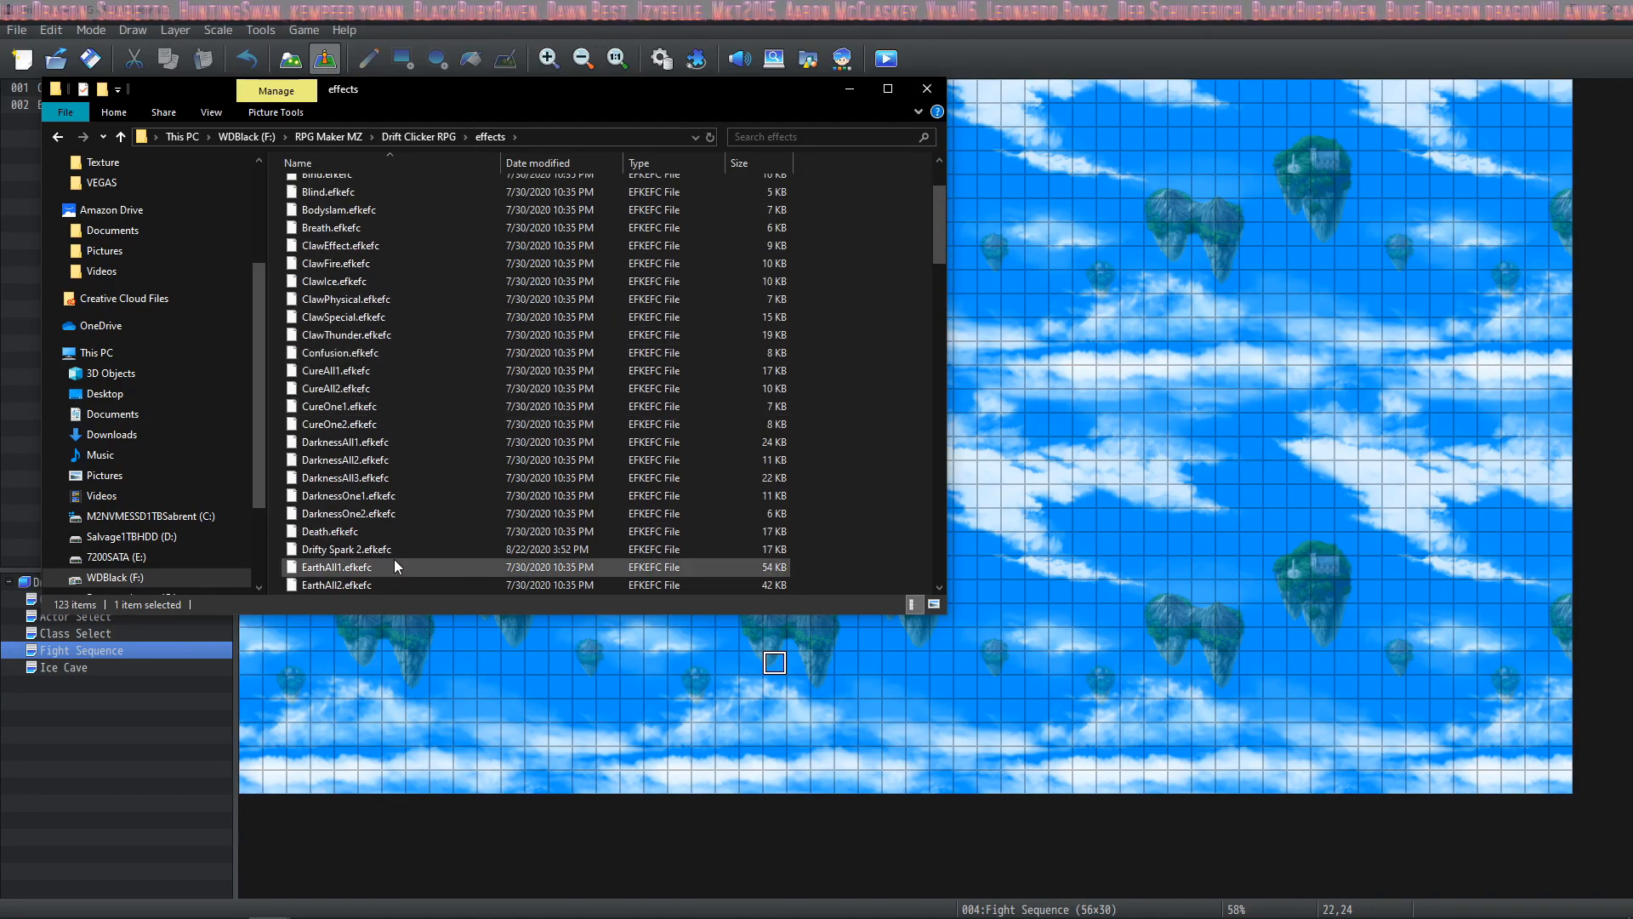
{"action": "left_click", "coordinate": [927, 87]}
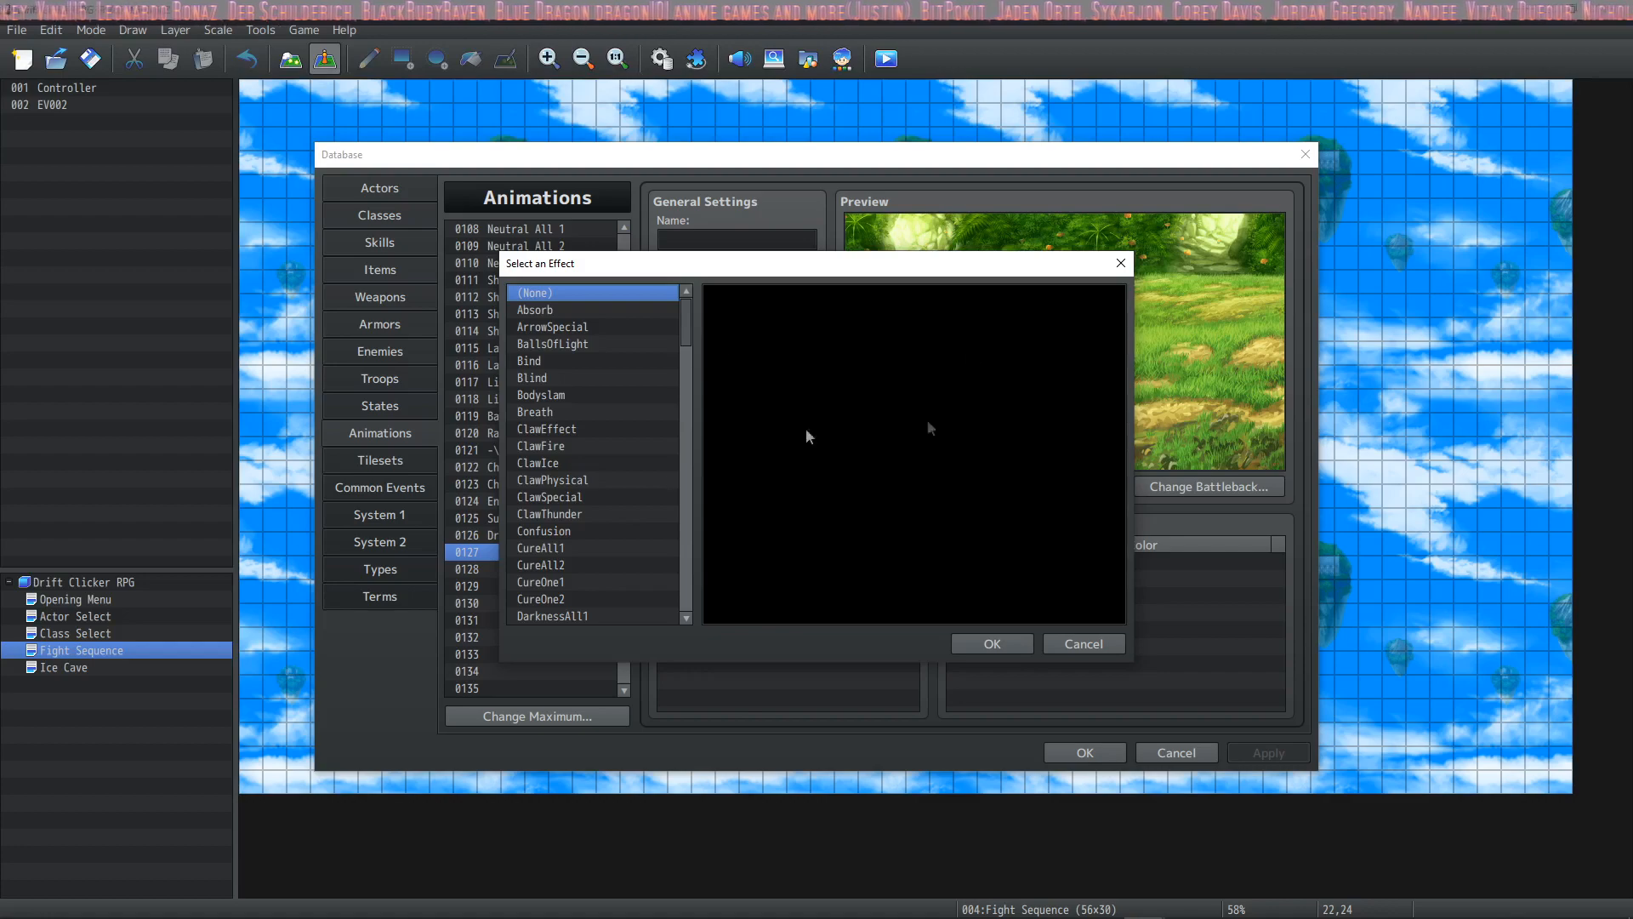
{"action": "left_click", "coordinate": [535, 411]}
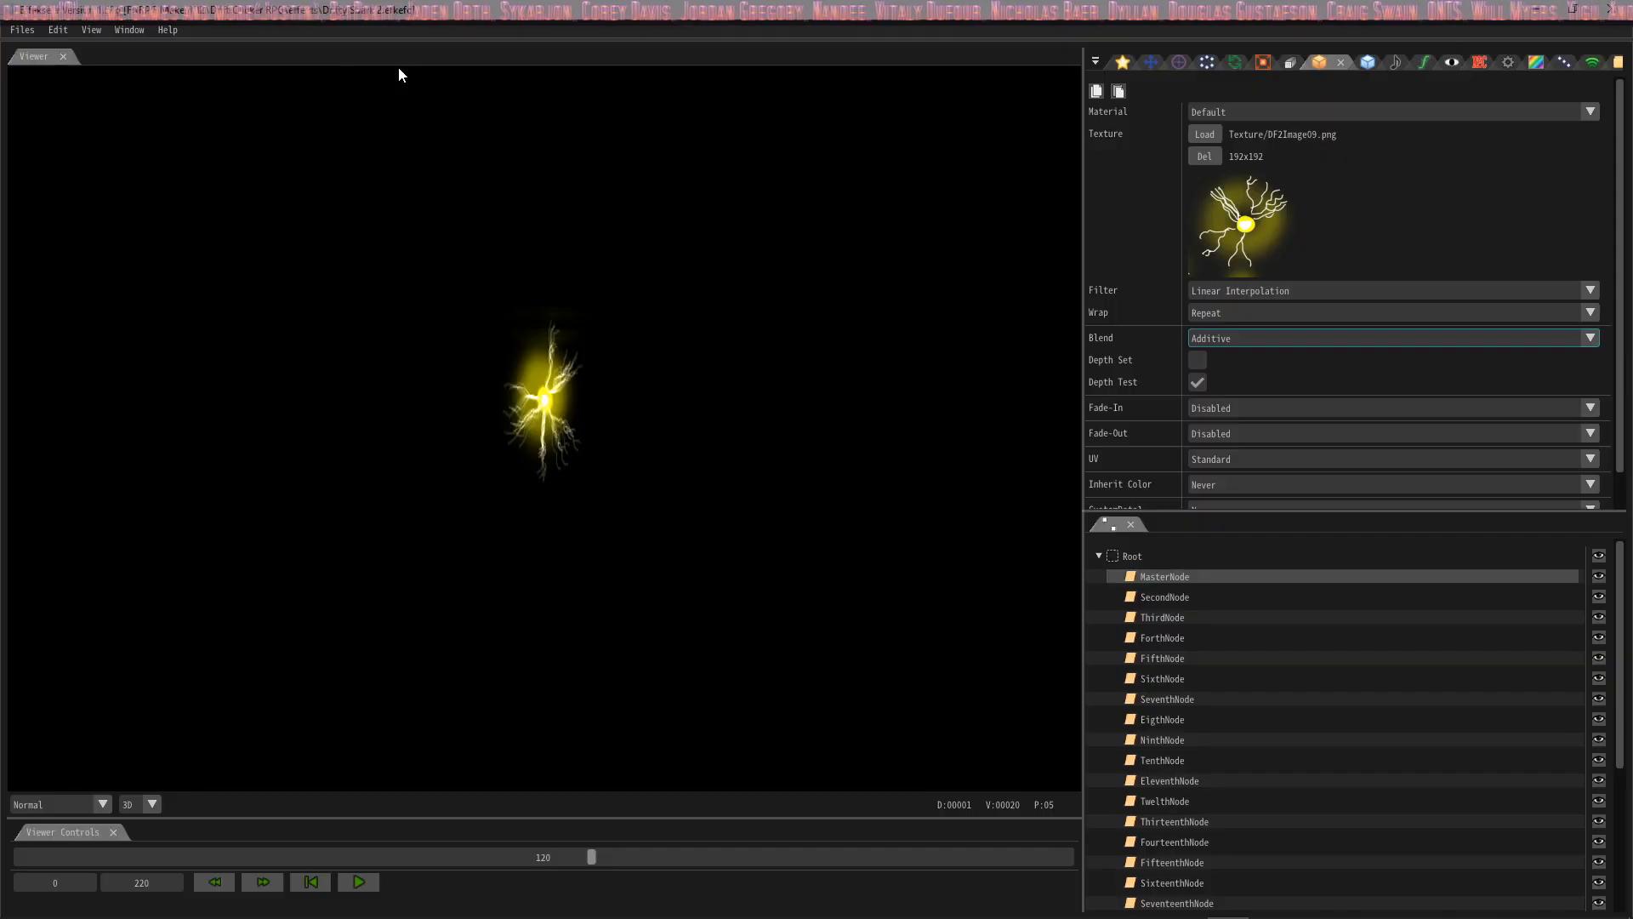
{"action": "mouse_move", "coordinate": [1210, 264]}
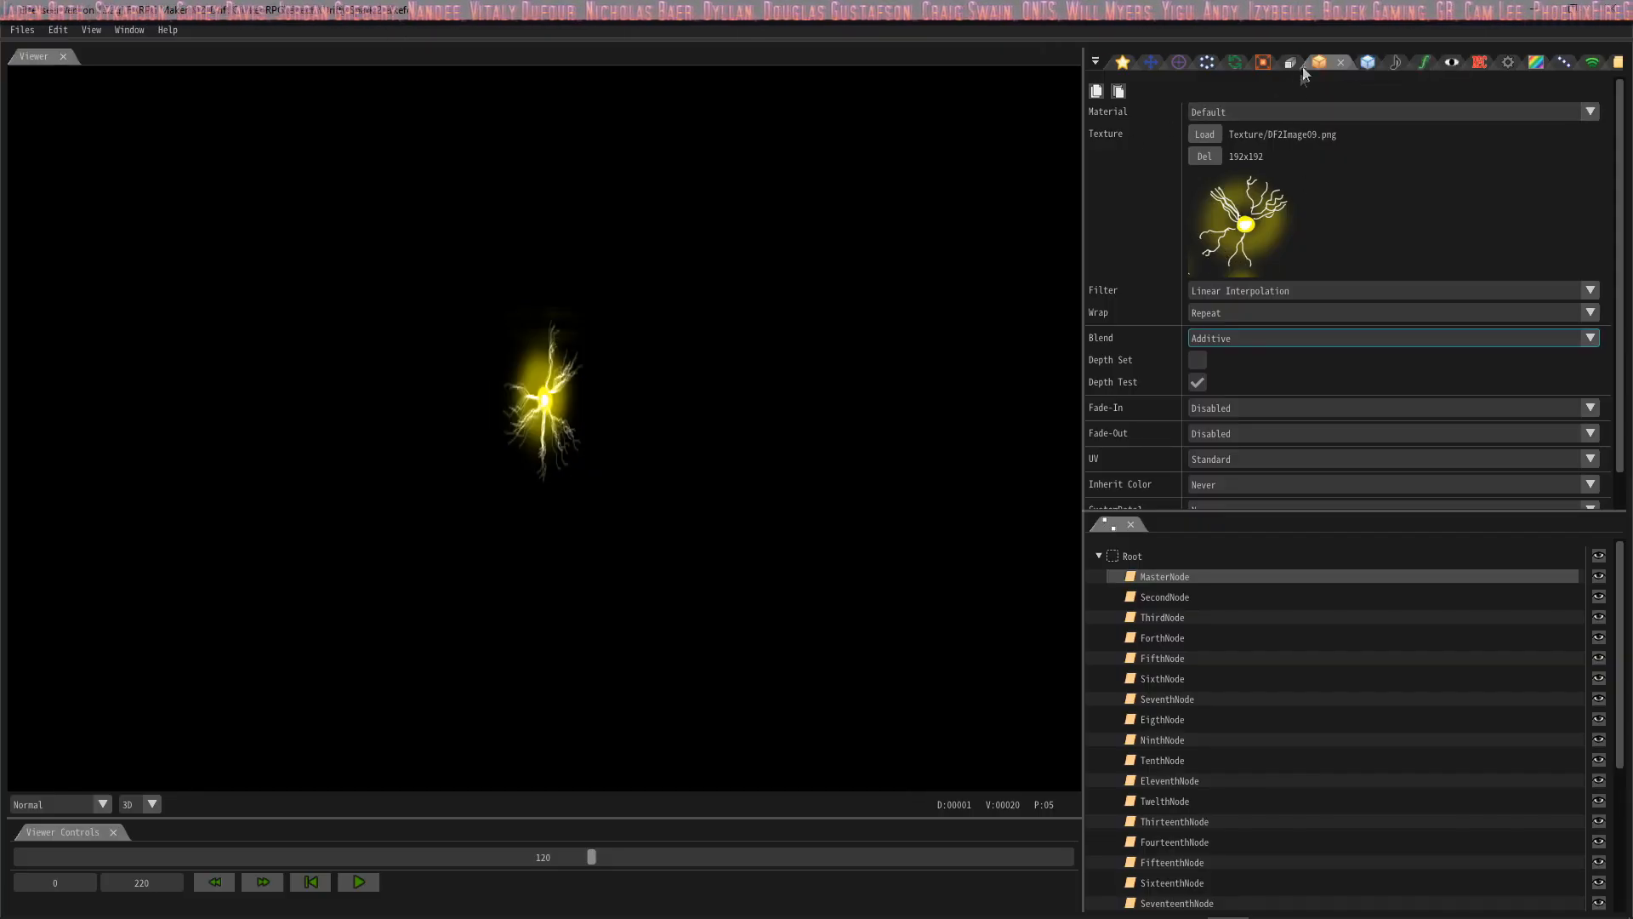
- Open the MasterNode texture file picker on the Drift Clicker RPG project folder
{"action": "left_click", "coordinate": [130, 29]}
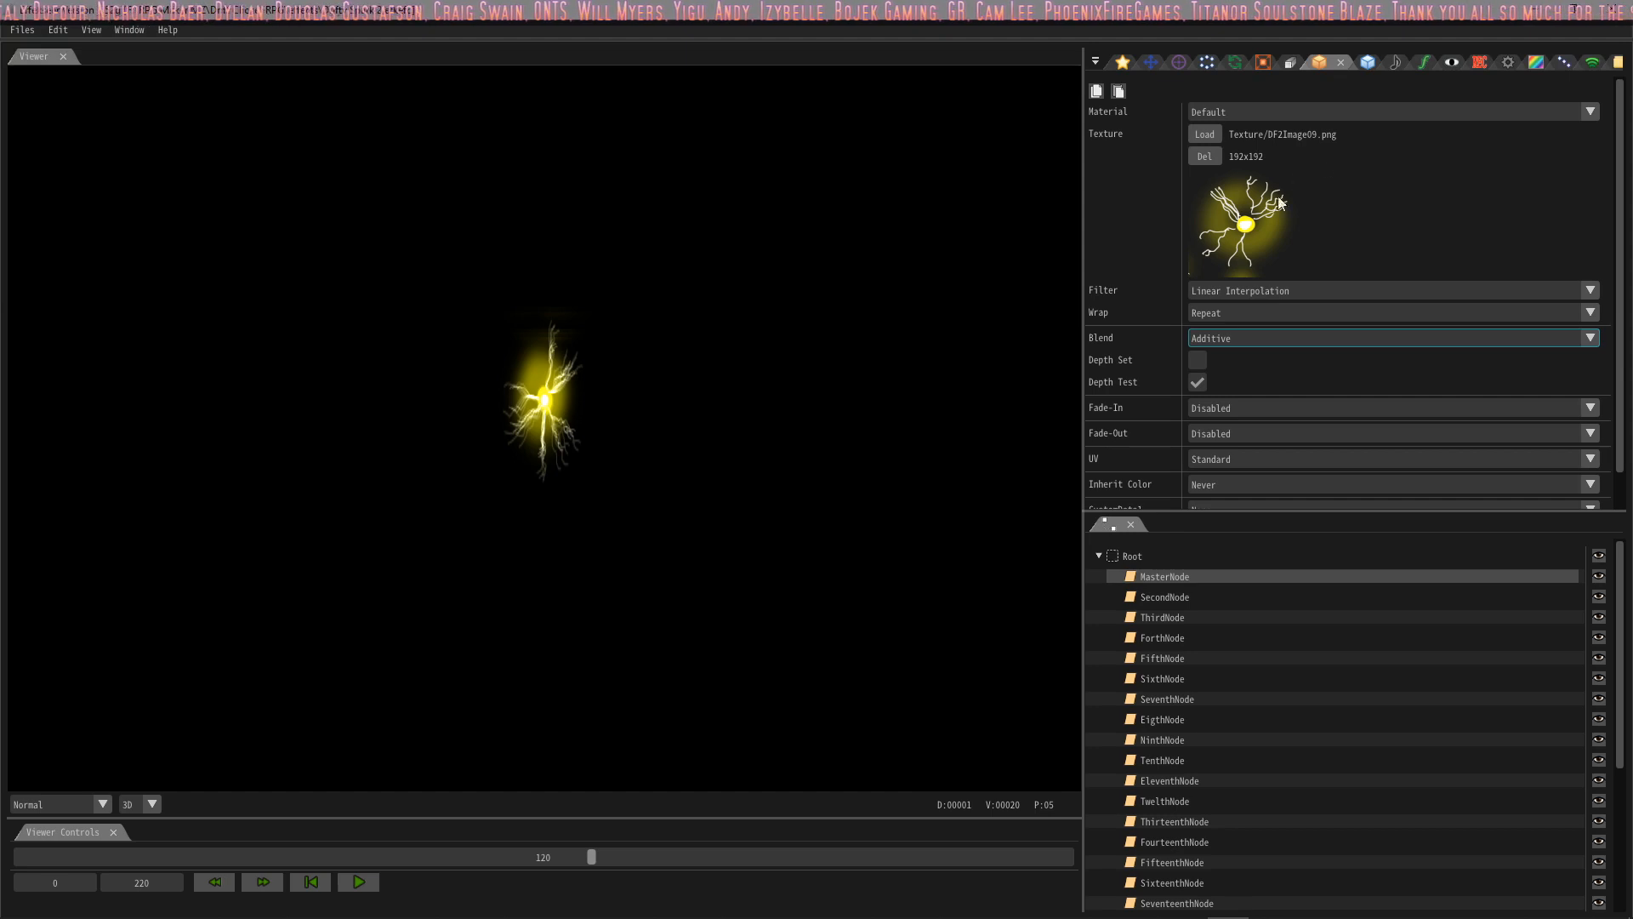
{"action": "mouse_move", "coordinate": [1250, 194]}
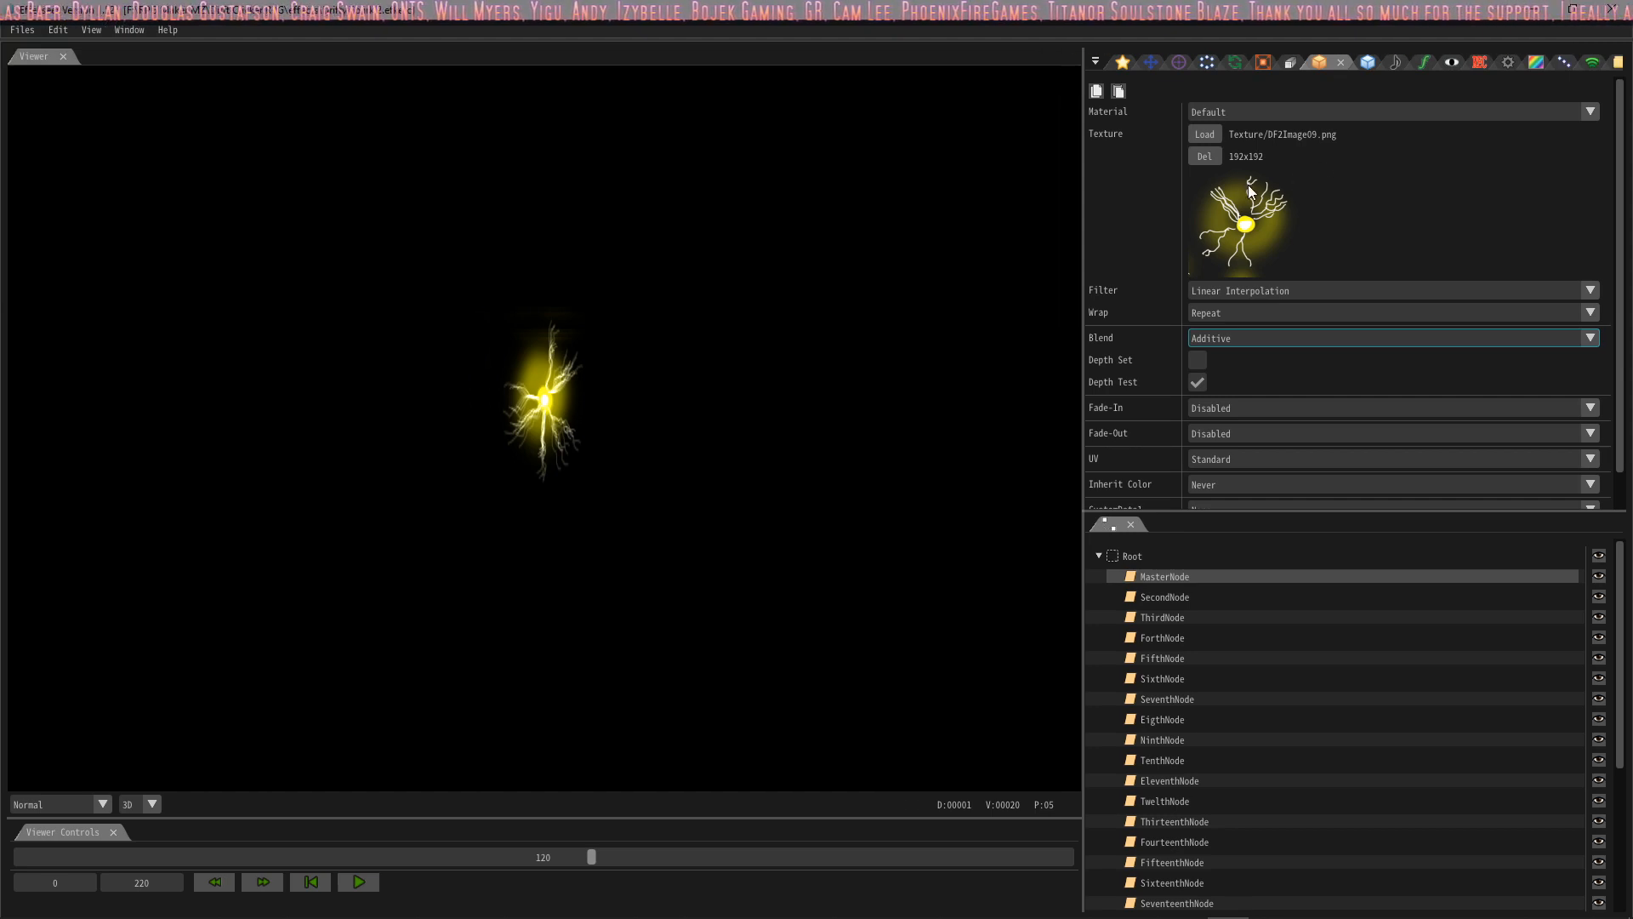
{"action": "mouse_move", "coordinate": [1237, 142]}
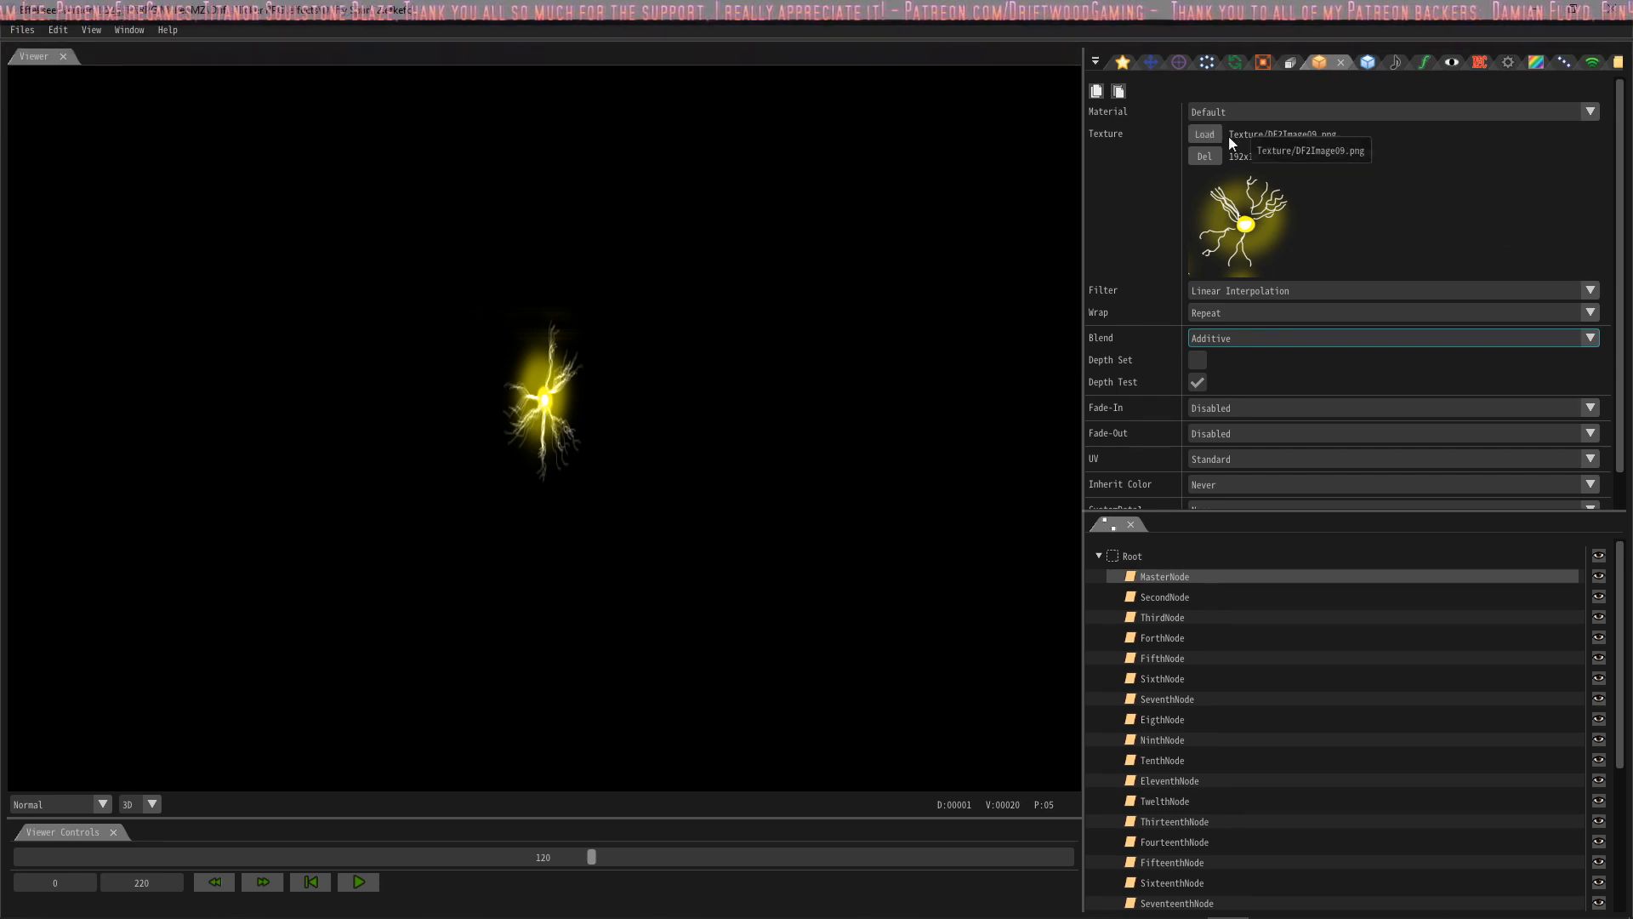
{"action": "left_click", "coordinate": [1204, 133]}
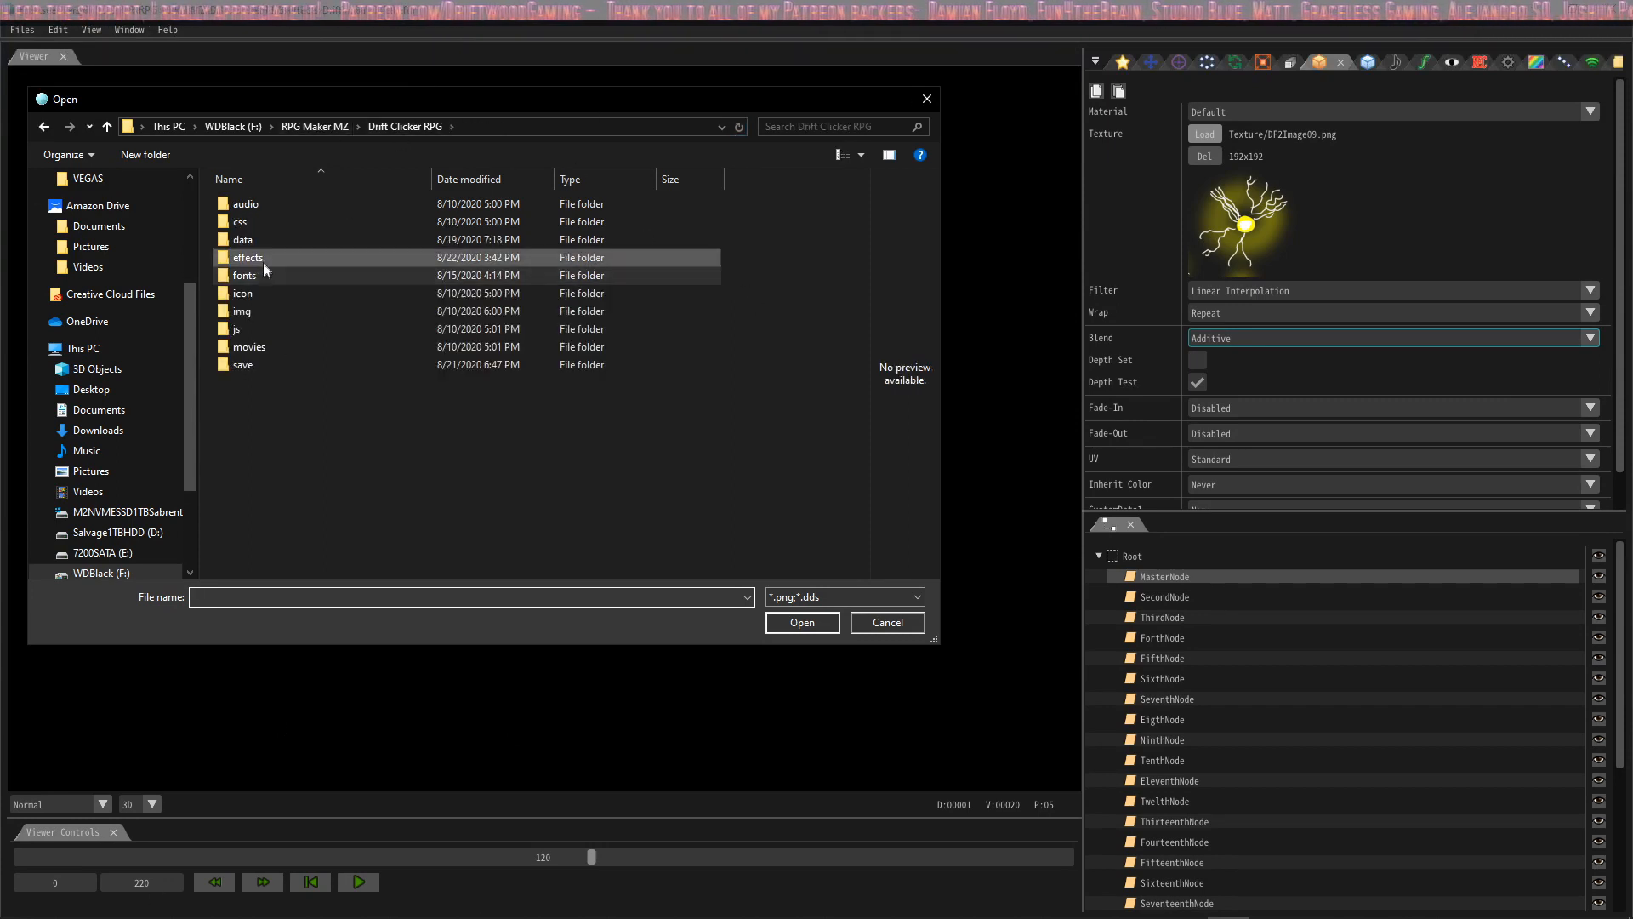
- Set MasterNode's texture to DF2Image09.png from effects\Texture, then select SecondNode
{"action": "double_click", "coordinate": [247, 257]}
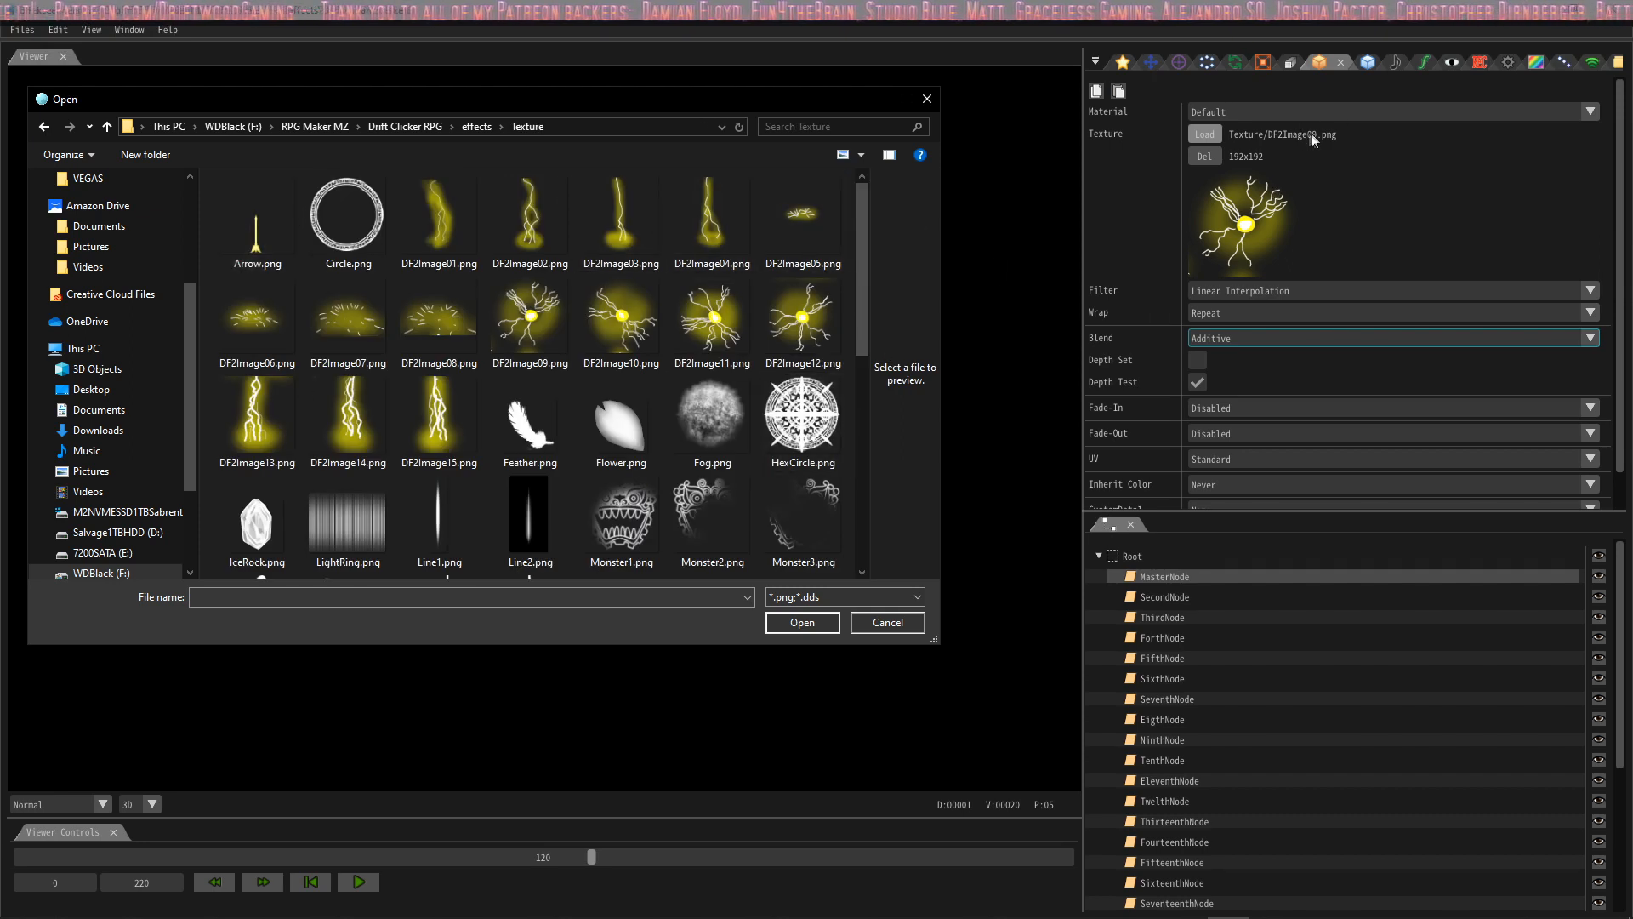
{"action": "mouse_move", "coordinate": [1330, 177]}
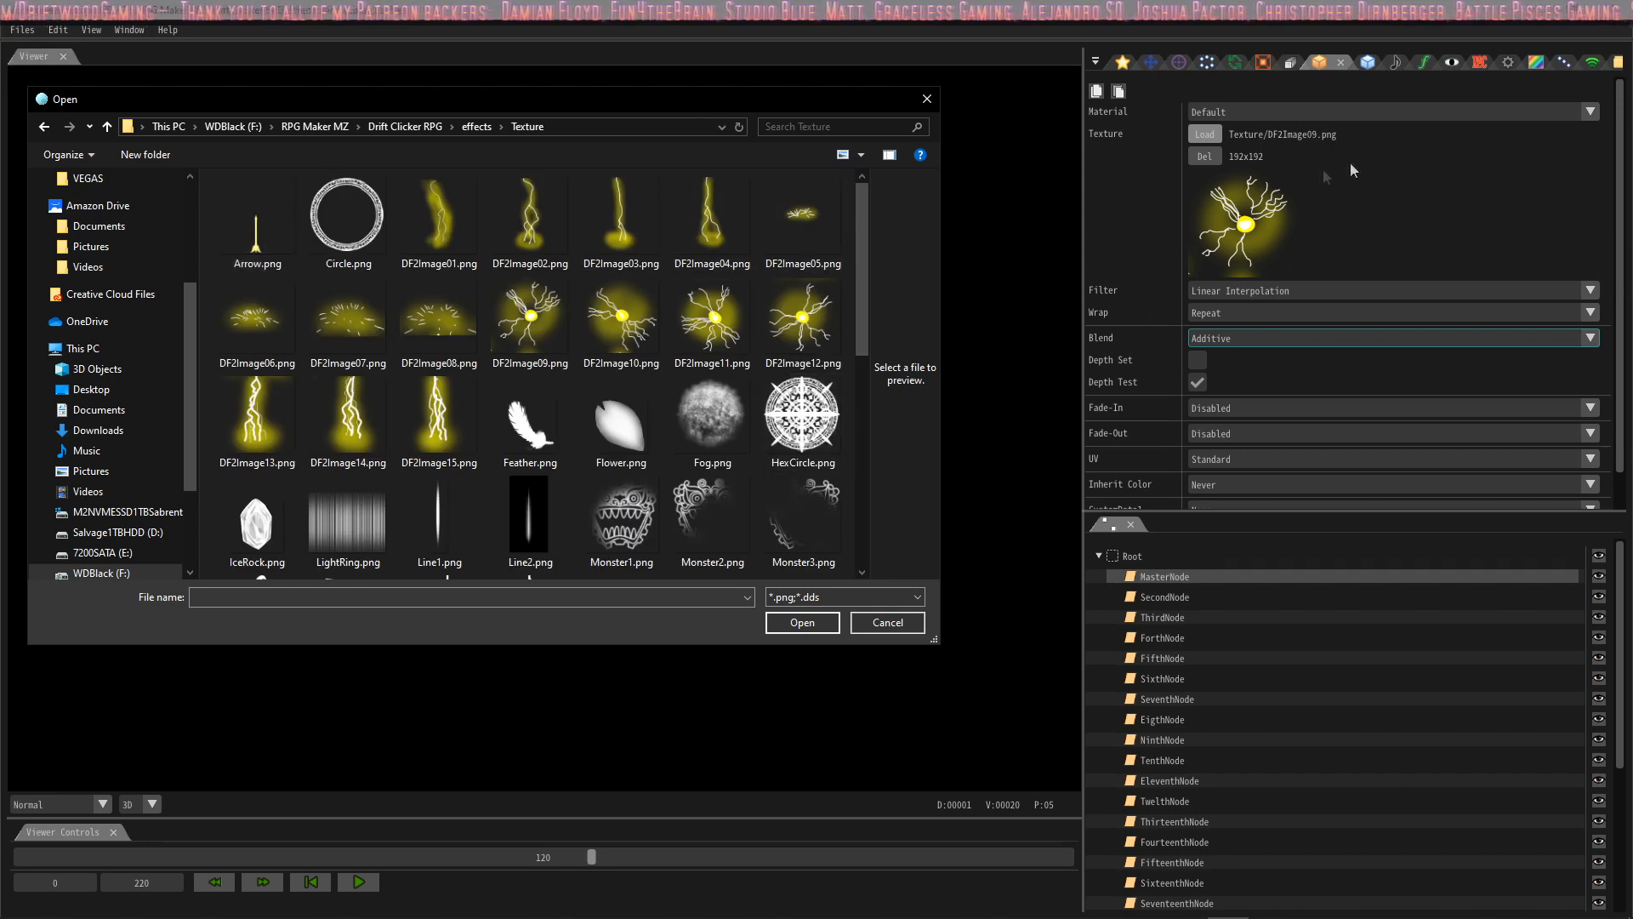
{"action": "left_click", "coordinate": [803, 622]}
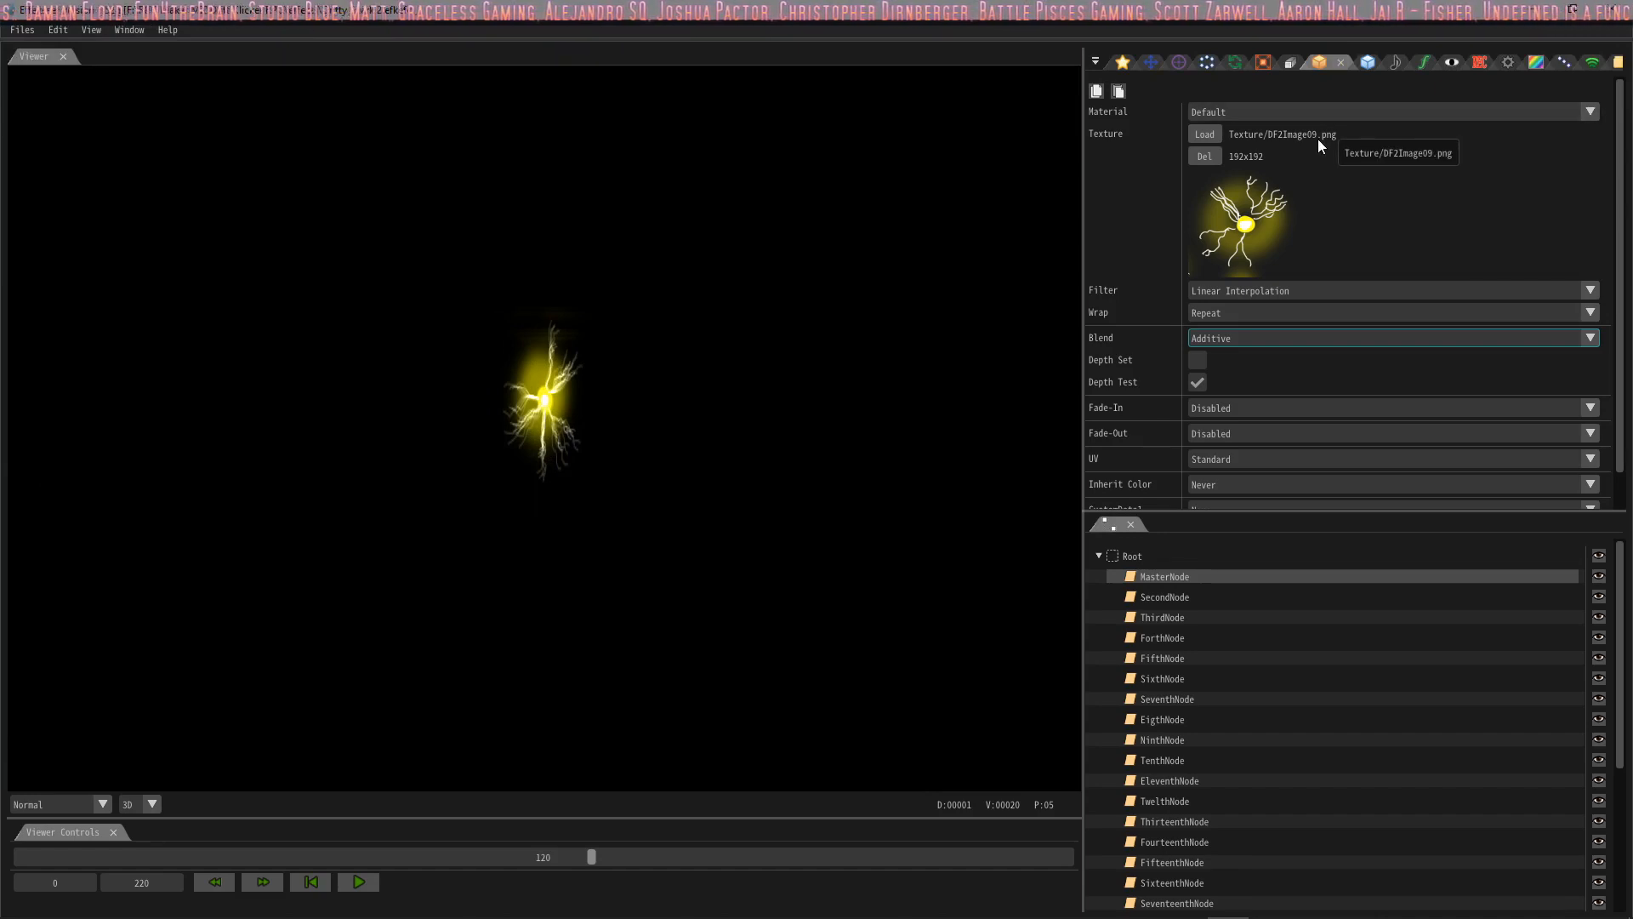
{"action": "left_click", "coordinate": [1163, 637]}
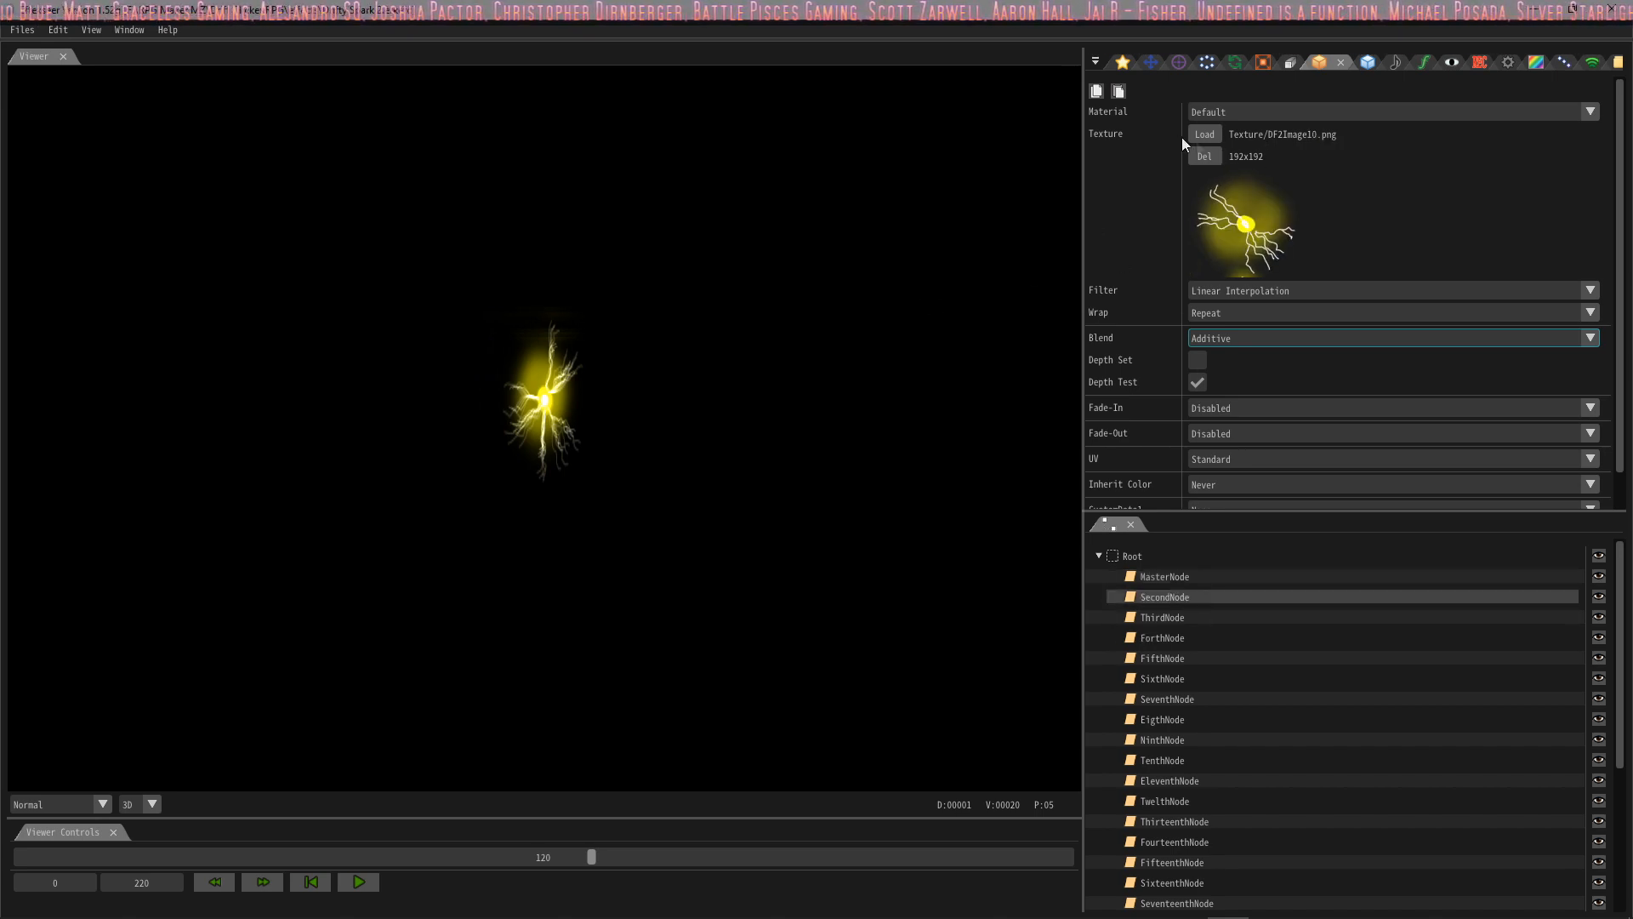
- Relink SecondNode's texture to DF2Image10.png from the effects\Texture folder
{"action": "left_click", "coordinate": [1204, 133]}
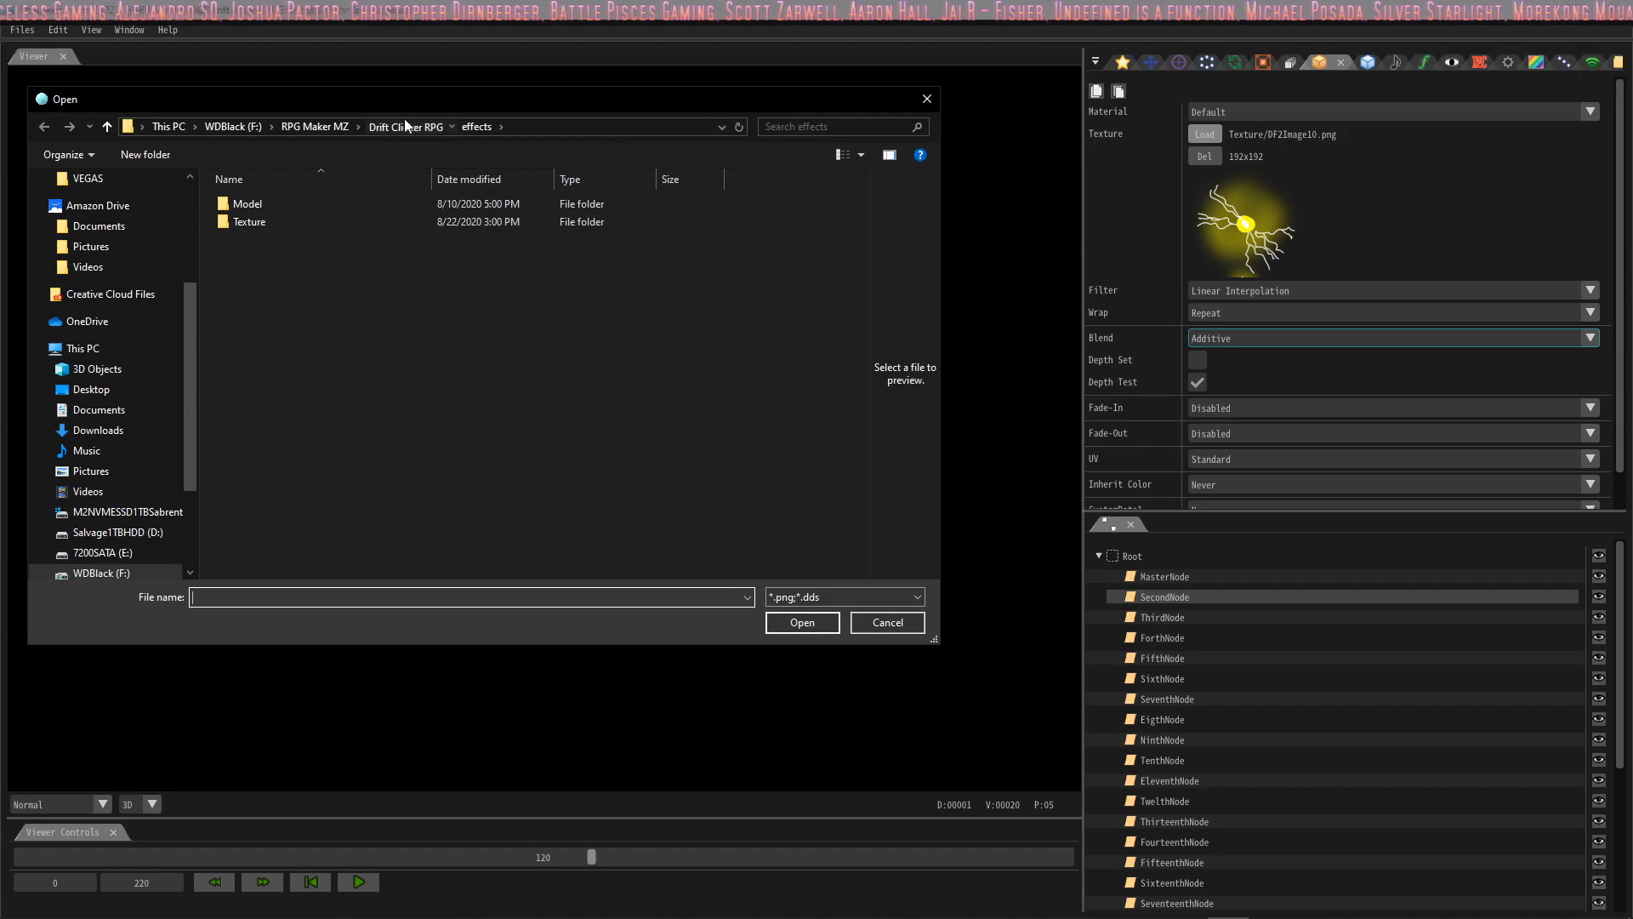
{"action": "double_click", "coordinate": [249, 221]}
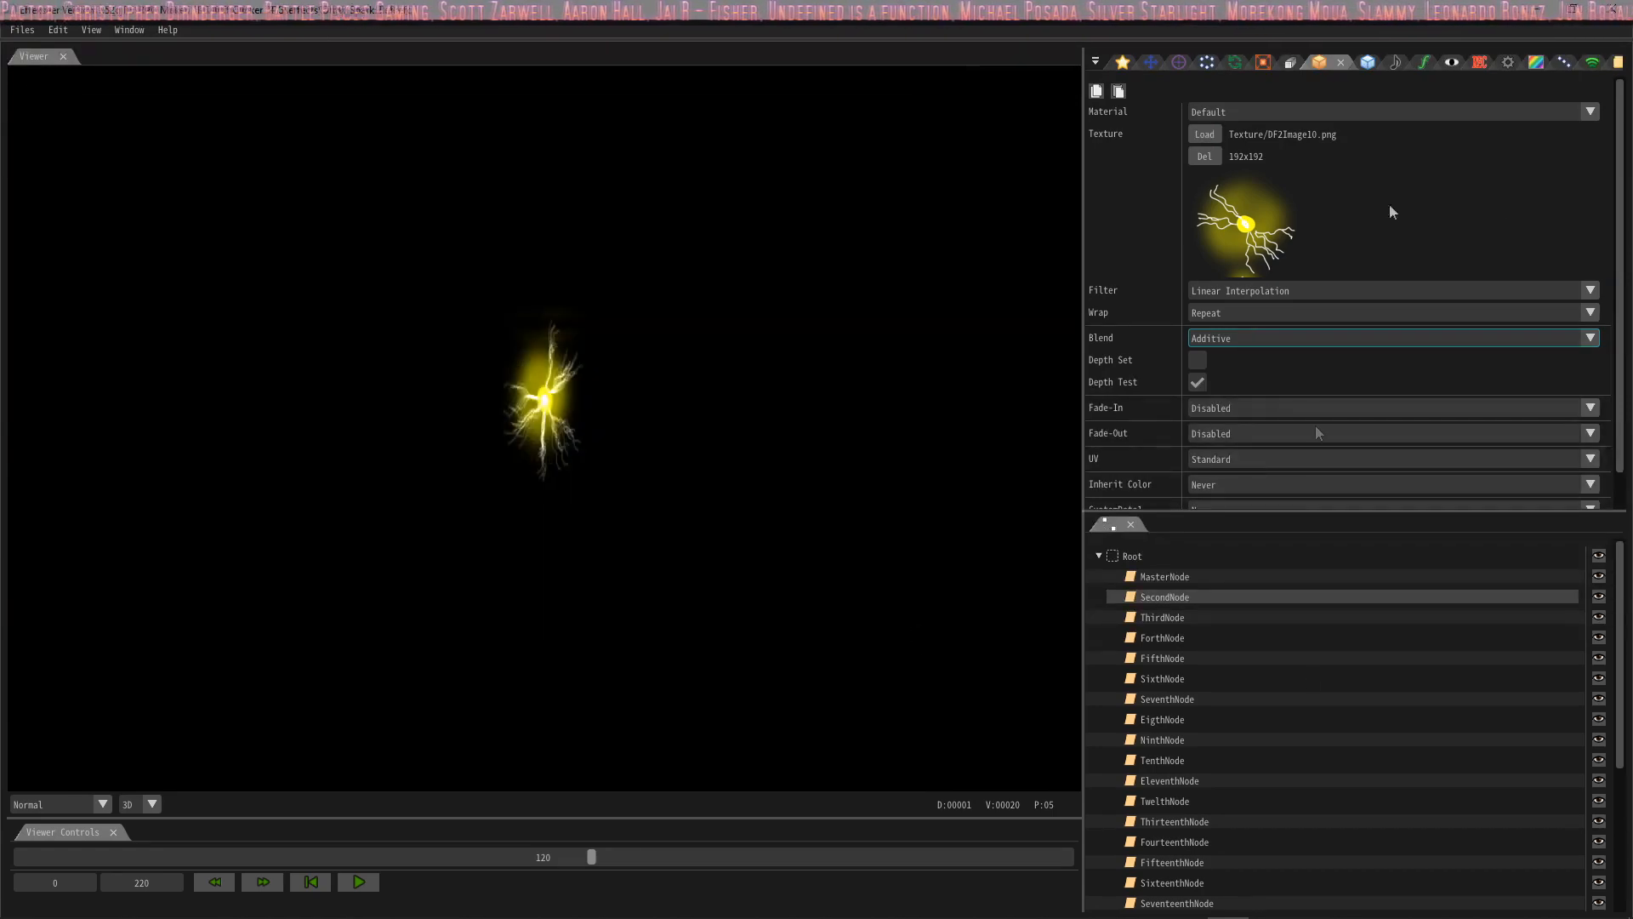
{"action": "left_click", "coordinate": [21, 29]}
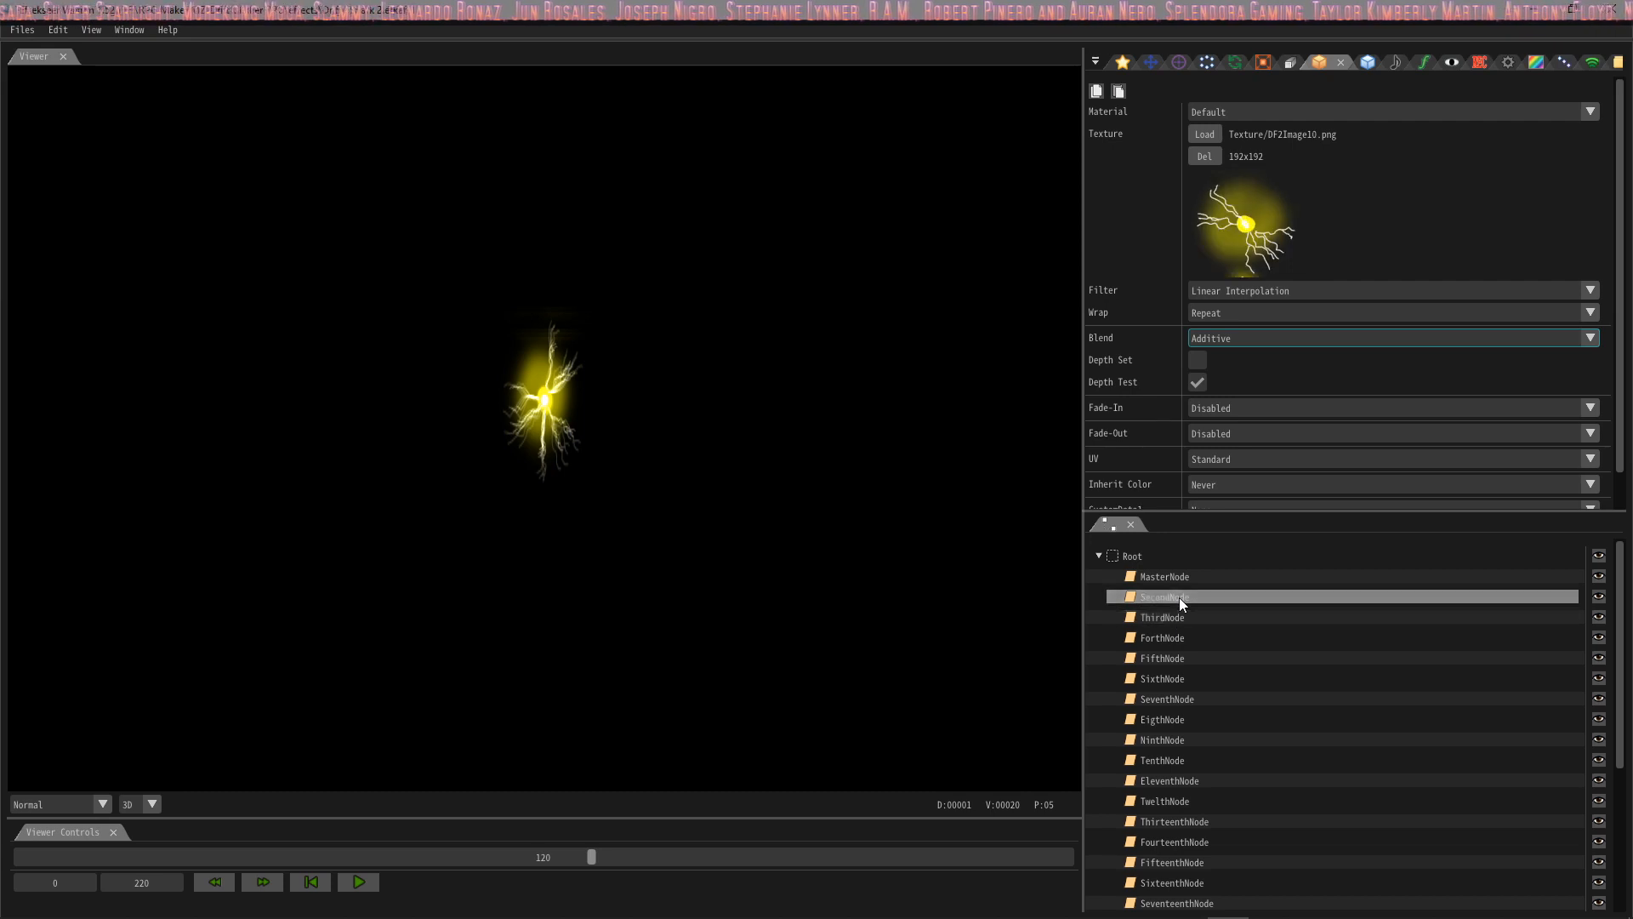
- Check the textures of the FifthNode, TwelthNode and GroundBlast emitters
{"action": "left_click", "coordinate": [1164, 637]}
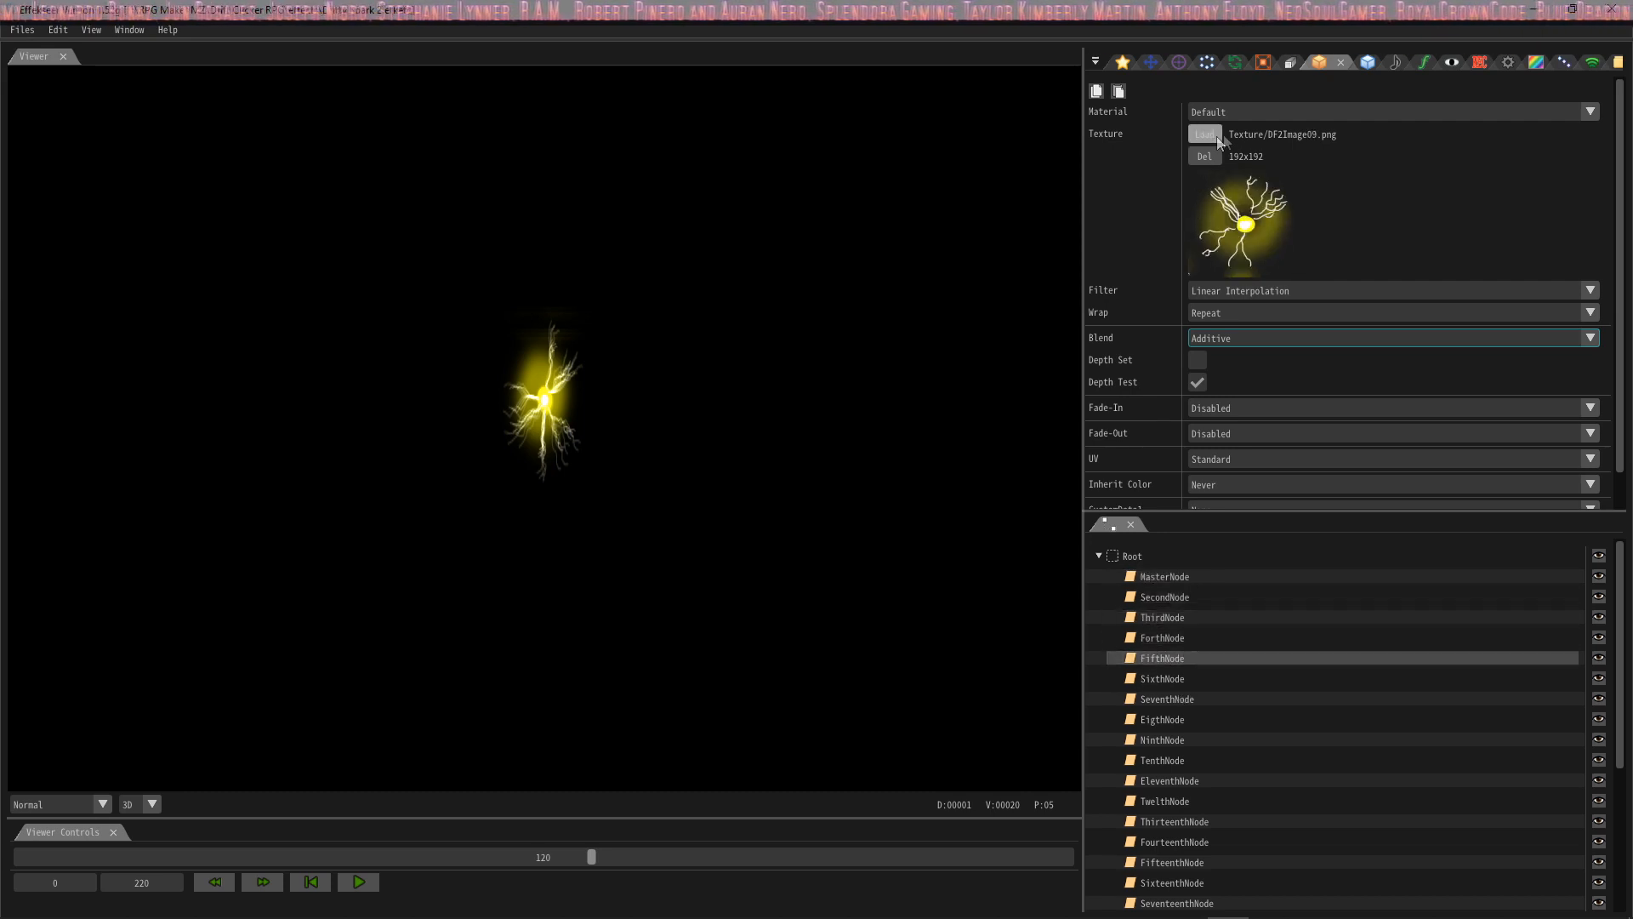
{"action": "left_click", "coordinate": [1165, 800]}
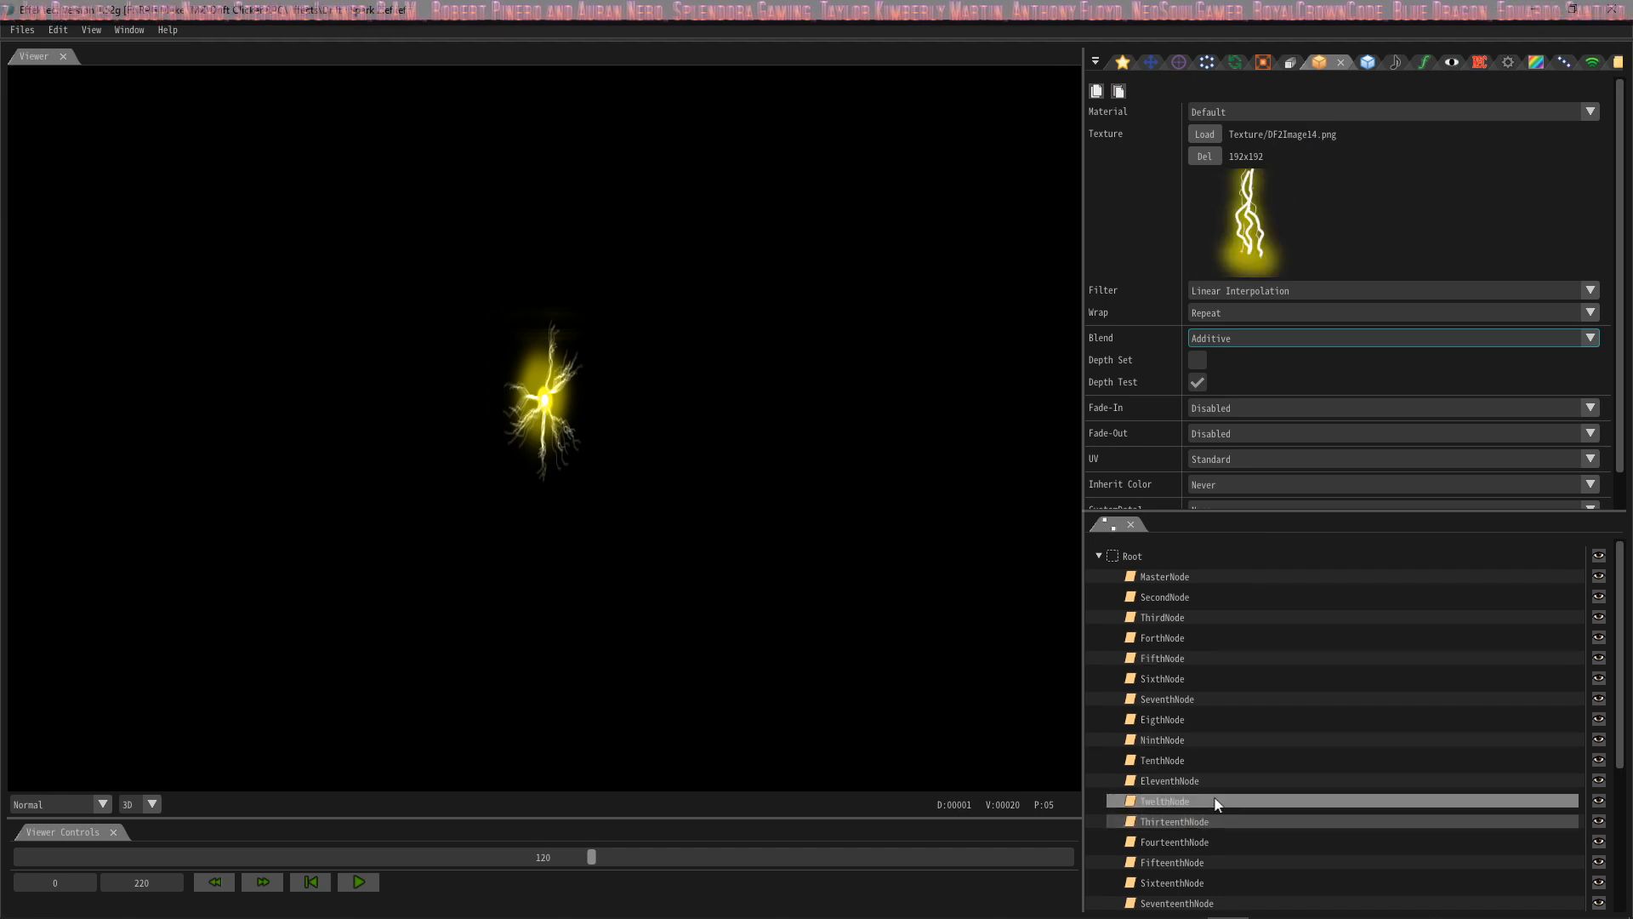
{"action": "scroll", "scroll_direction": "down", "scroll_amount": 3}
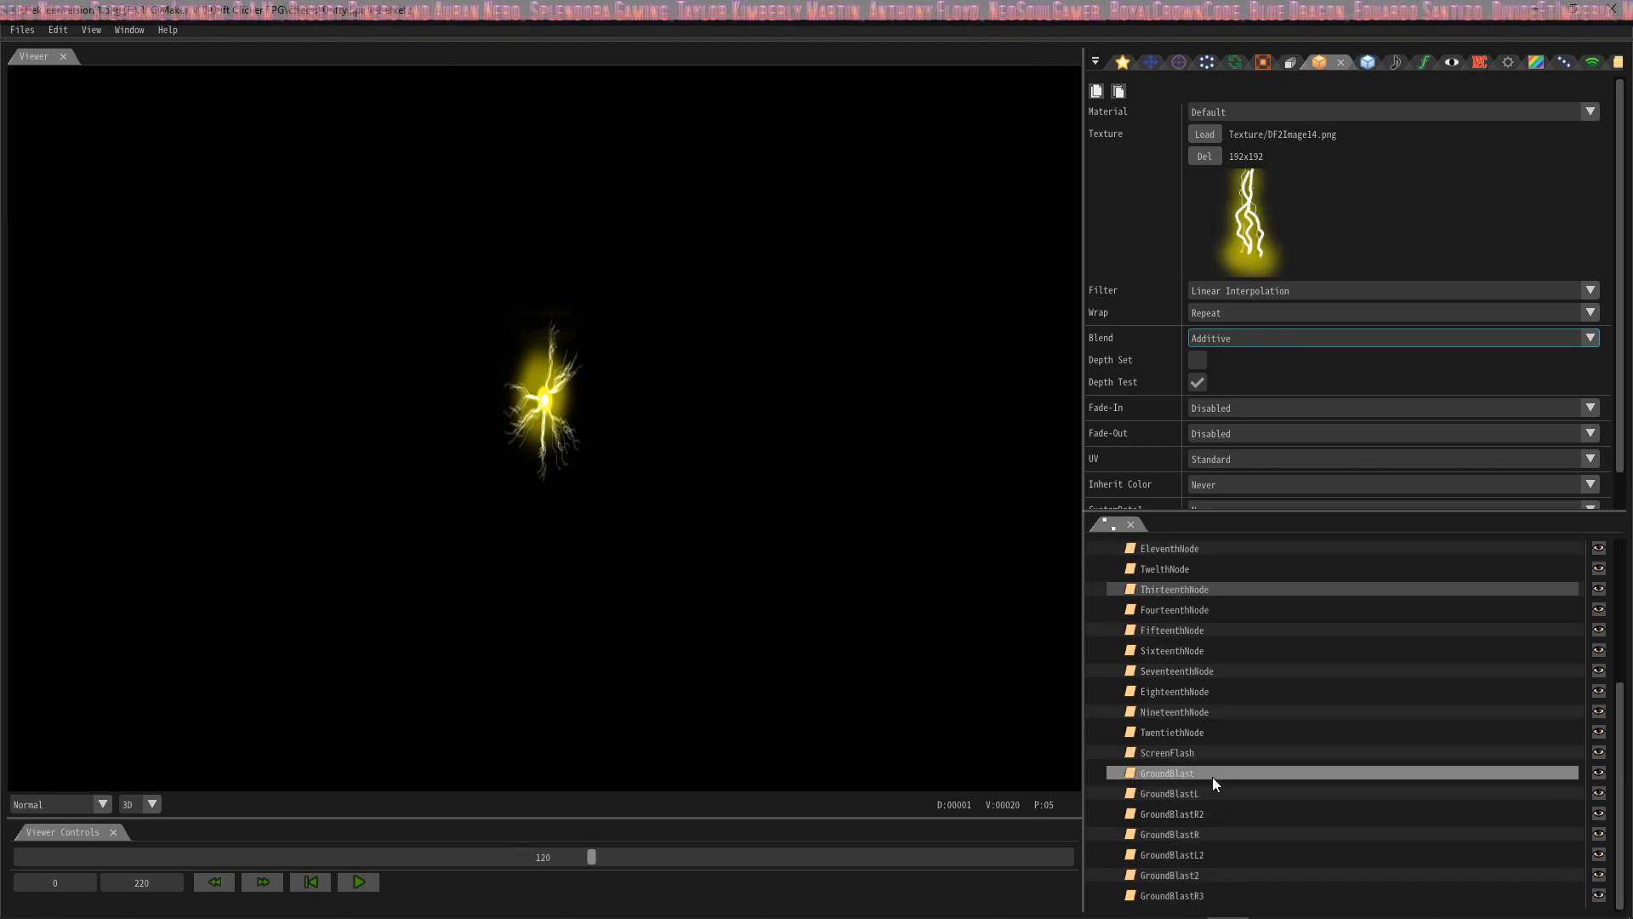
{"action": "left_click", "coordinate": [1172, 629]}
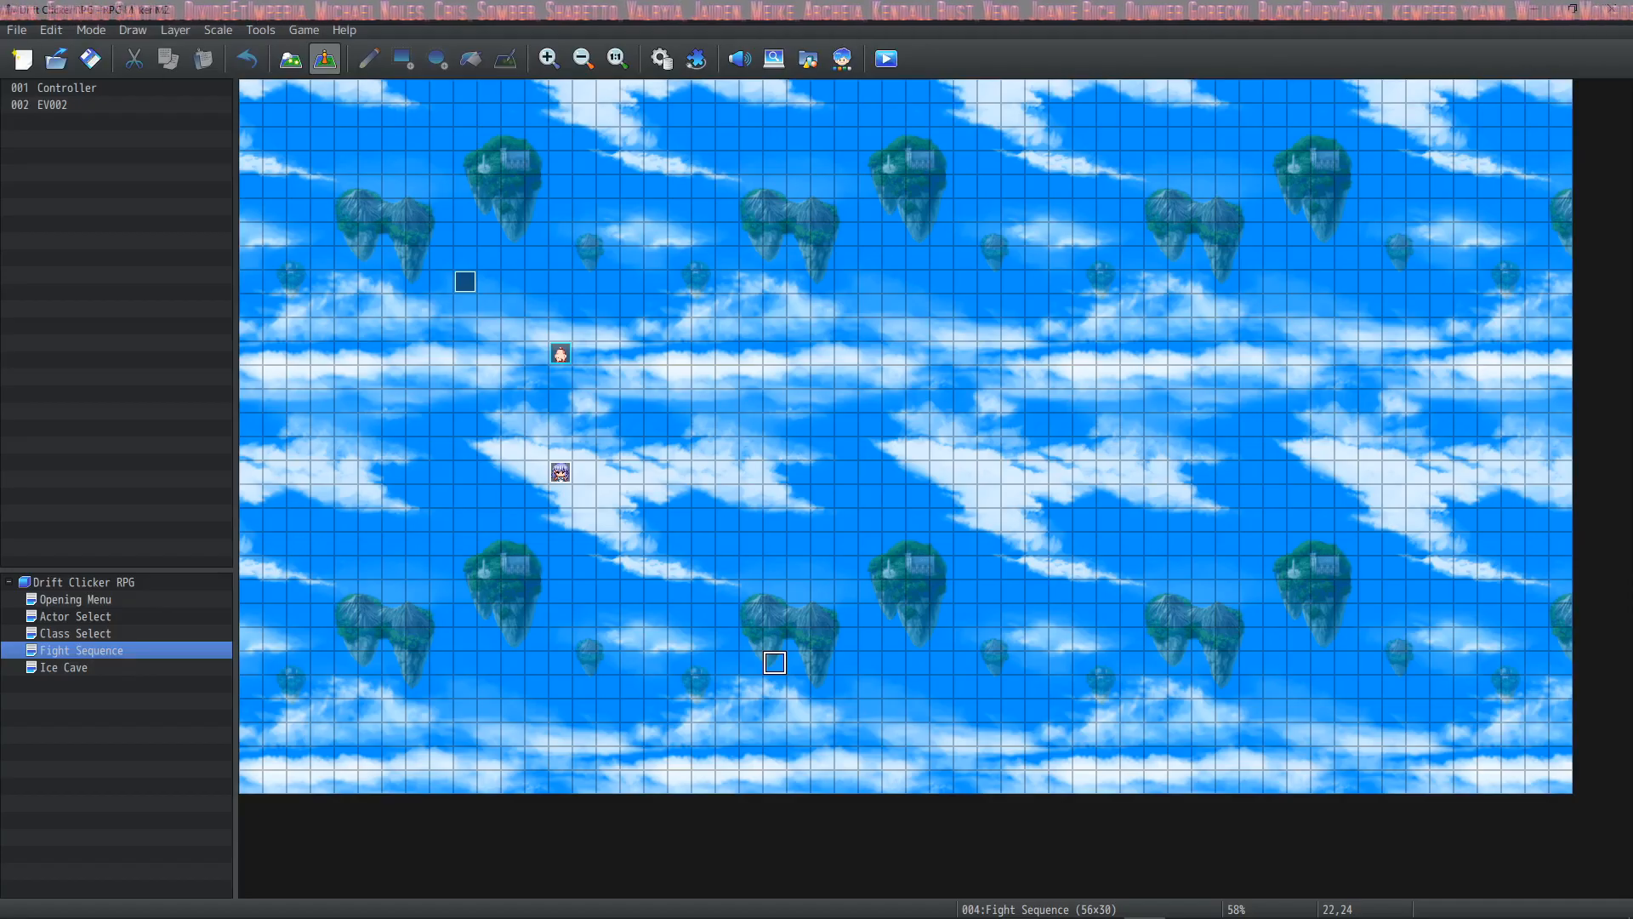
- View animation 0126 Drifty Spark in the Database, close it, and reopen it
{"action": "left_click", "coordinate": [13, 30]}
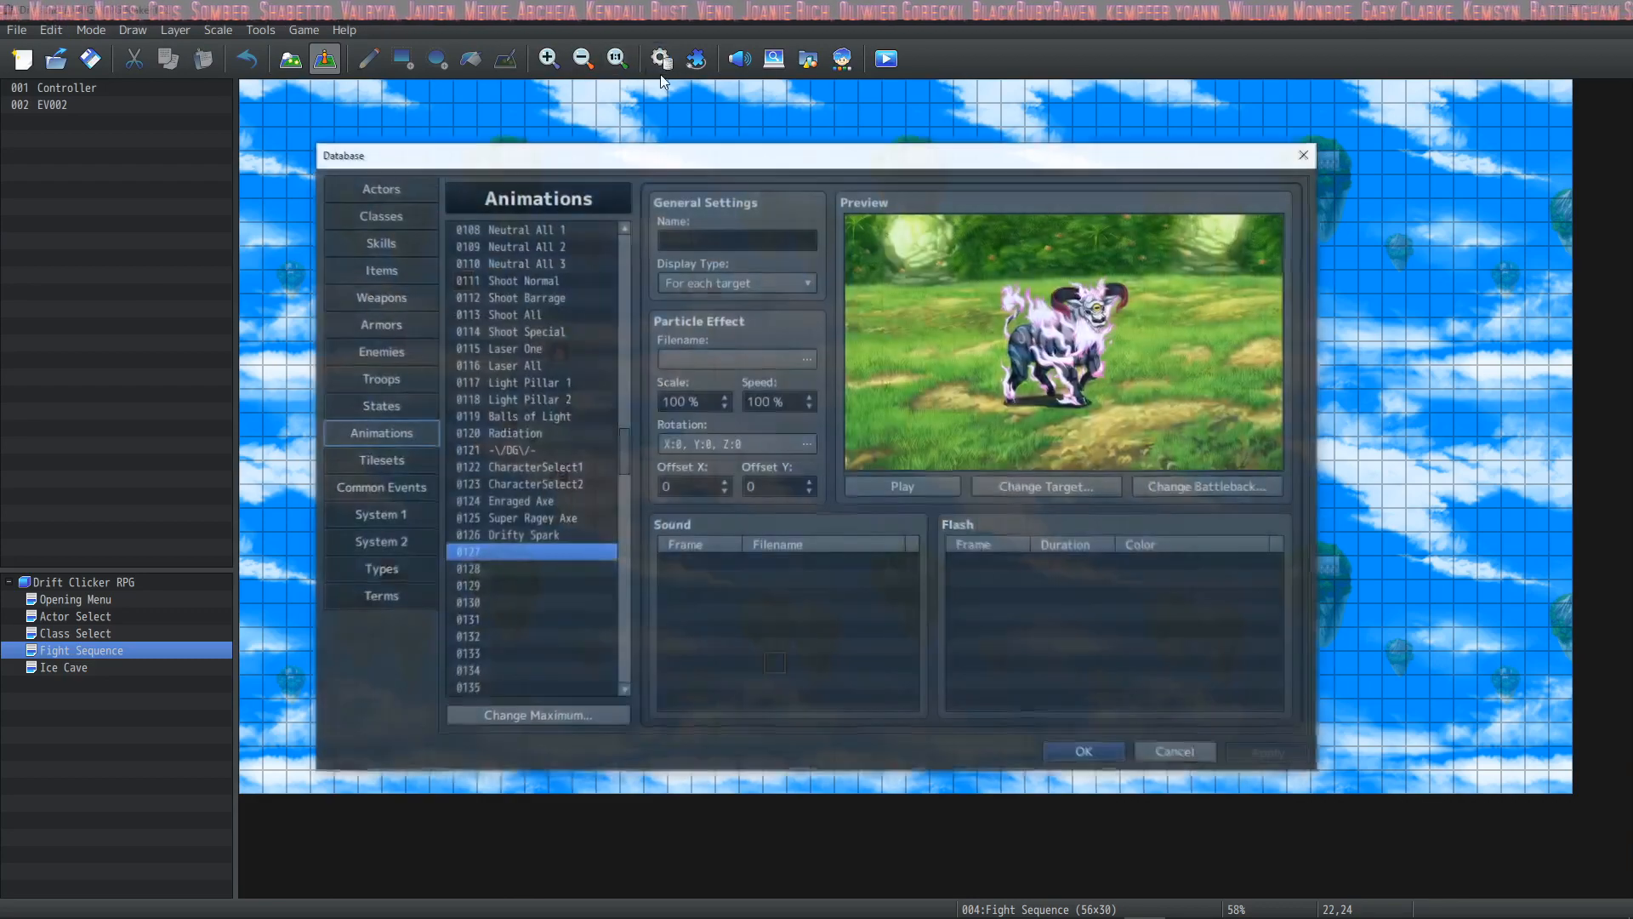
{"action": "left_click", "coordinate": [523, 535]}
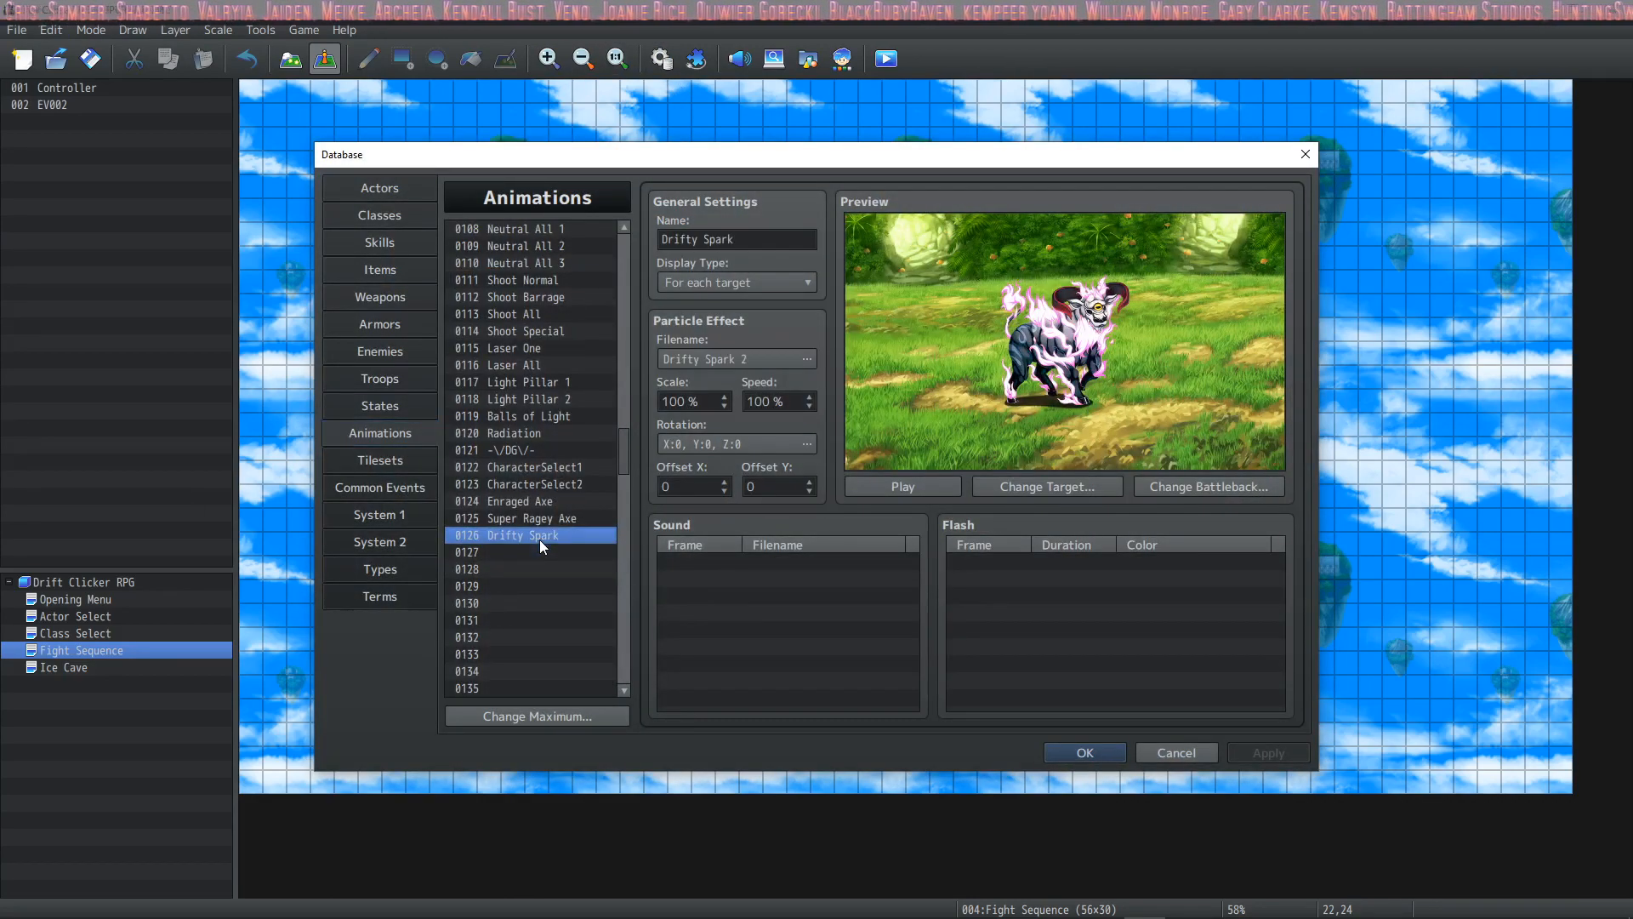
{"action": "left_click", "coordinate": [485, 552]}
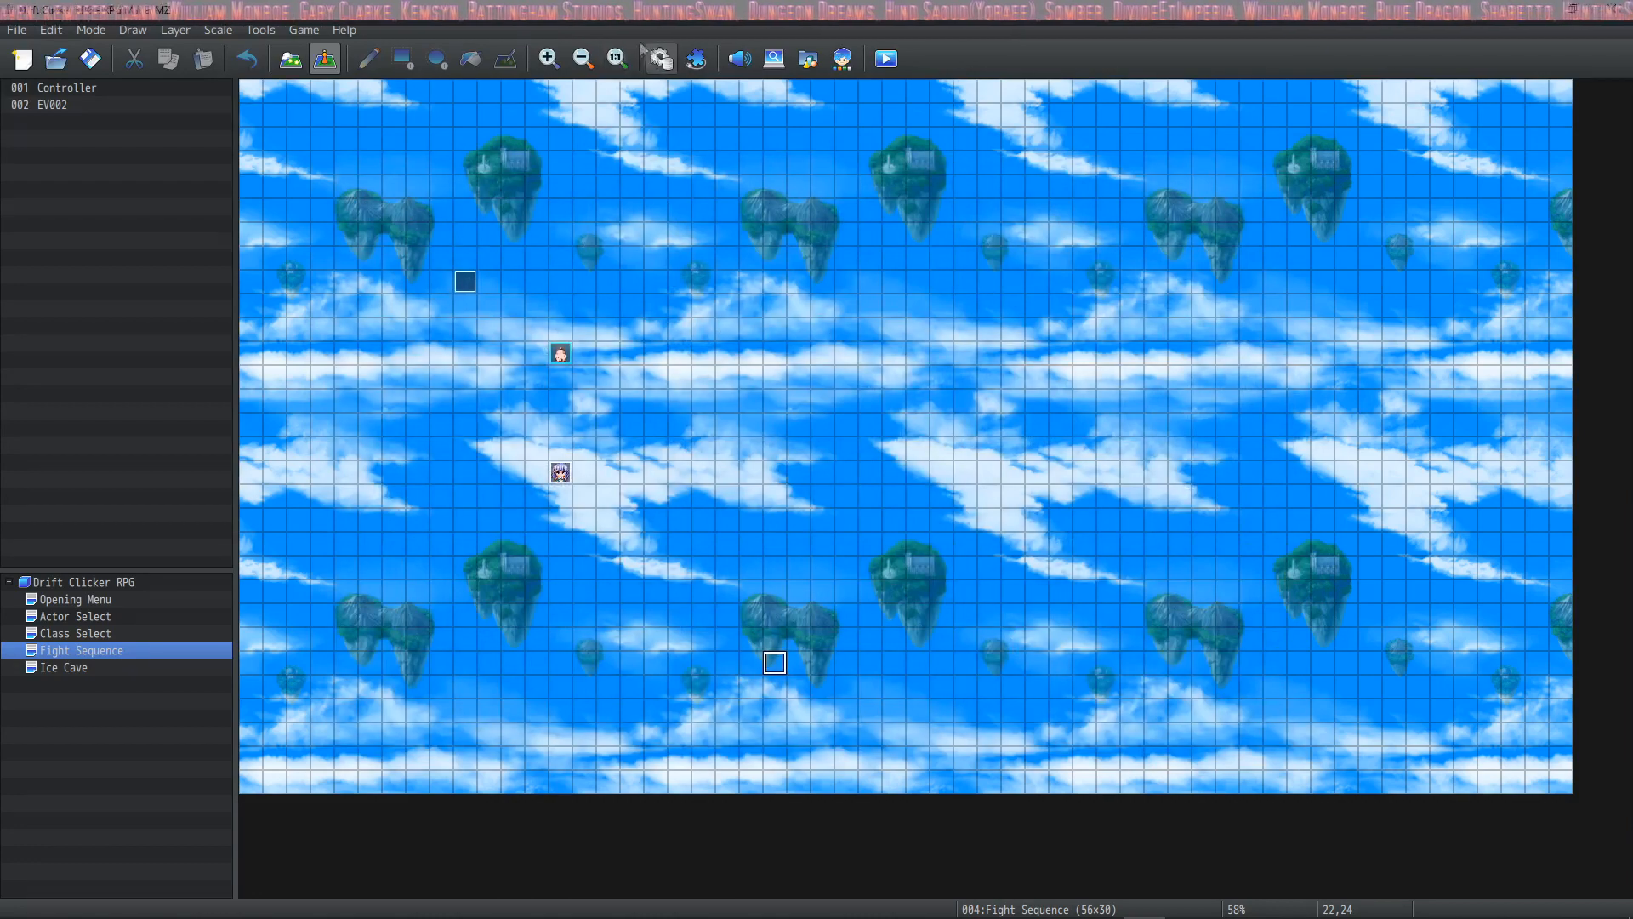
{"action": "left_click", "coordinate": [662, 57]}
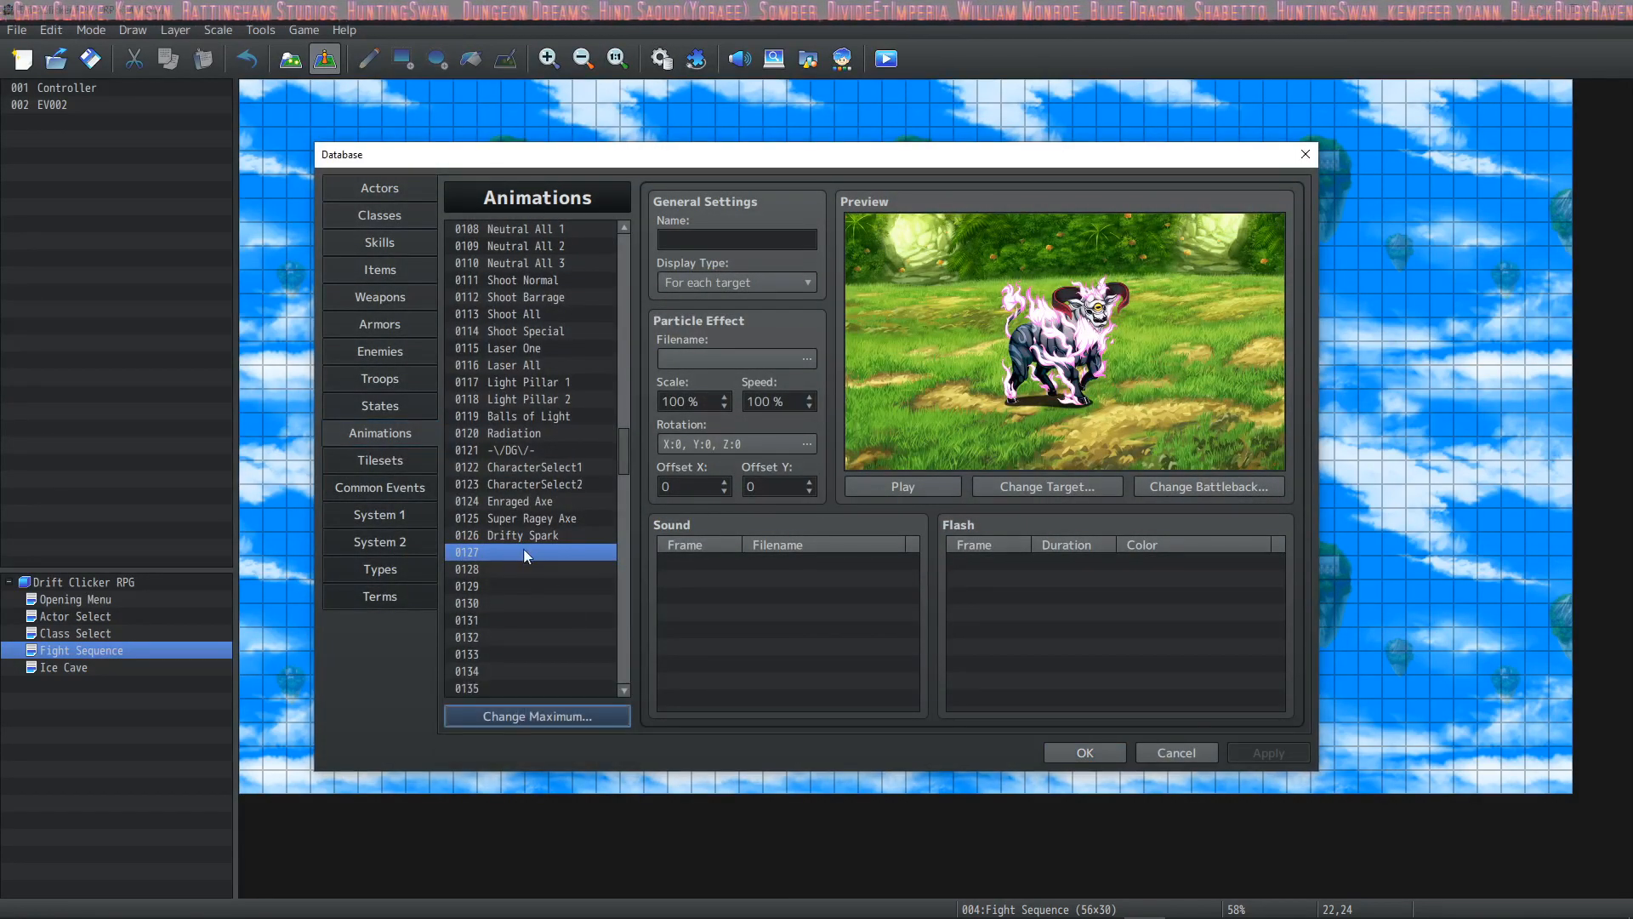
{"action": "left_click", "coordinate": [806, 358]}
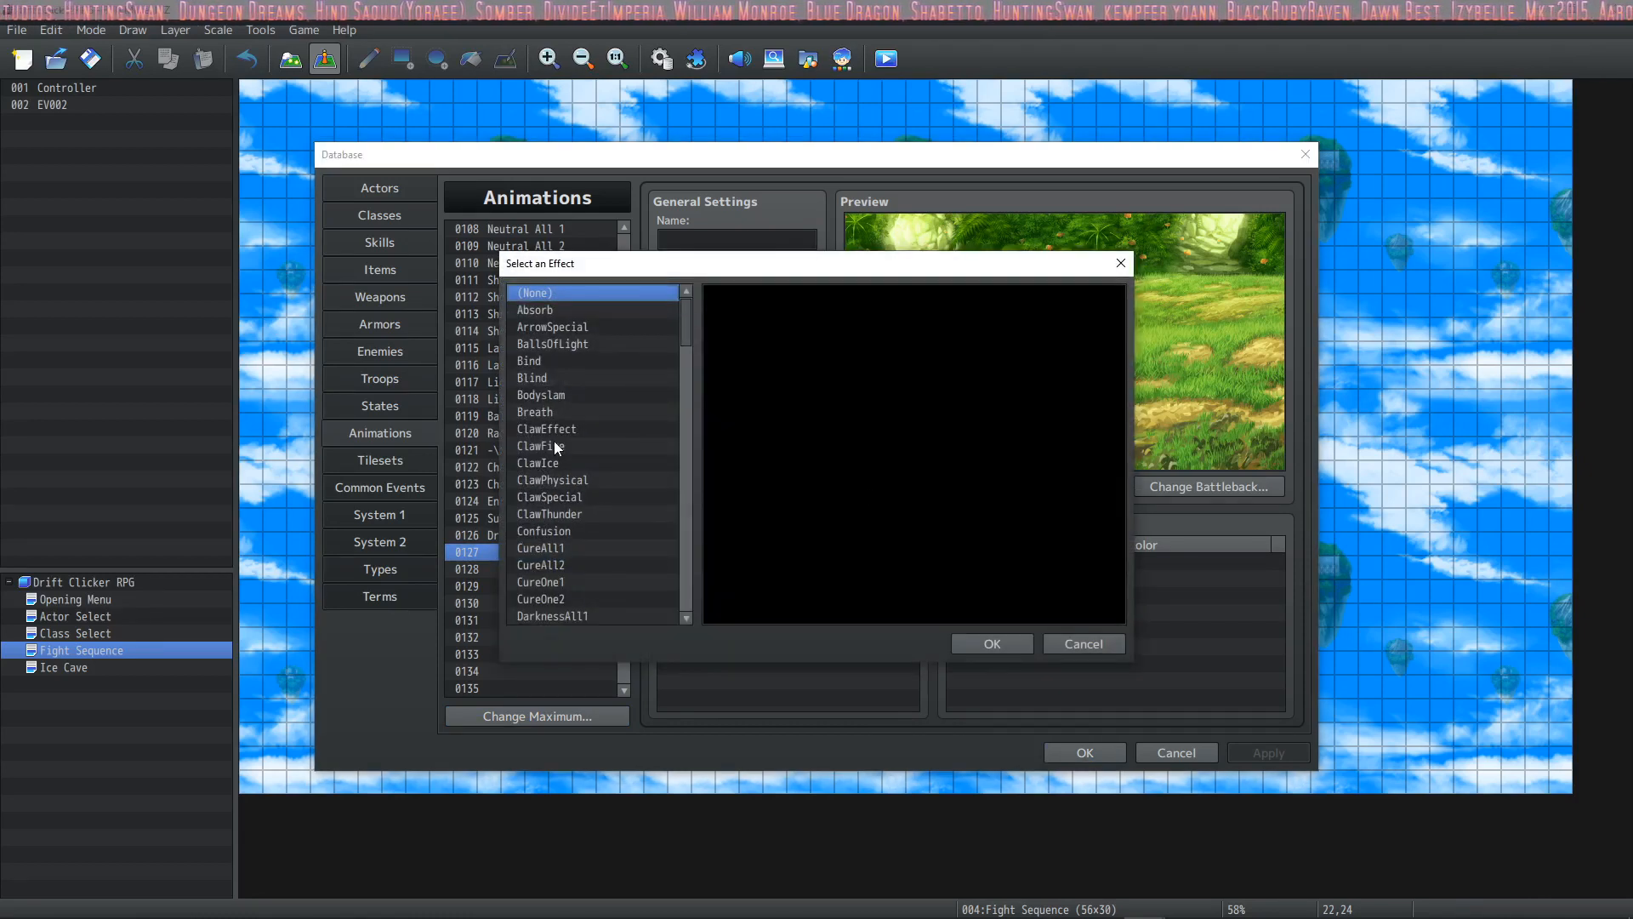
{"action": "scroll", "scroll_direction": "down", "scroll_amount": 3}
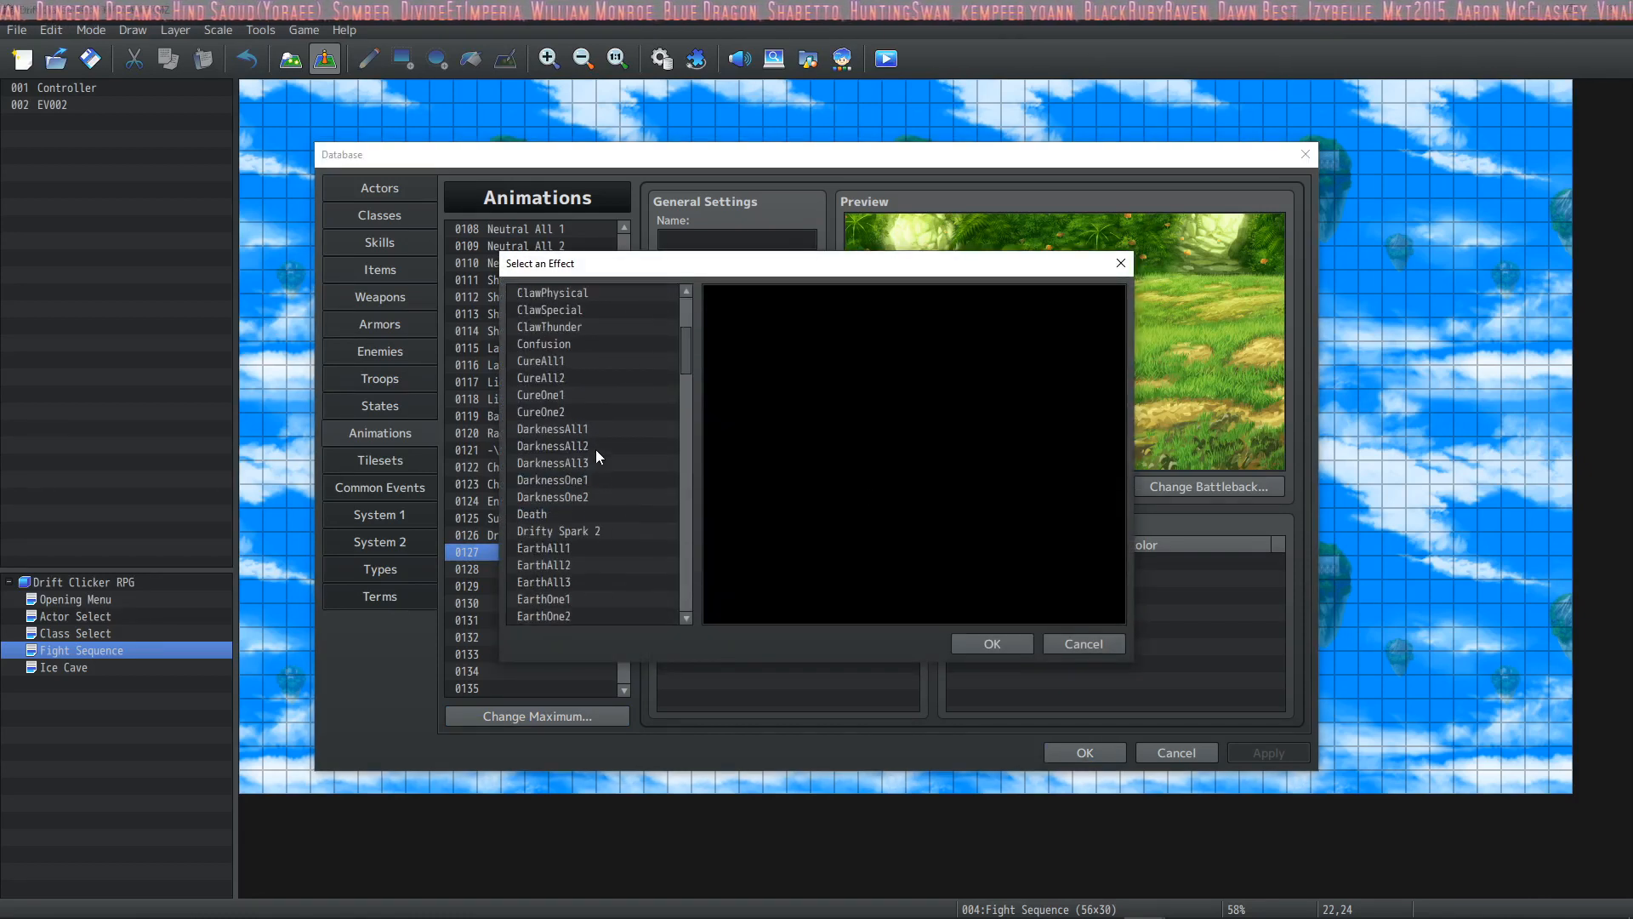
{"action": "left_click", "coordinate": [558, 530]}
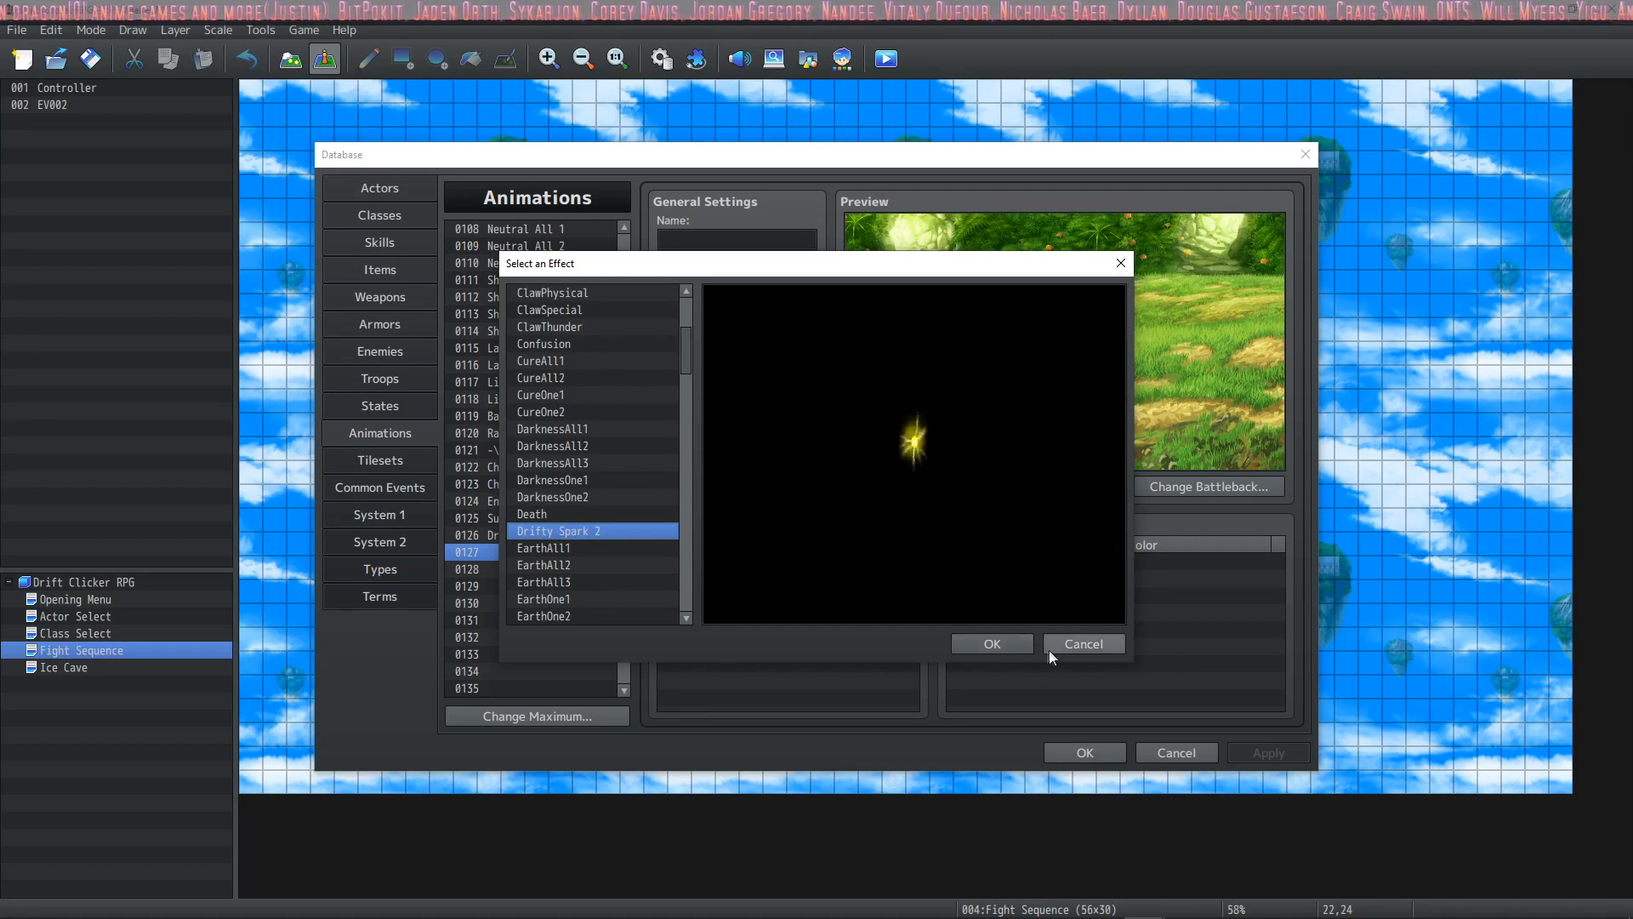
{"action": "left_click", "coordinate": [1084, 644]}
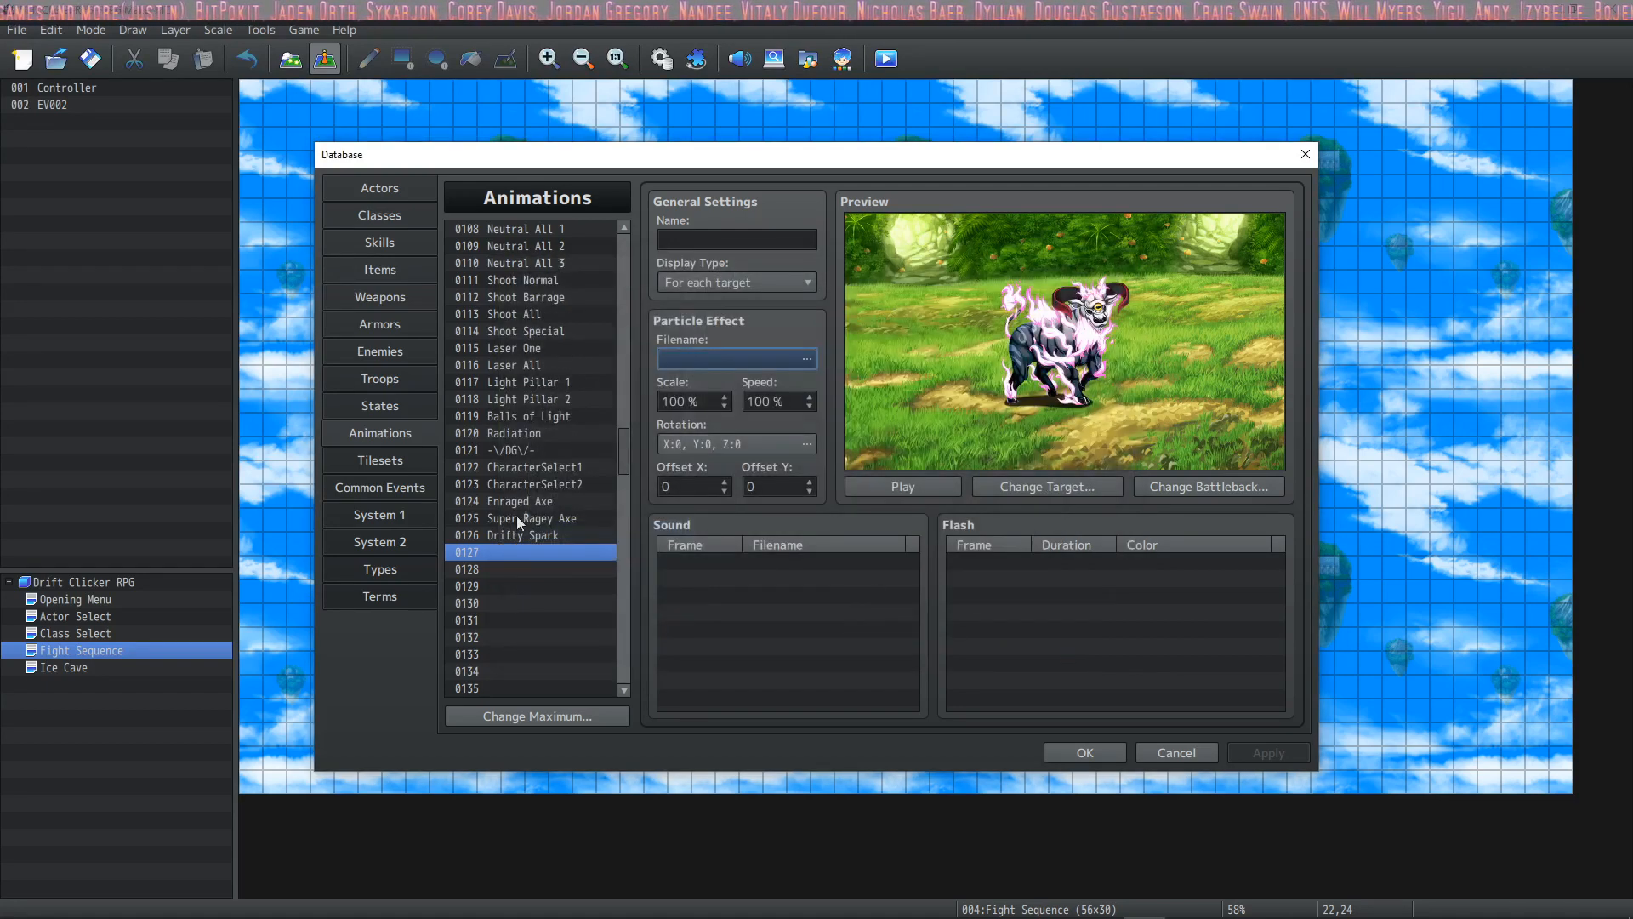
- Confirm 0126 Drifty Spark uses the Drifty Spark 2 effect and close the Database
{"action": "left_click", "coordinate": [519, 535]}
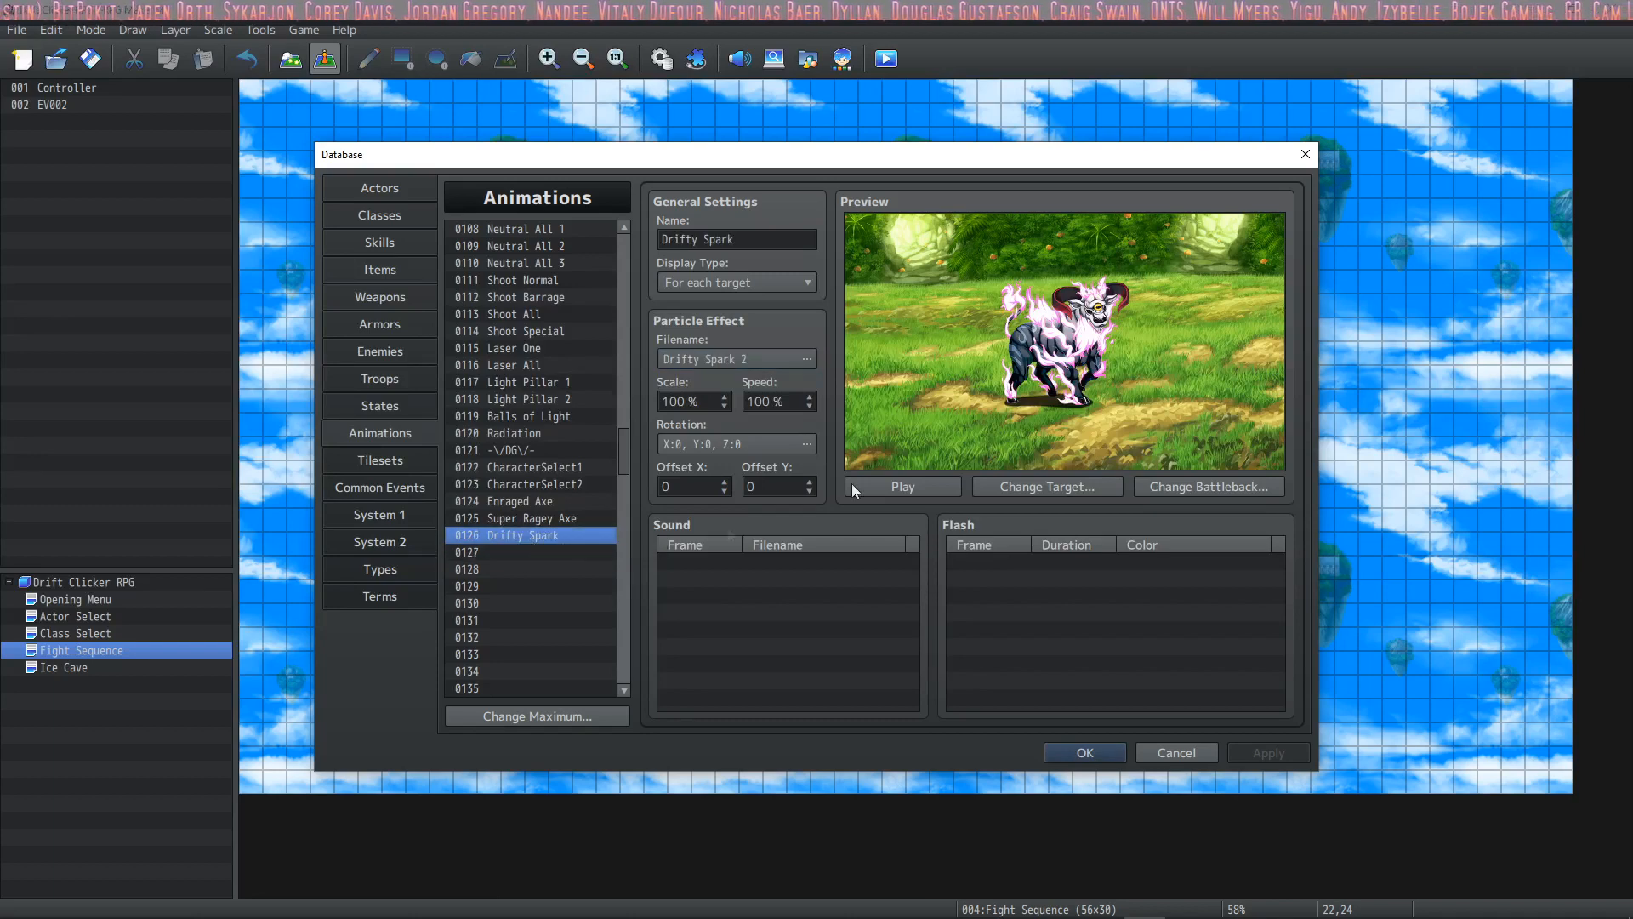
{"action": "left_click", "coordinate": [1304, 153]}
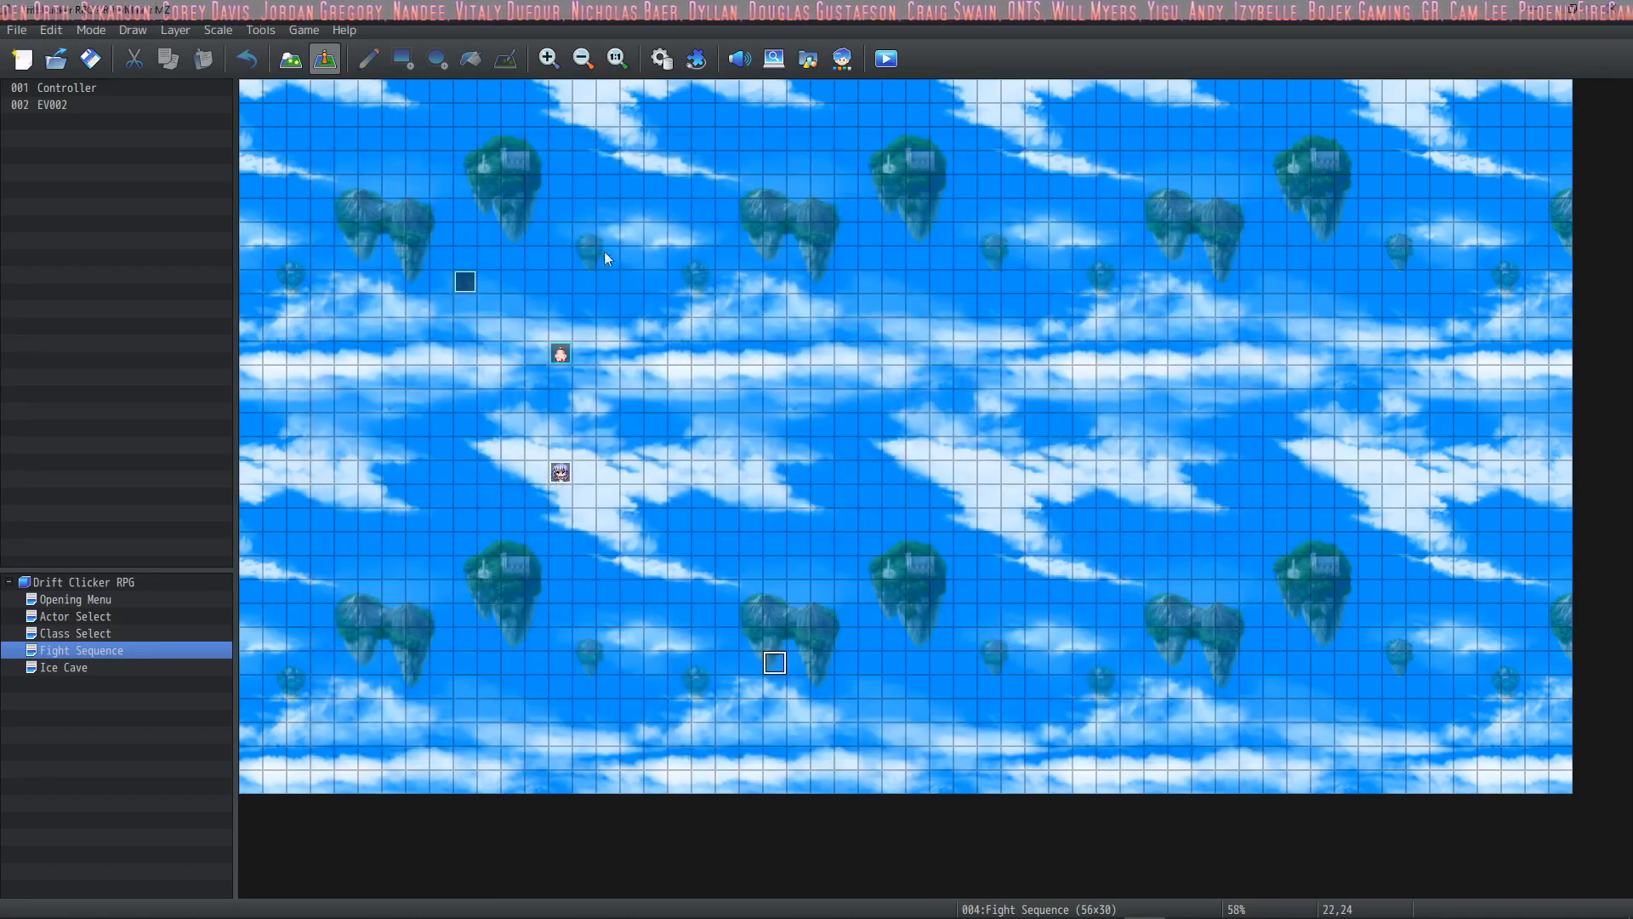